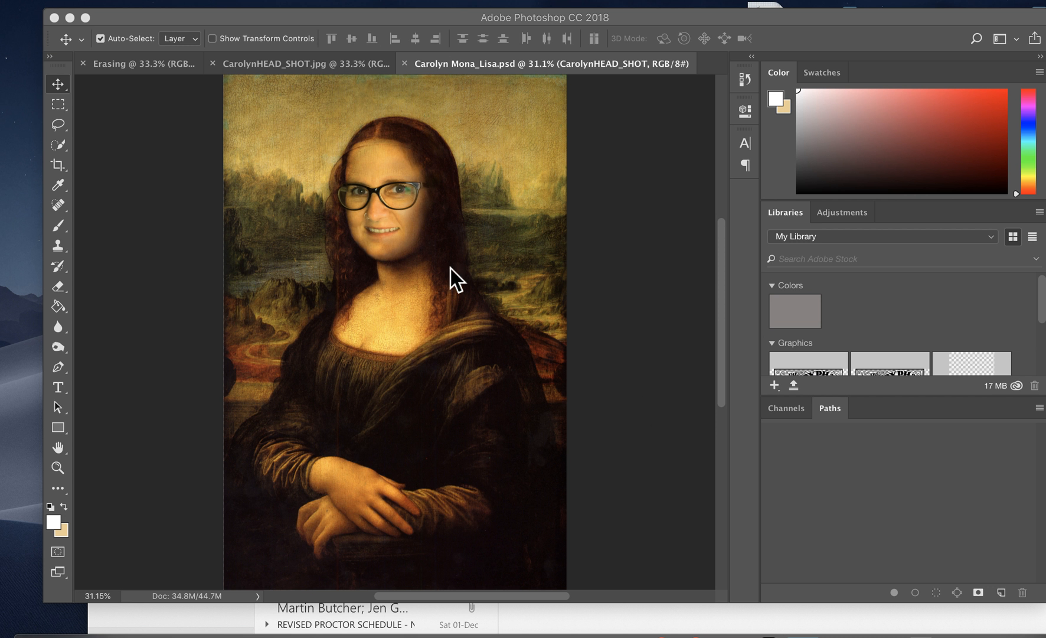
pyautogui.moveTo(347, 434)
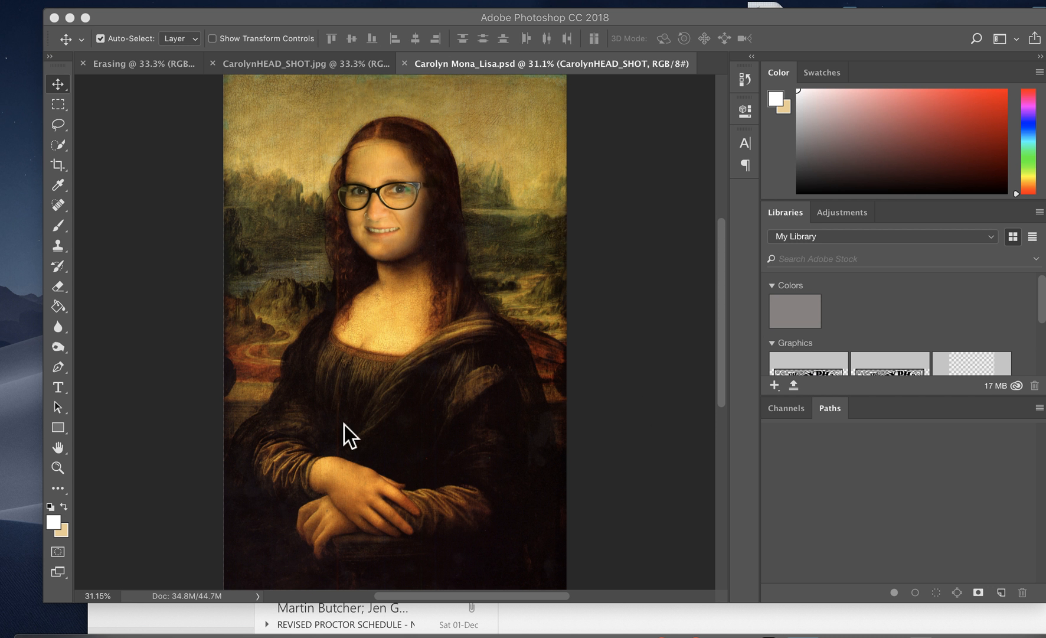
pyautogui.moveTo(399, 437)
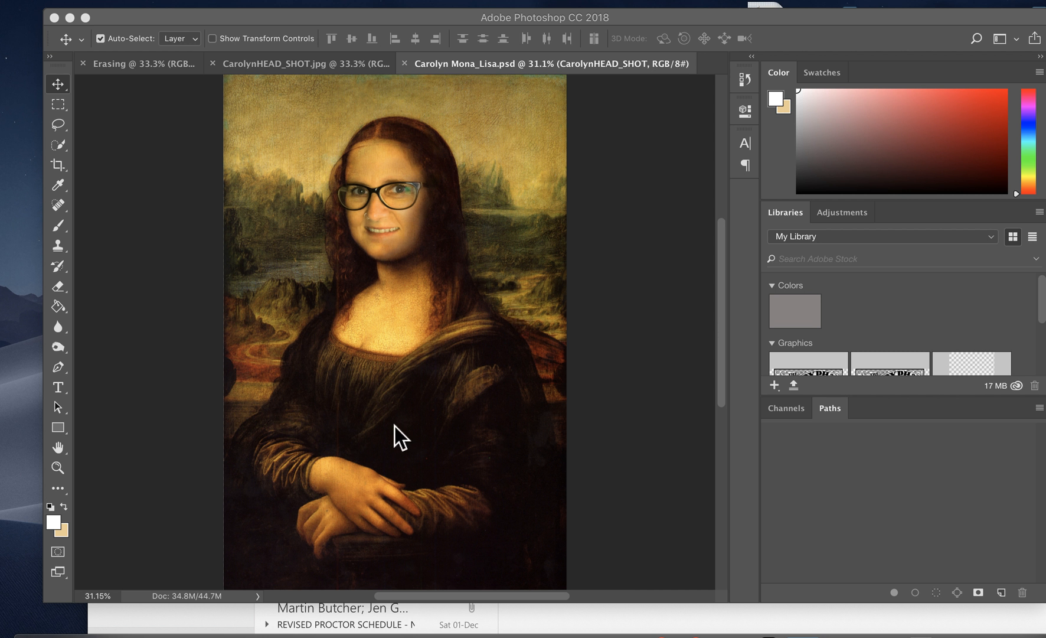
pyautogui.moveTo(529, 382)
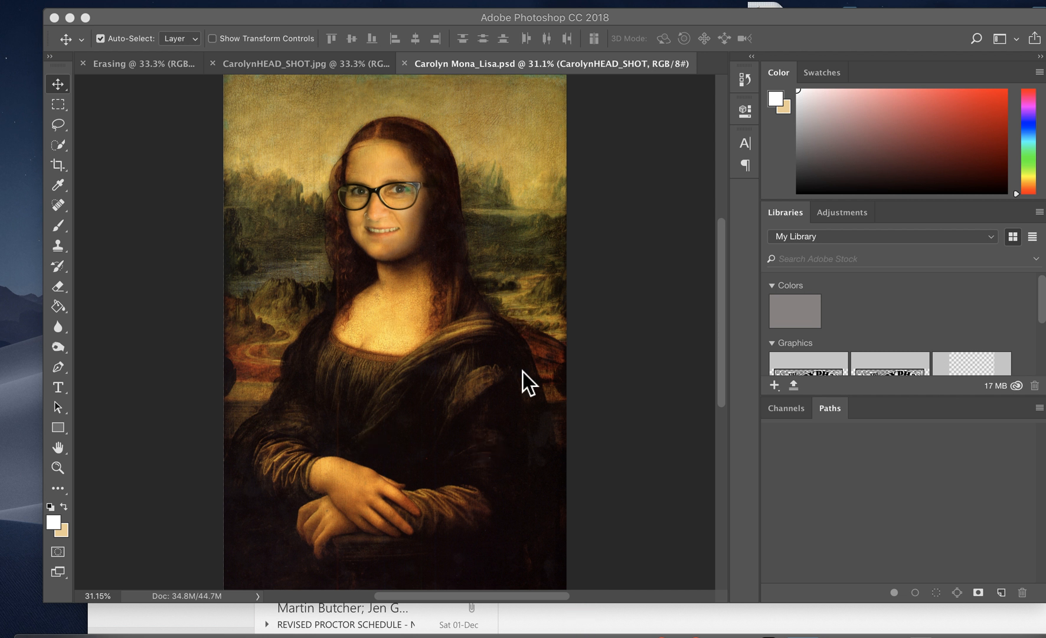
pyautogui.moveTo(72, 180)
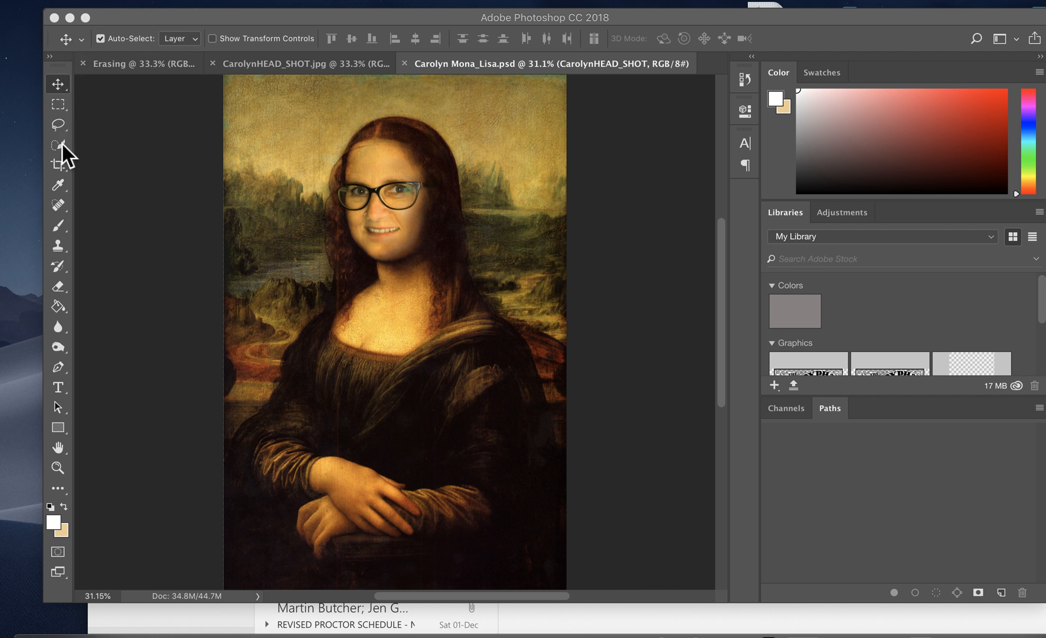
pyautogui.moveTo(68, 179)
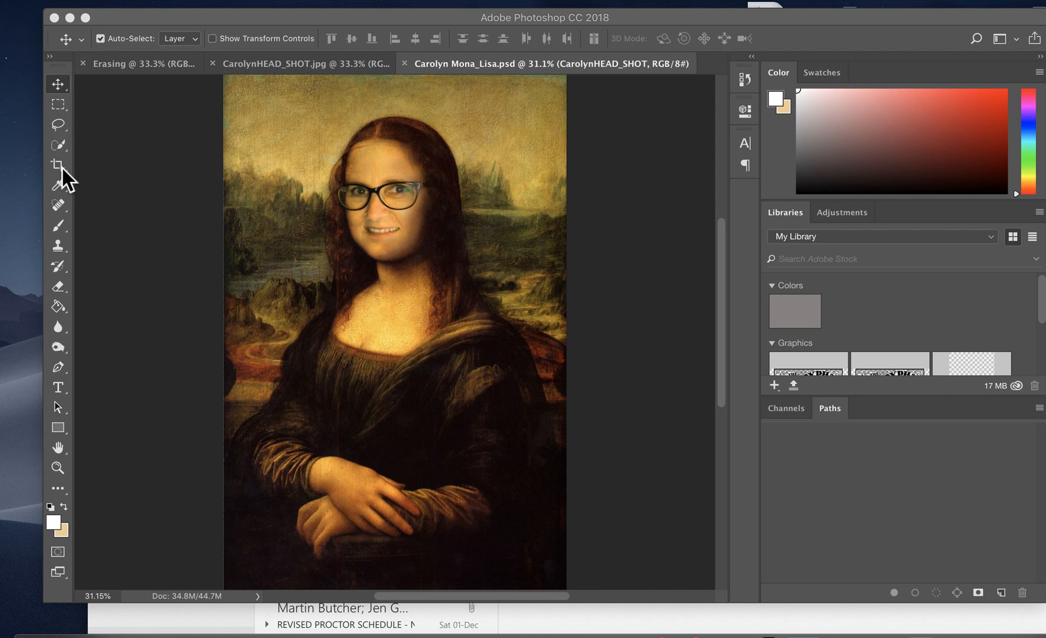
# Select the Crop tool so a crop boundary surrounds the whole composite.
pyautogui.click(57, 165)
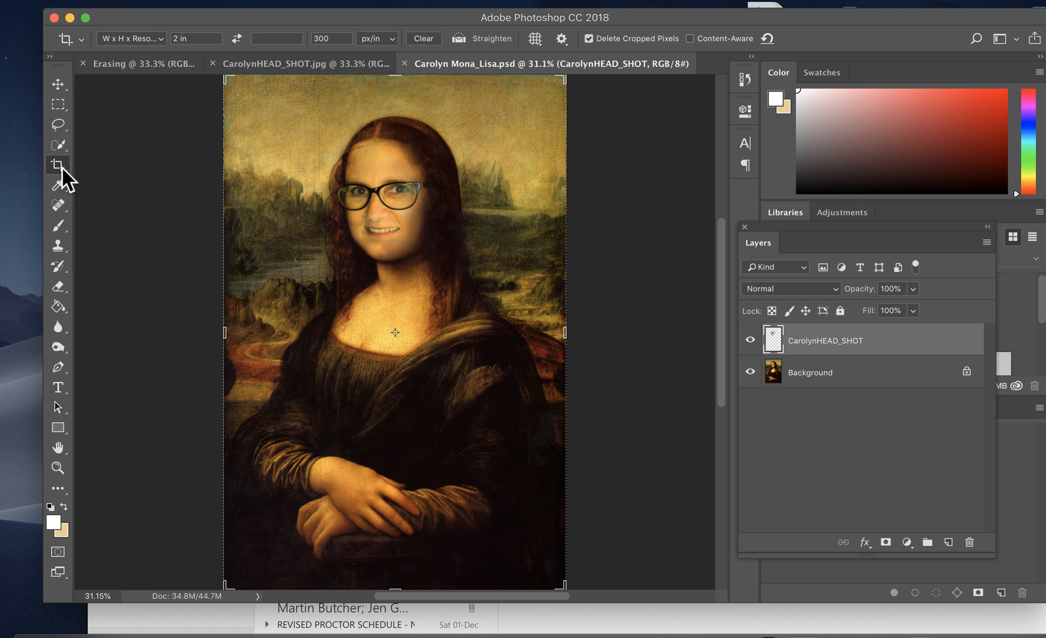
pyautogui.moveTo(304, 480)
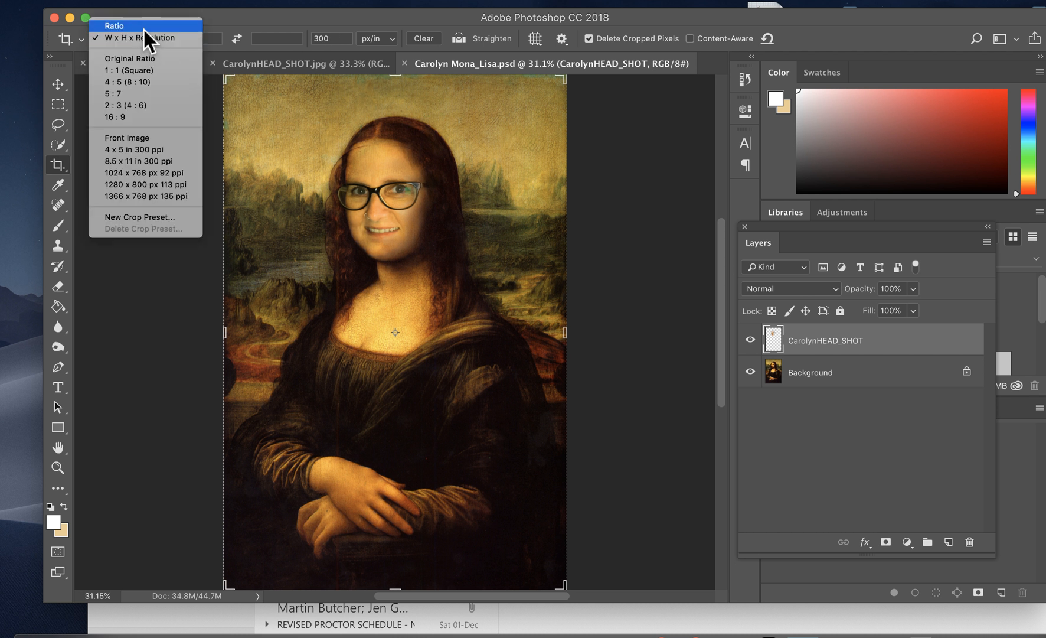
# Switch the crop to a free ratio and show the crop presets list.
pyautogui.click(113, 25)
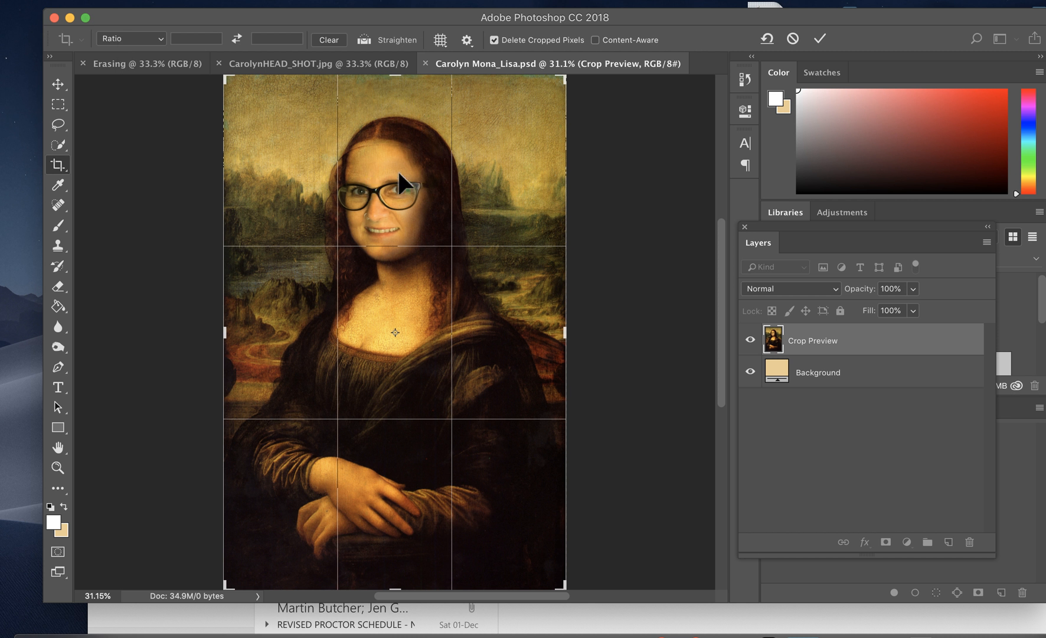
pyautogui.moveTo(492, 196)
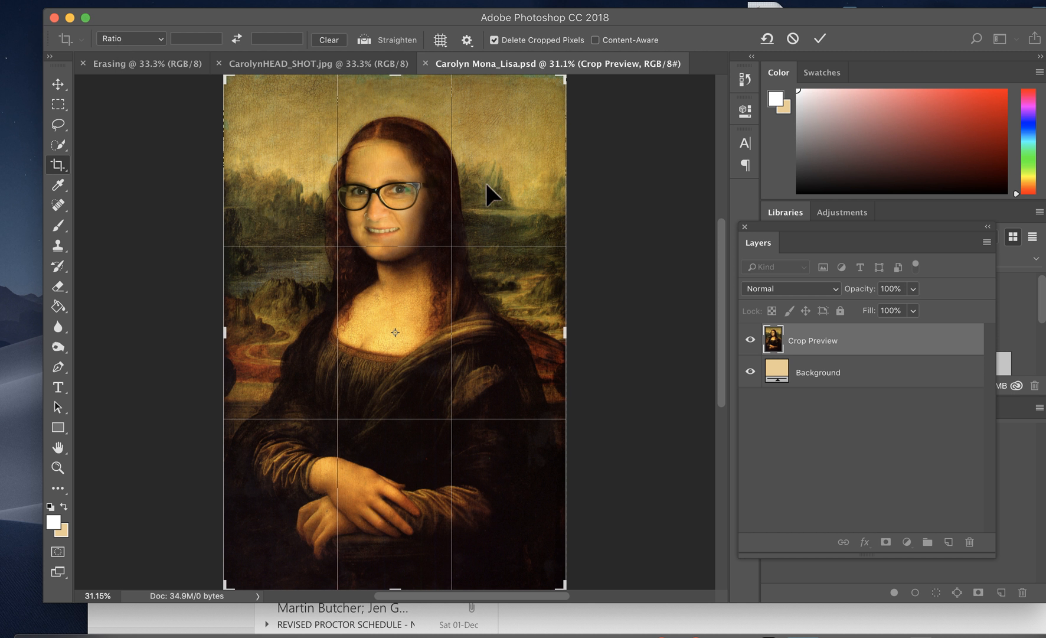
pyautogui.moveTo(372, 216)
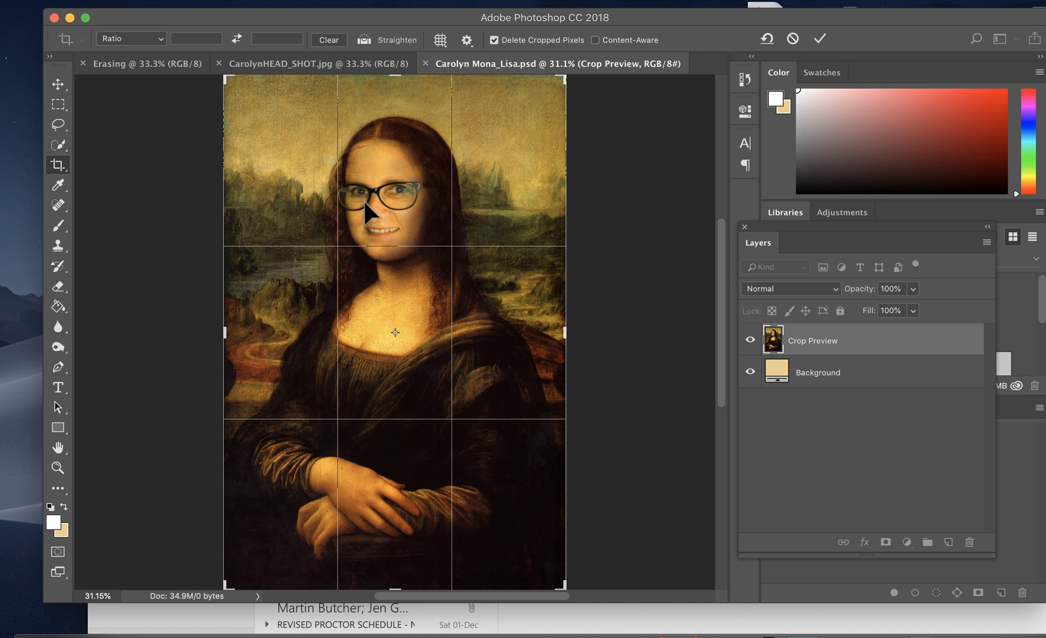
pyautogui.moveTo(221, 241)
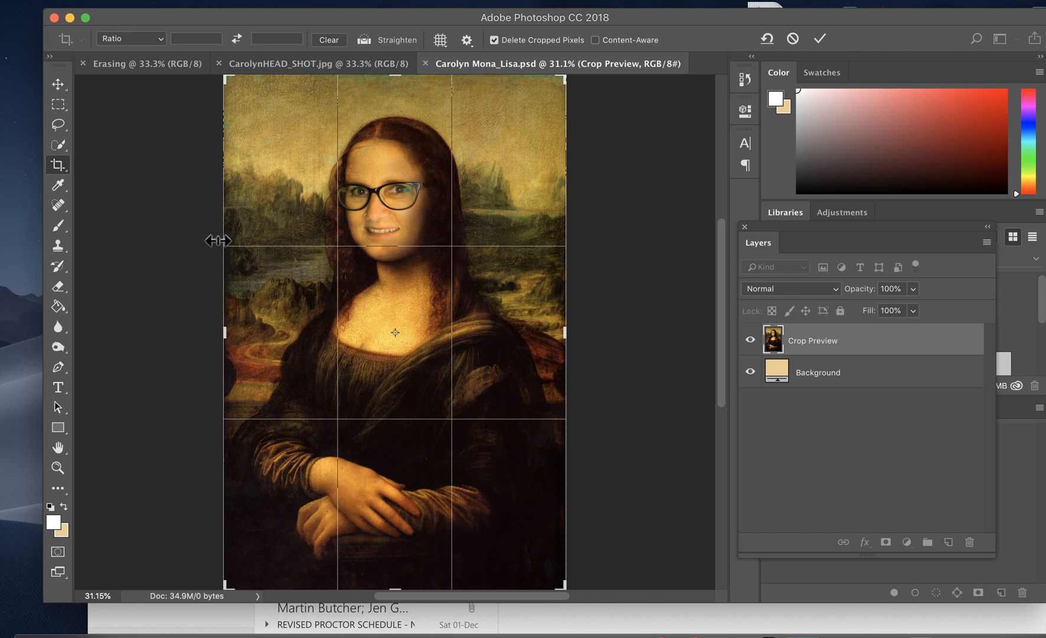
pyautogui.moveTo(308, 280)
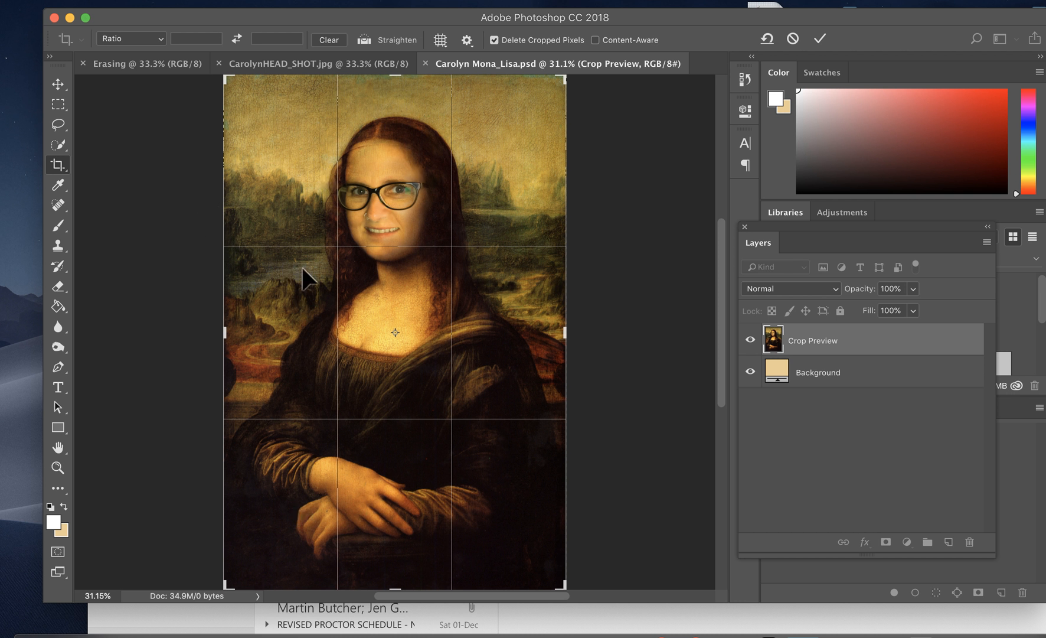
pyautogui.moveTo(519, 199)
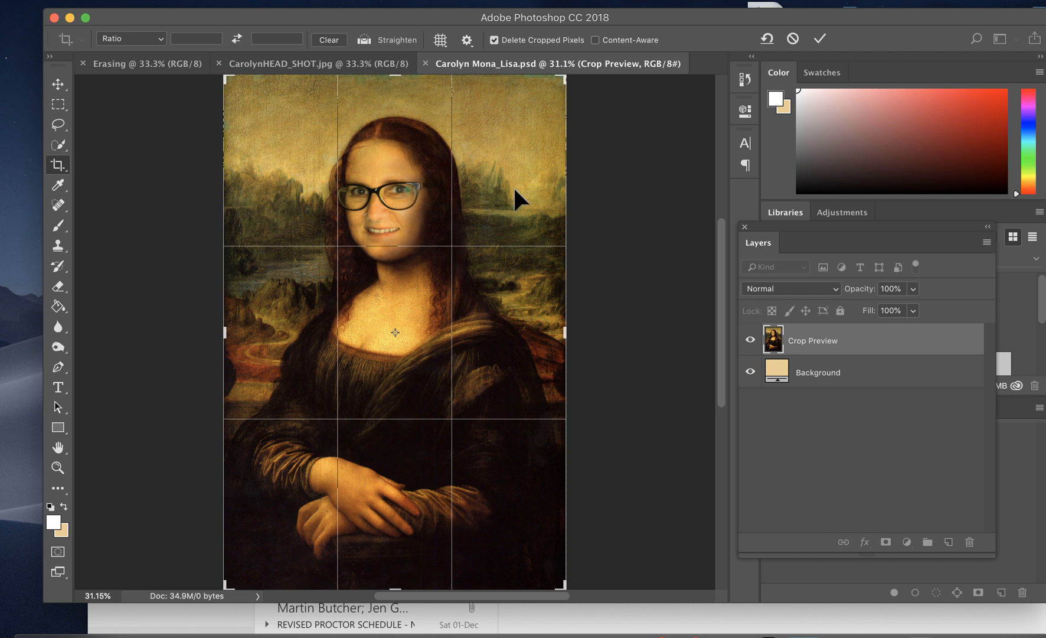
pyautogui.moveTo(553, 245)
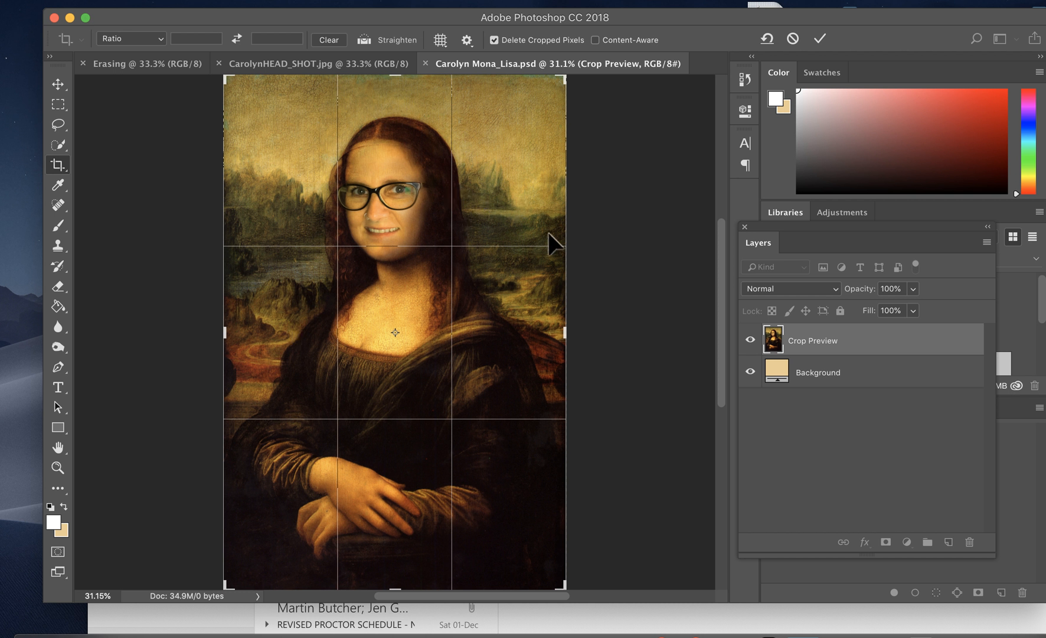
pyautogui.moveTo(493, 228)
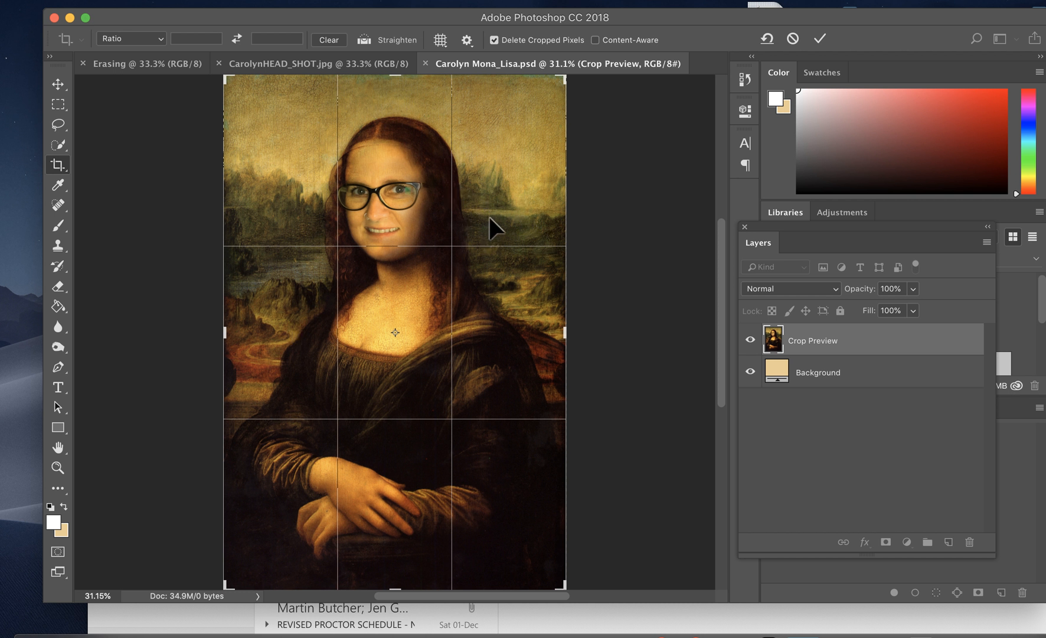
pyautogui.moveTo(265, 422)
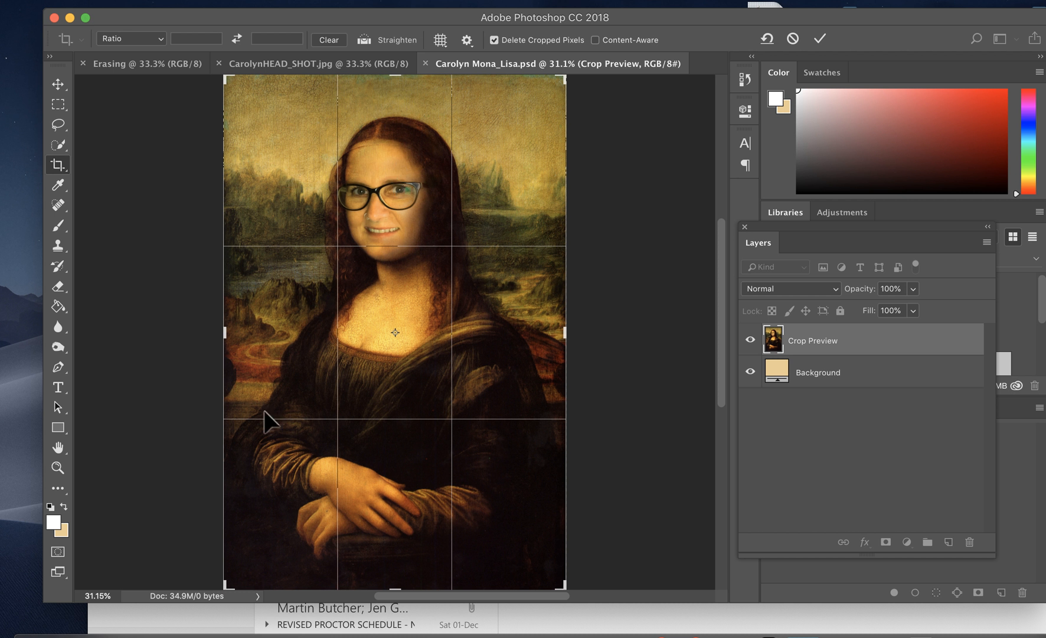
pyautogui.moveTo(542, 151)
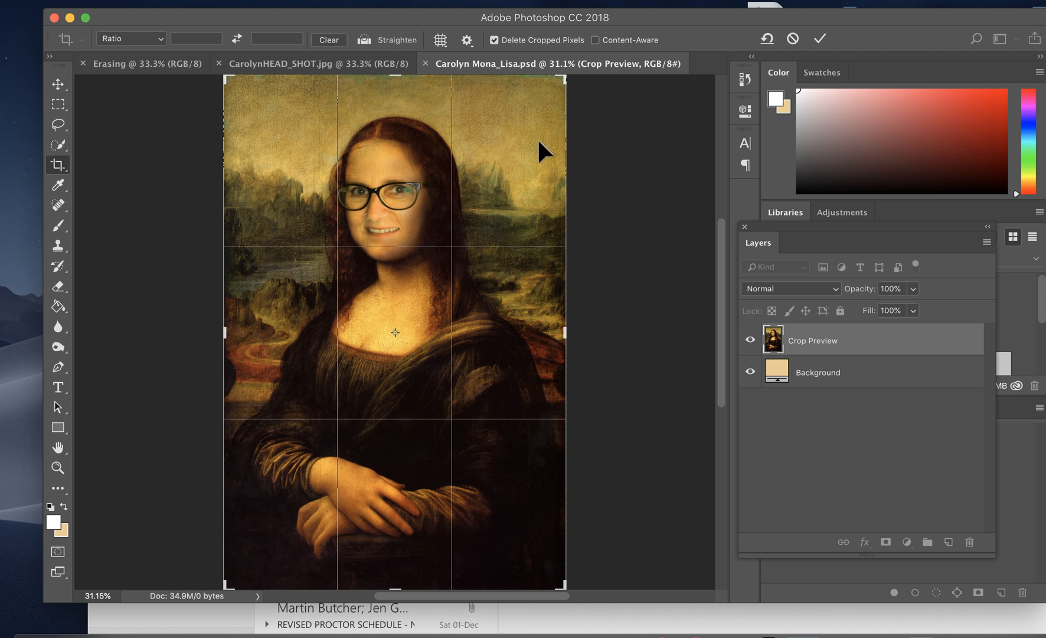
pyautogui.moveTo(332, 206)
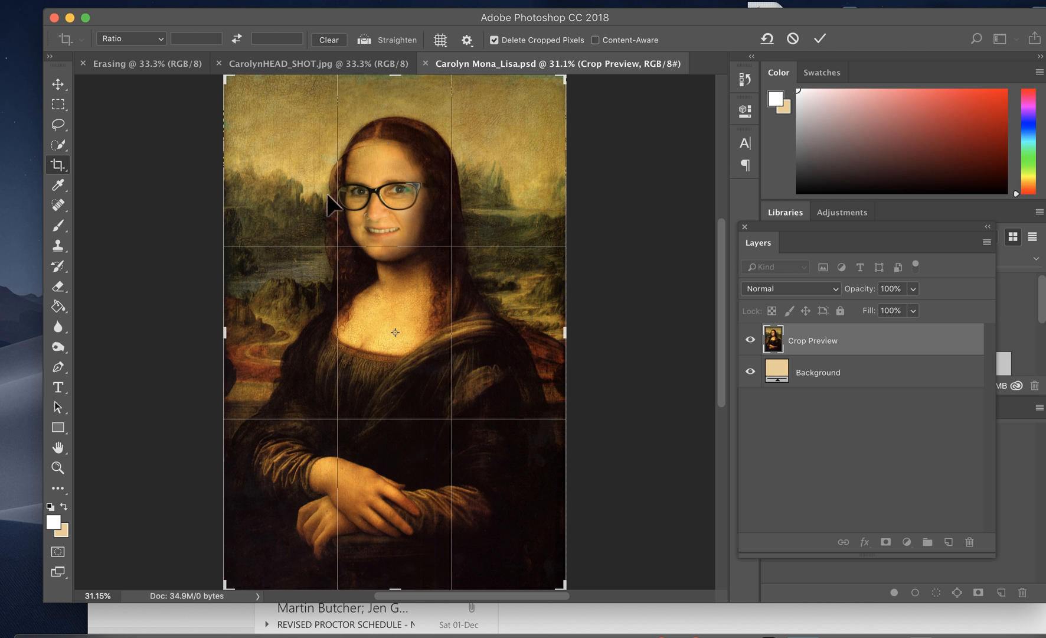
pyautogui.moveTo(425, 148)
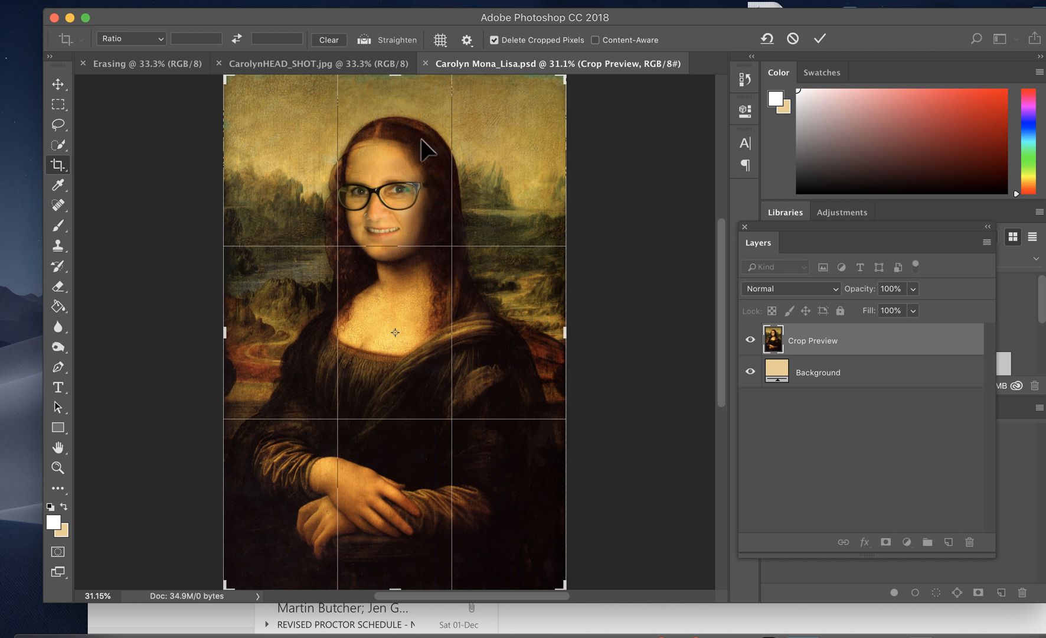
pyautogui.moveTo(320, 392)
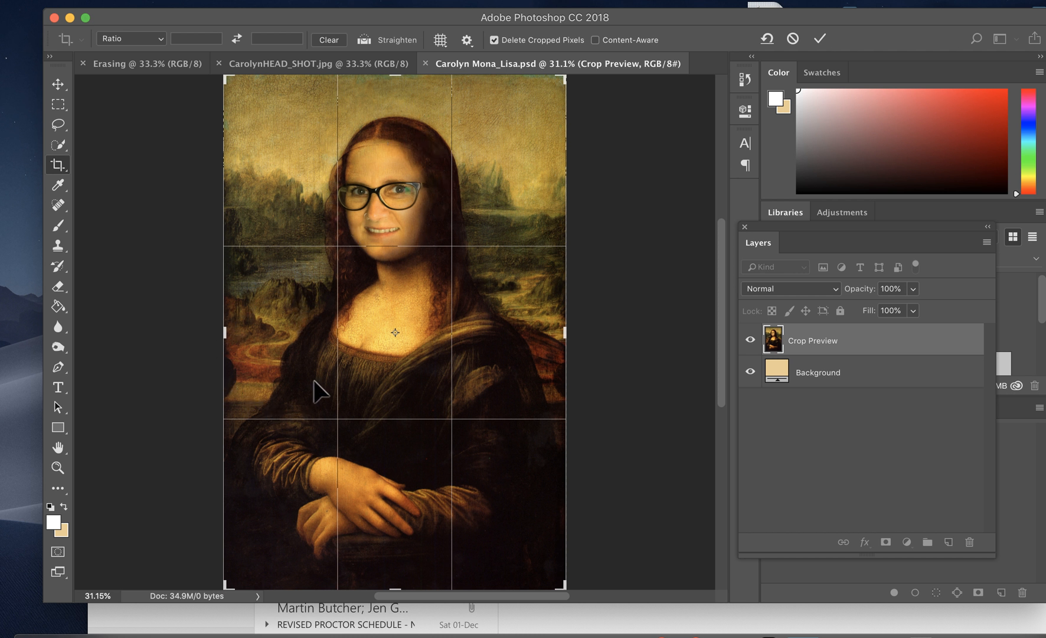
pyautogui.moveTo(291, 371)
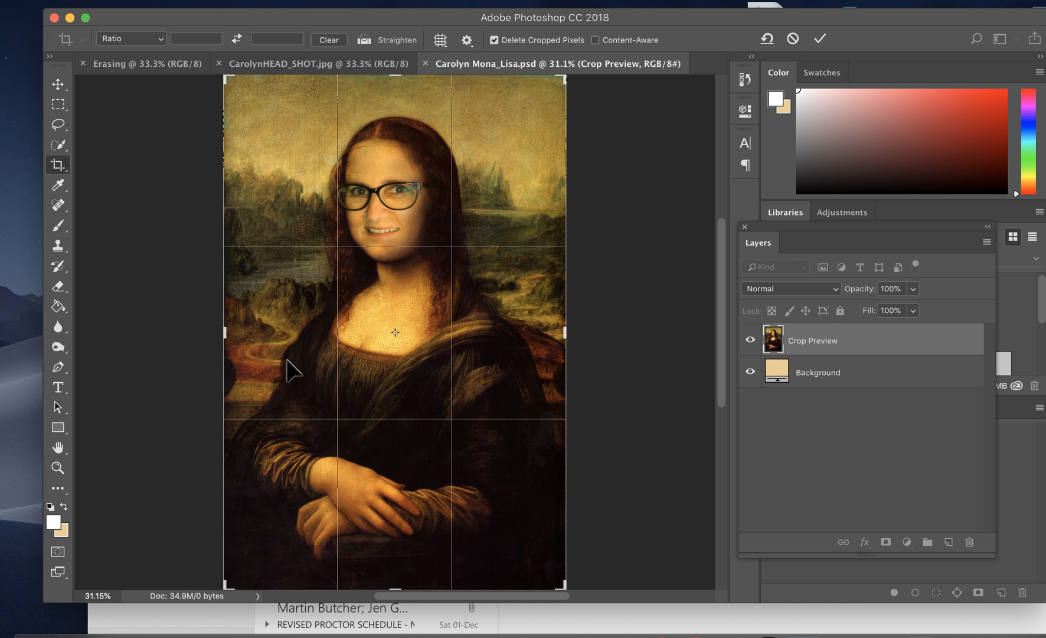
pyautogui.moveTo(225, 371)
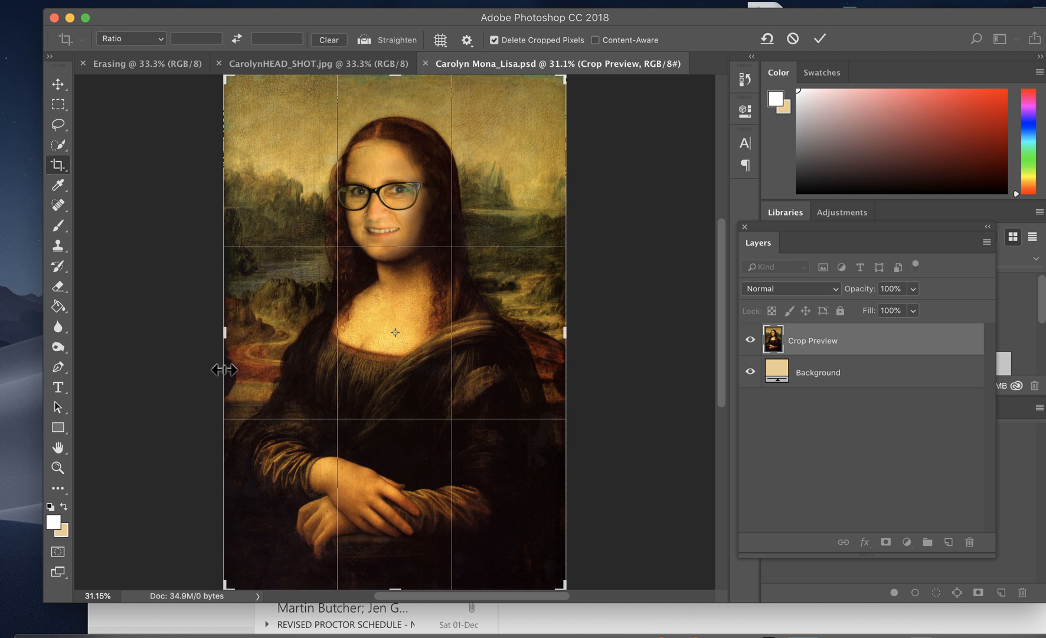
pyautogui.moveTo(260, 364)
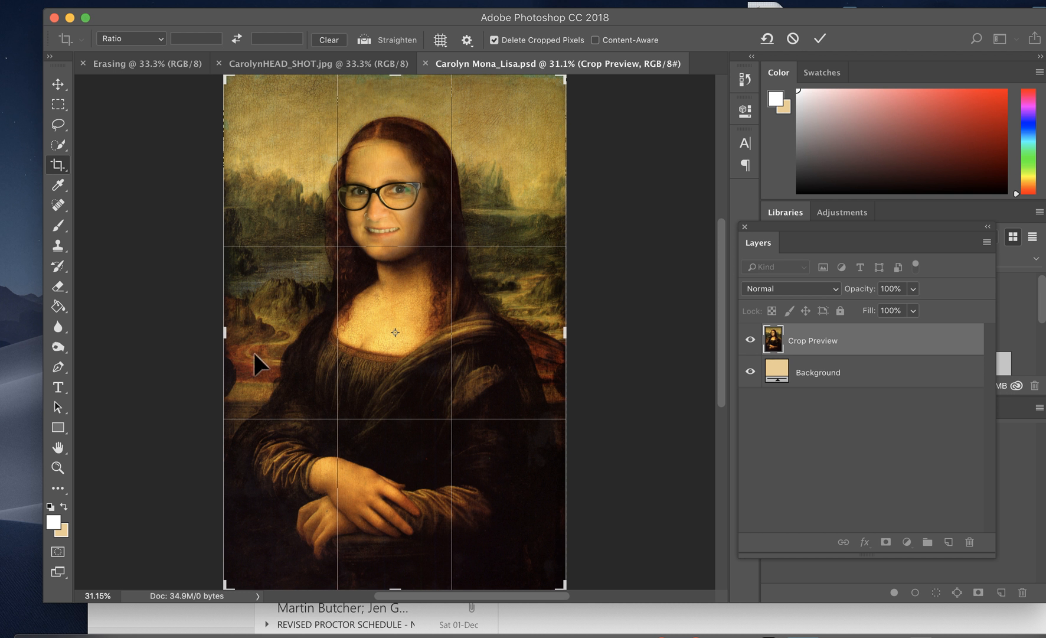
pyautogui.moveTo(279, 376)
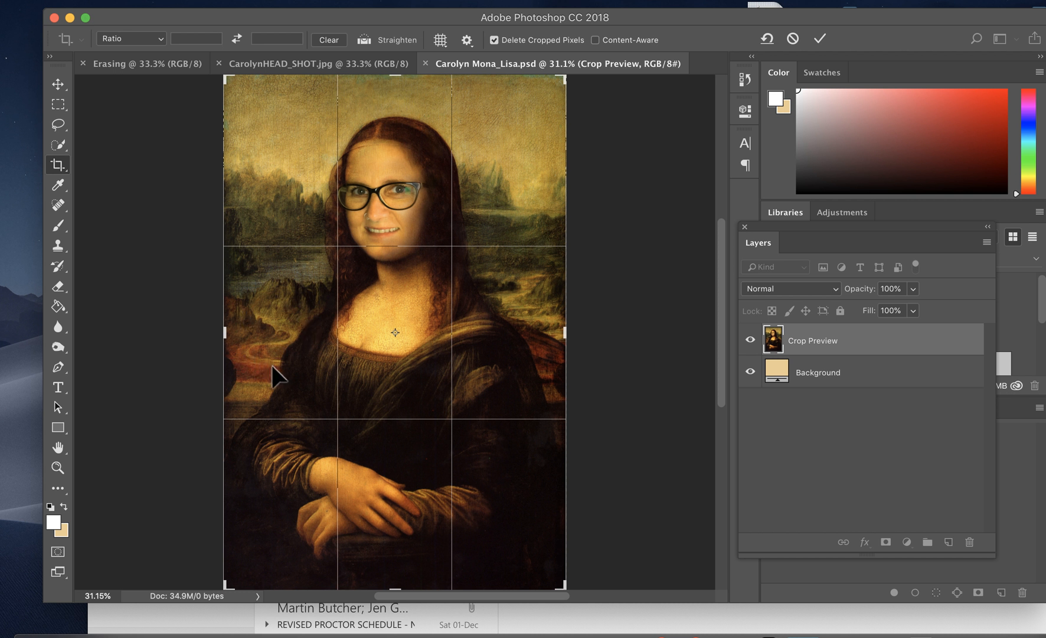
pyautogui.moveTo(290, 301)
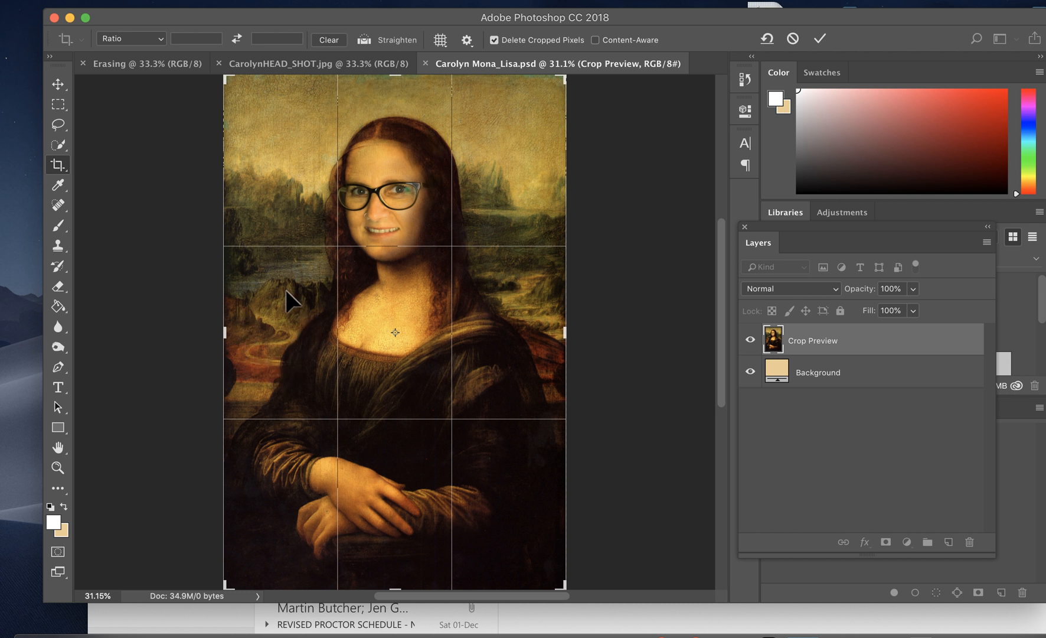
pyautogui.moveTo(281, 360)
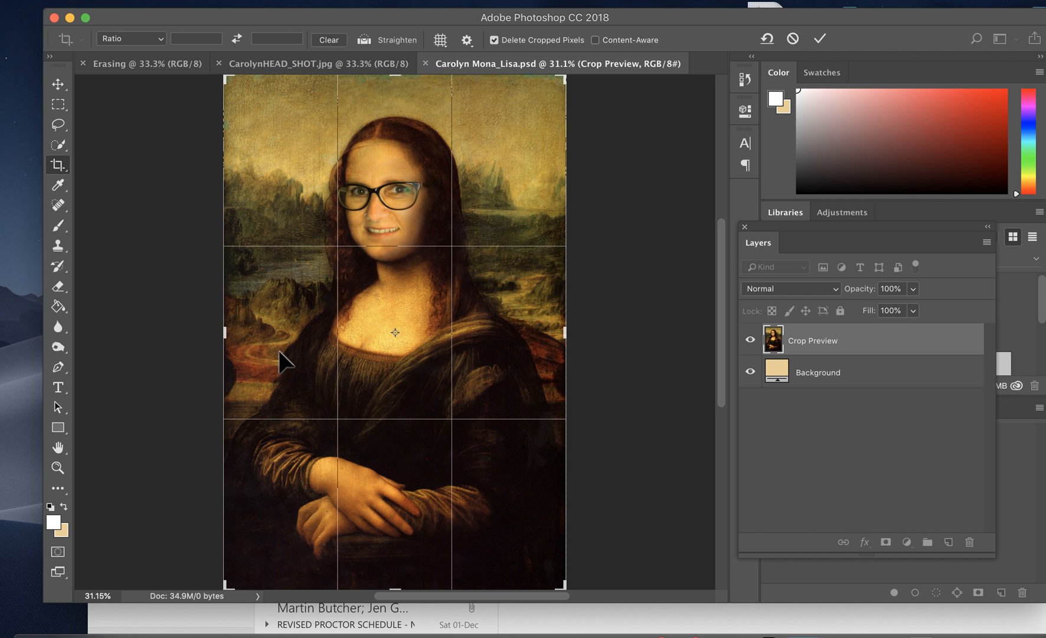
pyautogui.moveTo(555, 342)
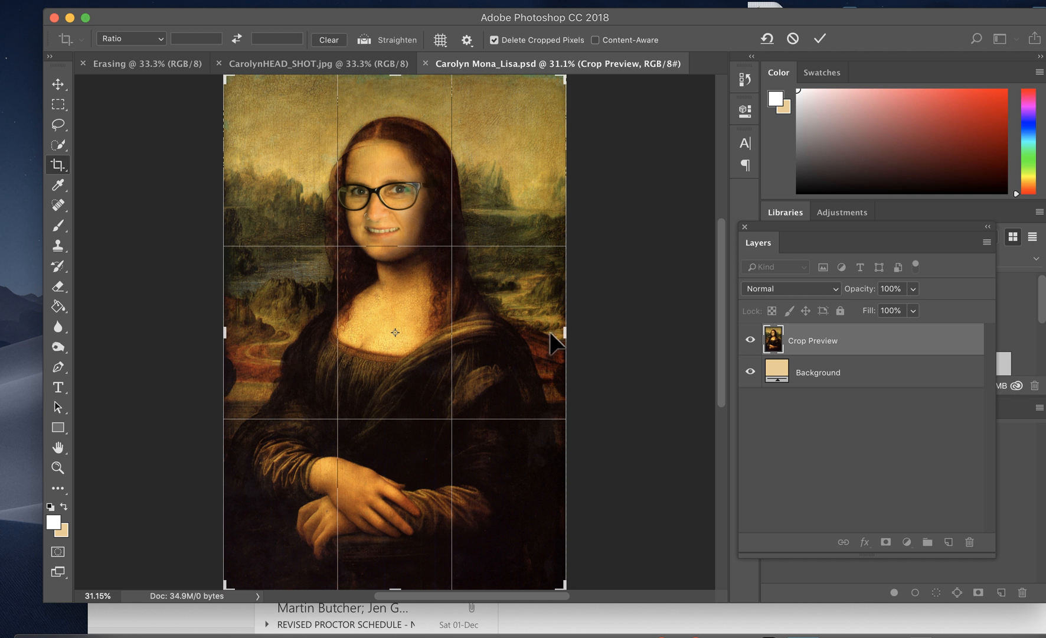
pyautogui.moveTo(558, 312)
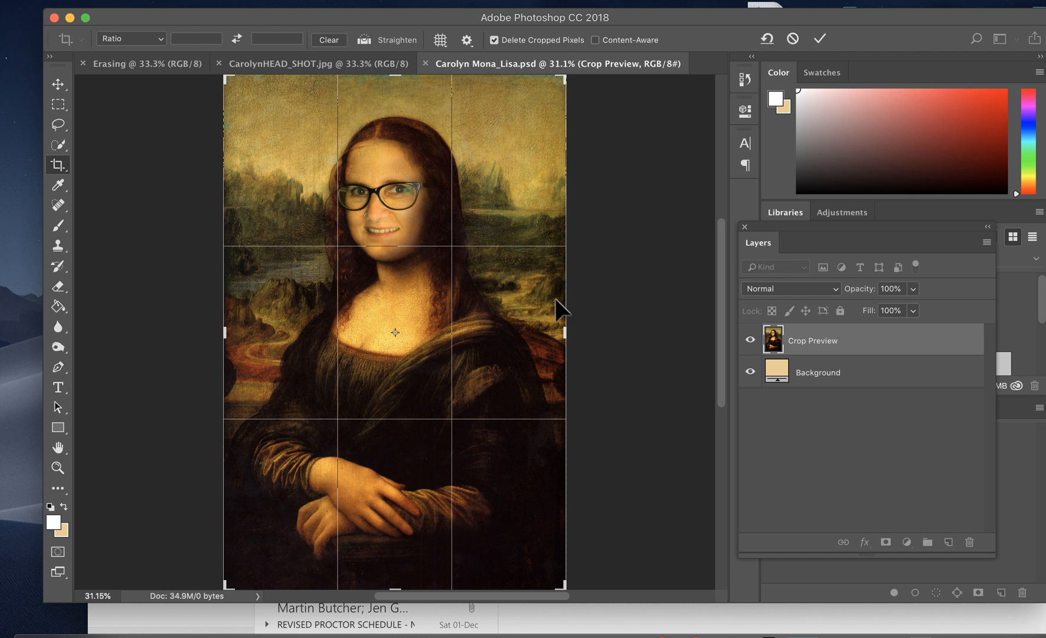
pyautogui.moveTo(417, 480)
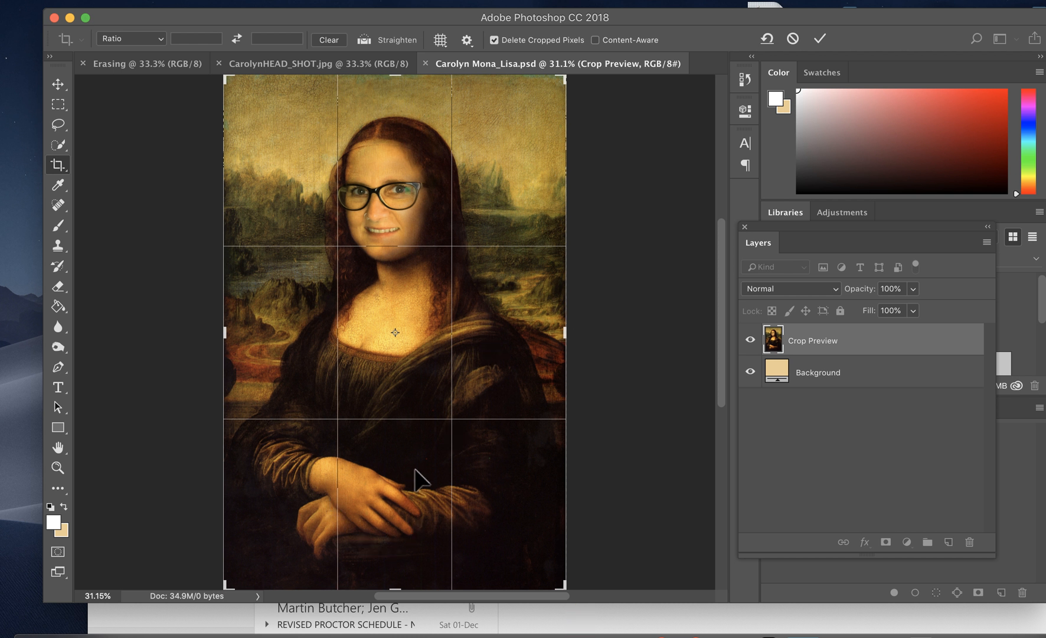
pyautogui.moveTo(324, 517)
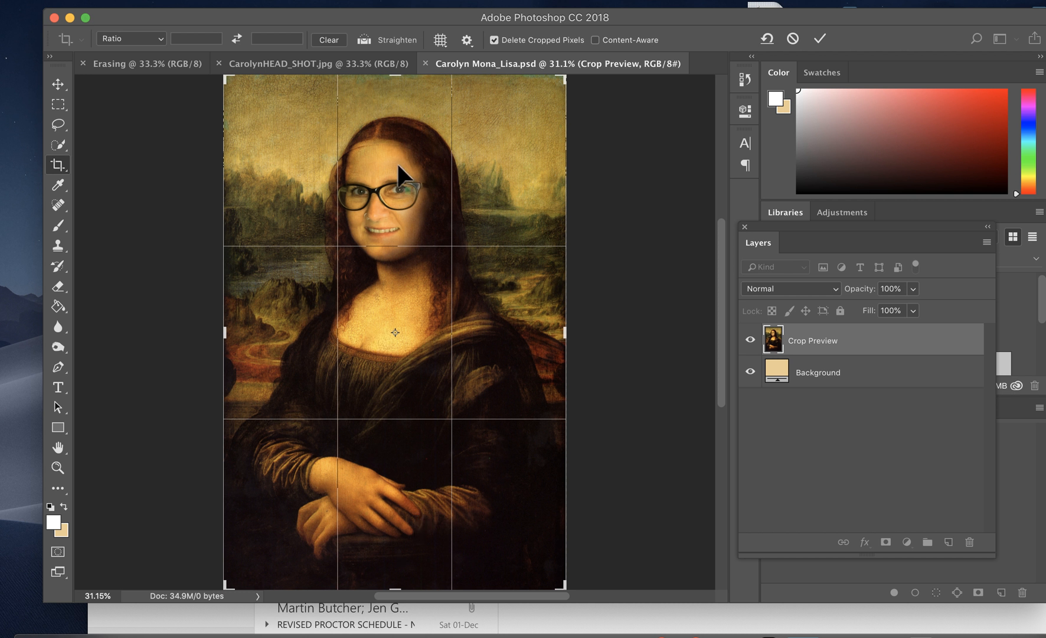
pyautogui.moveTo(389, 546)
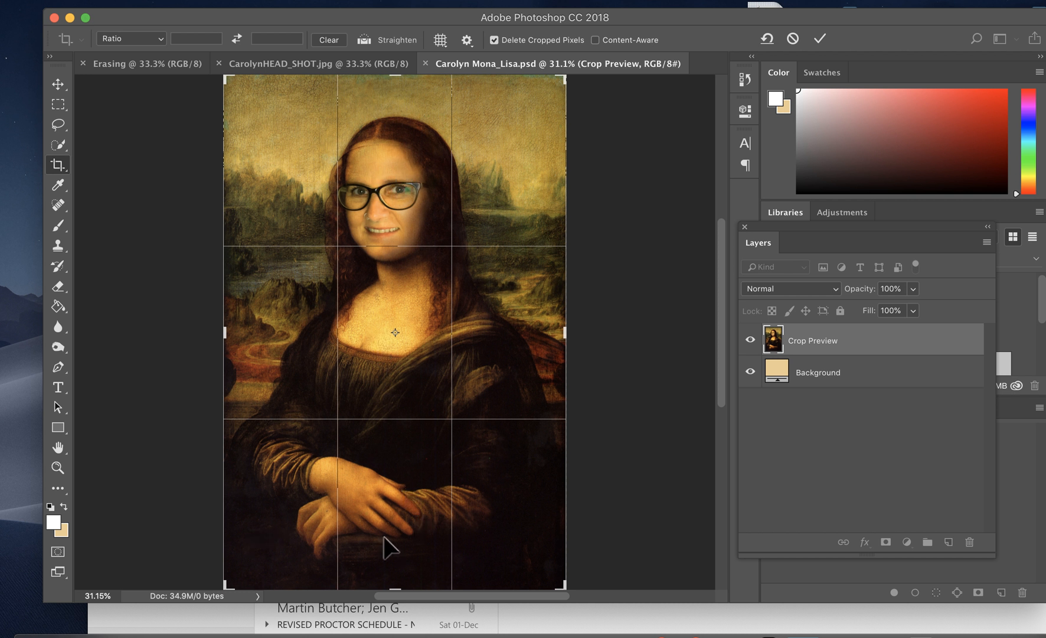
pyautogui.moveTo(272, 158)
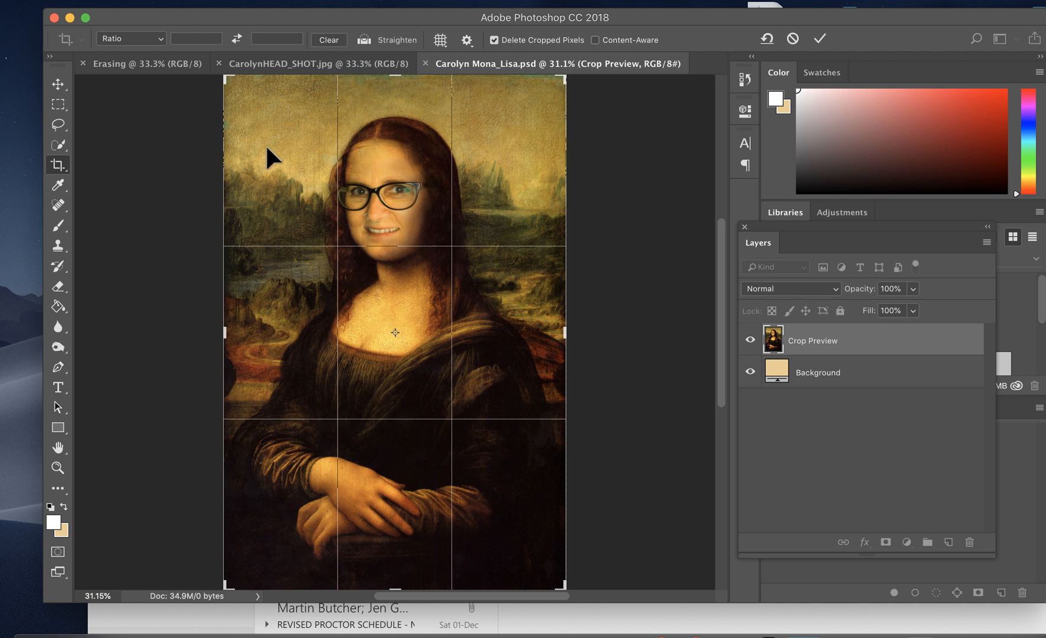
pyautogui.moveTo(538, 343)
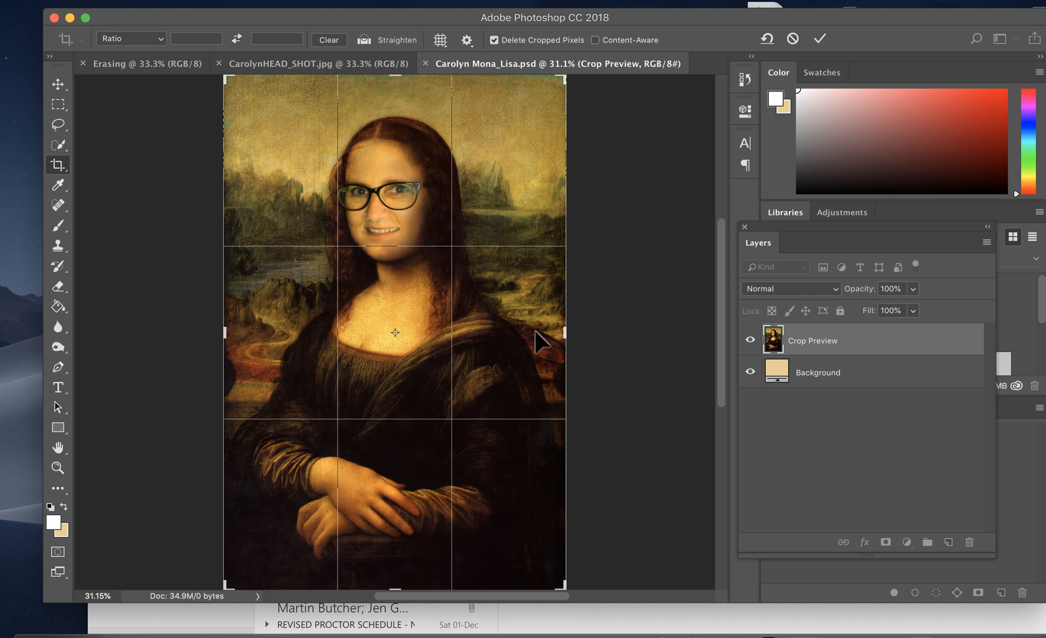
pyautogui.moveTo(488, 155)
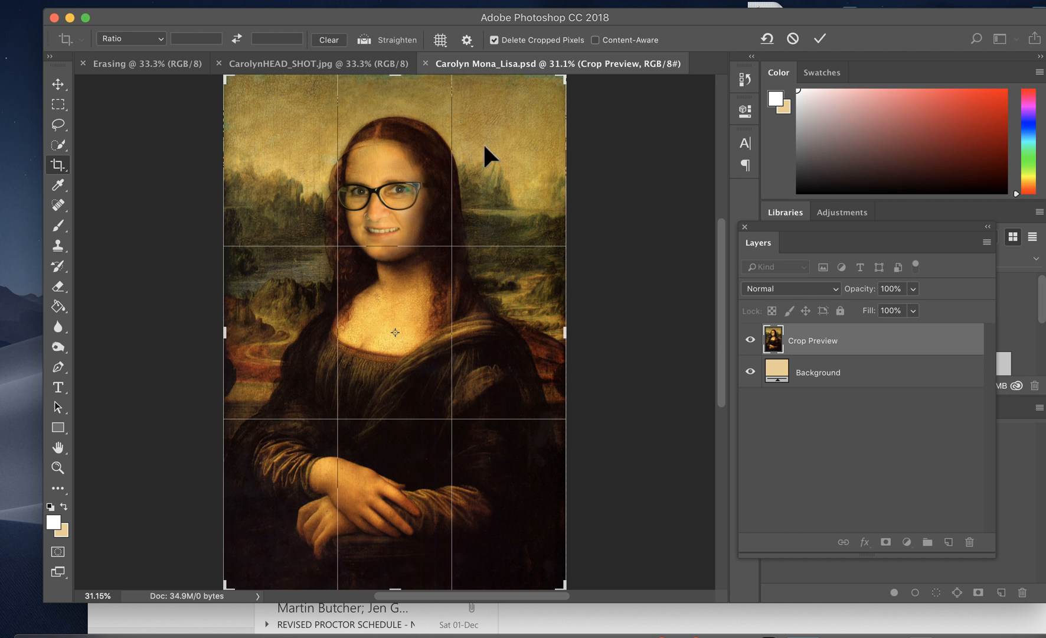
pyautogui.moveTo(508, 172)
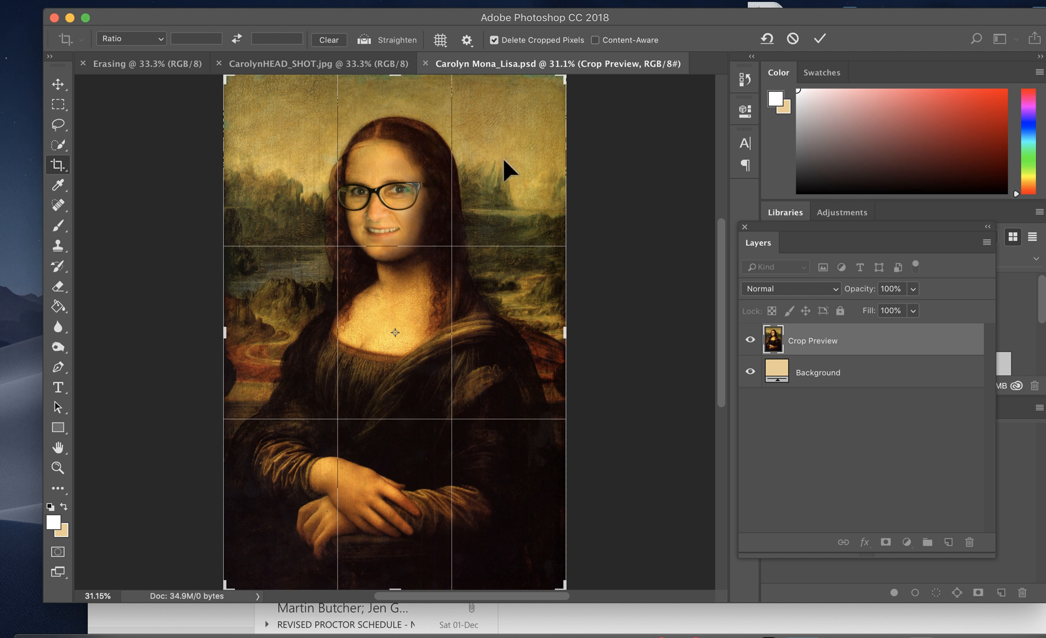
pyautogui.moveTo(231, 119)
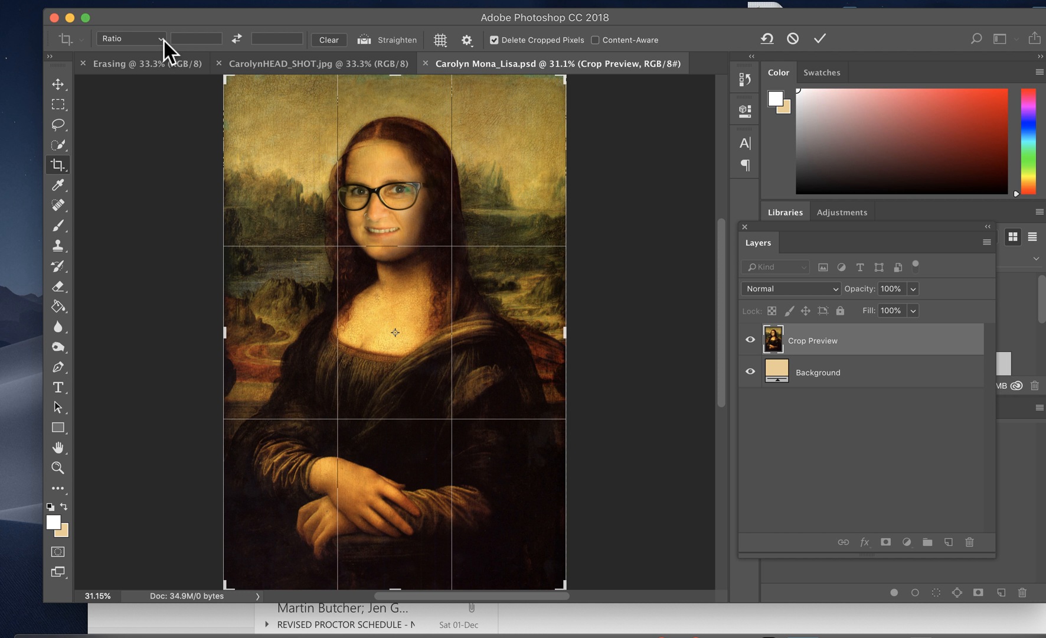
pyautogui.moveTo(163, 50)
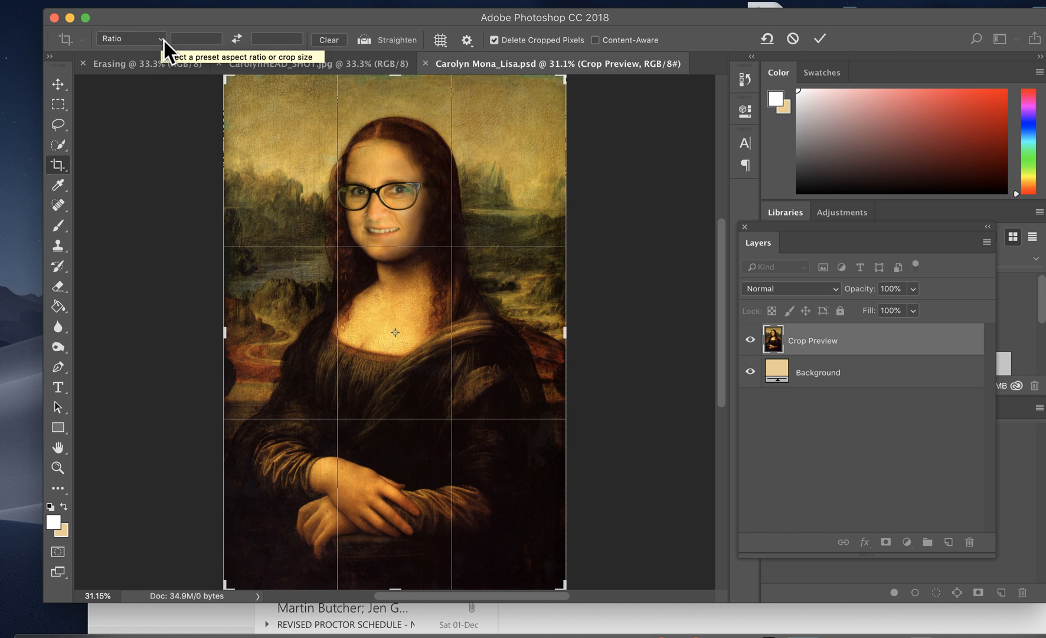
pyautogui.moveTo(165, 47)
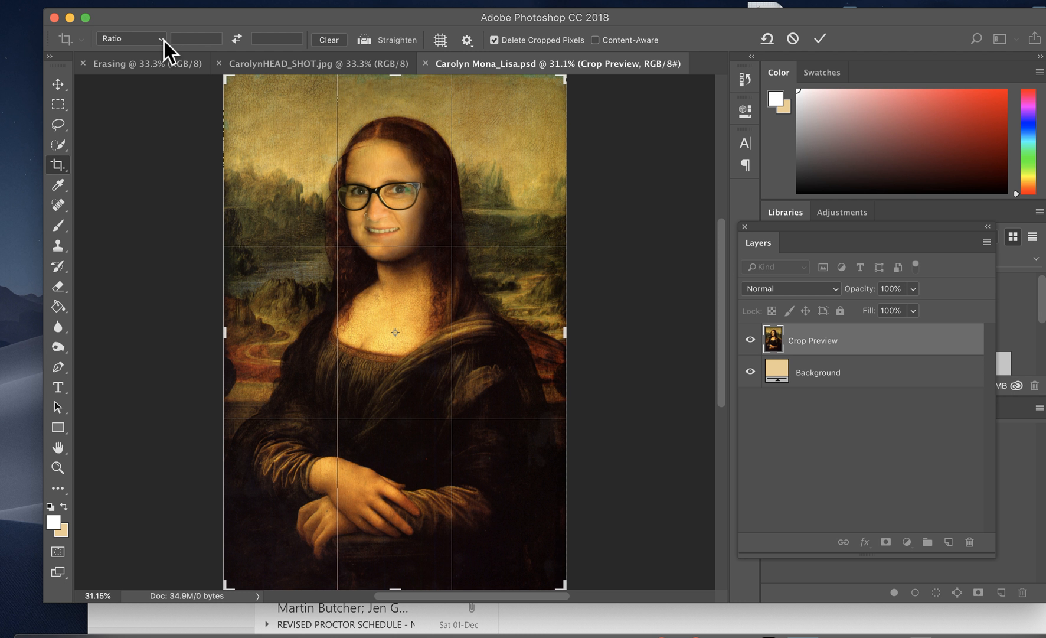
pyautogui.moveTo(379, 296)
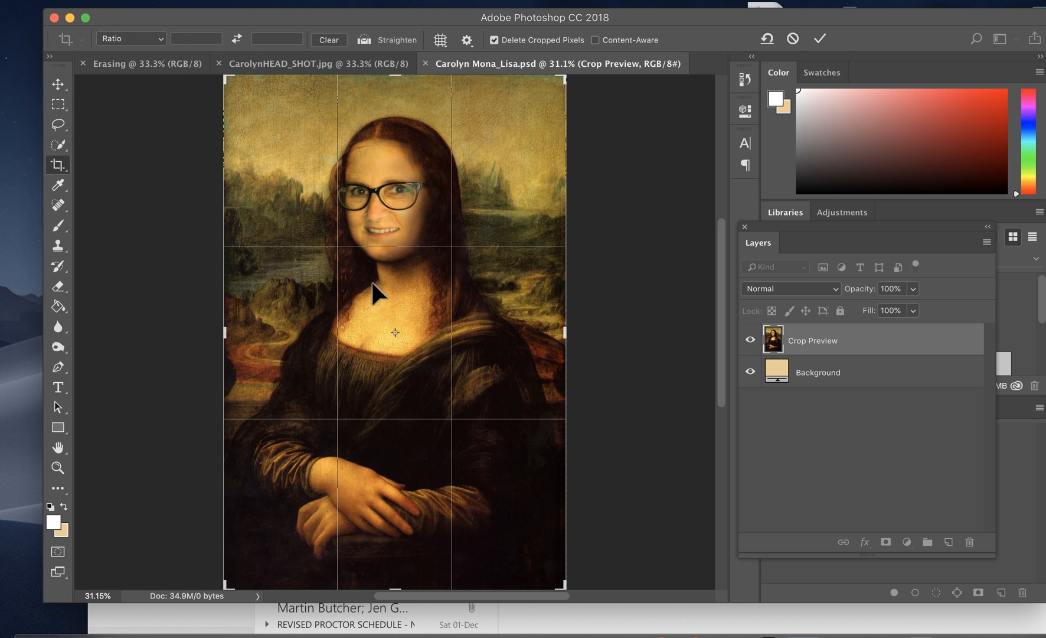
pyautogui.click(130, 37)
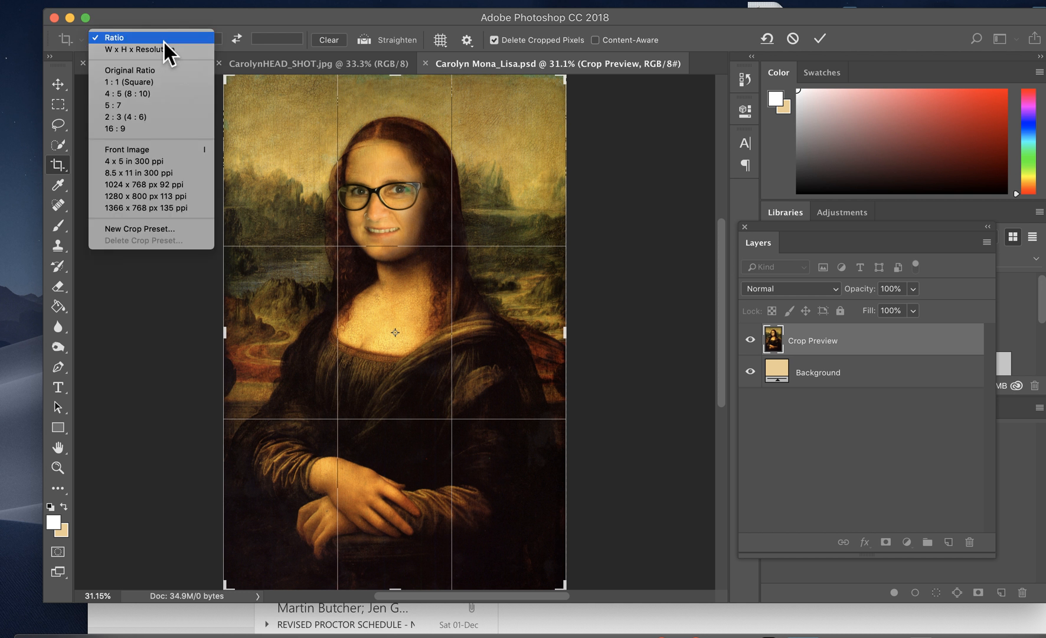
pyautogui.moveTo(273, 320)
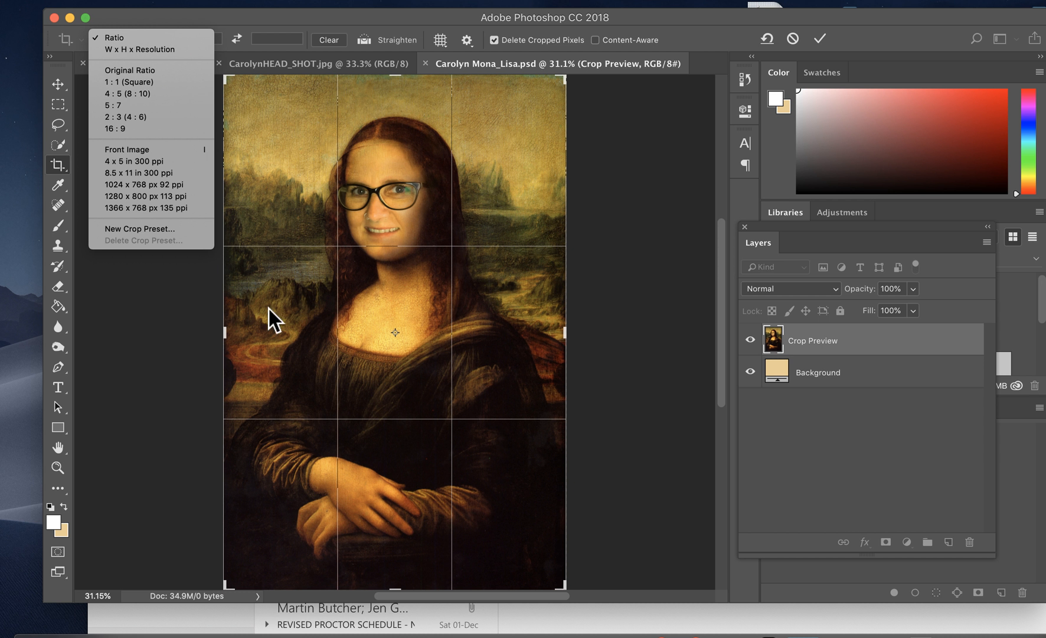
pyautogui.moveTo(154, 50)
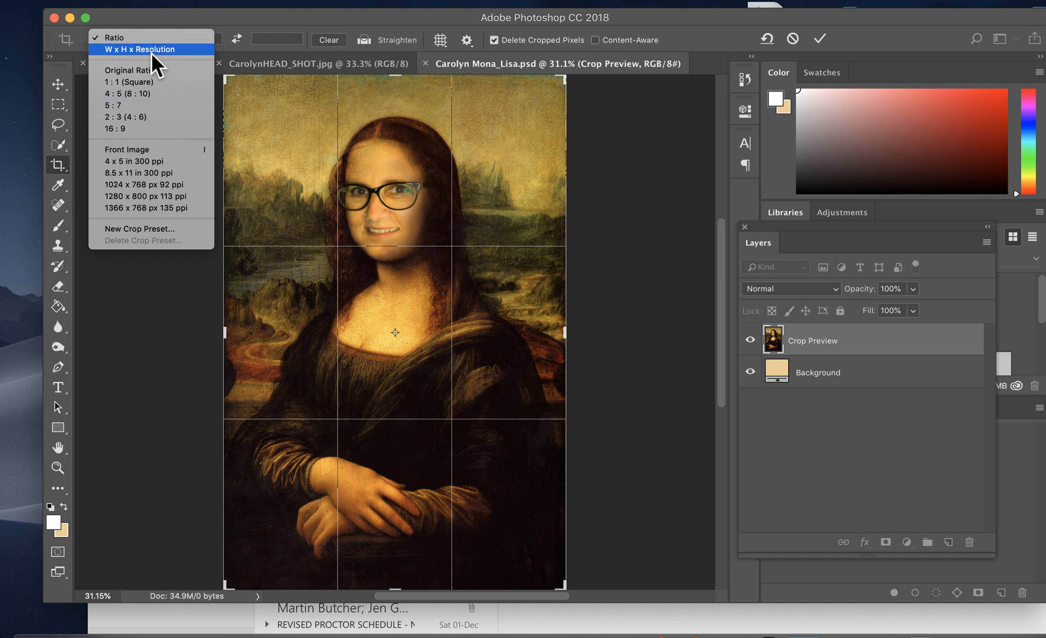
# Choose W x H x Resolution and set the crop to 8.5 x 11 in at 300 px/in.
pyautogui.click(139, 48)
pyautogui.write('8.5')
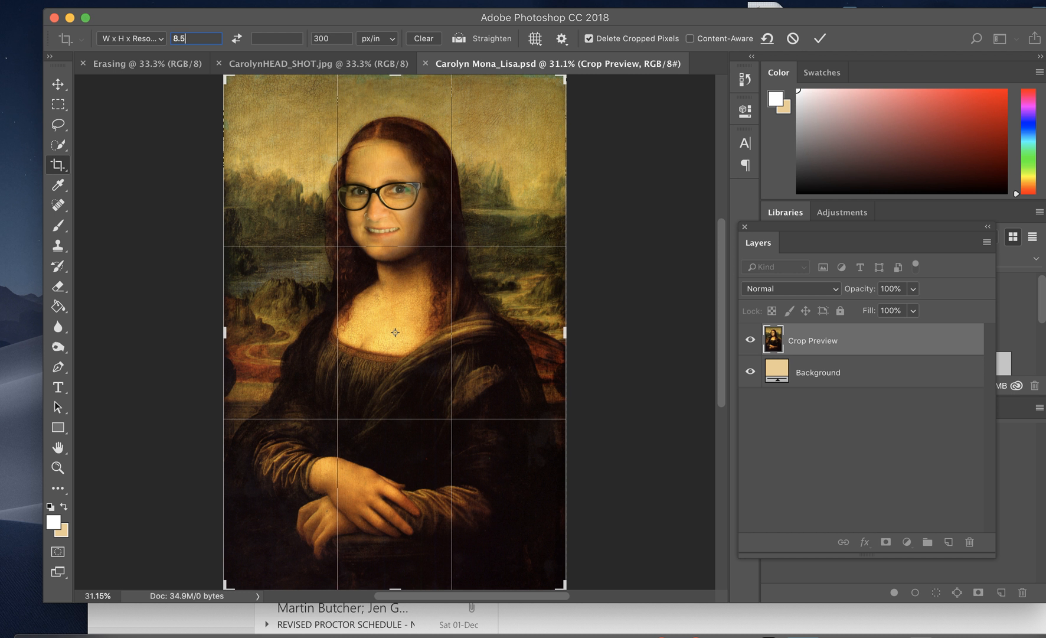
pyautogui.moveTo(225, 215)
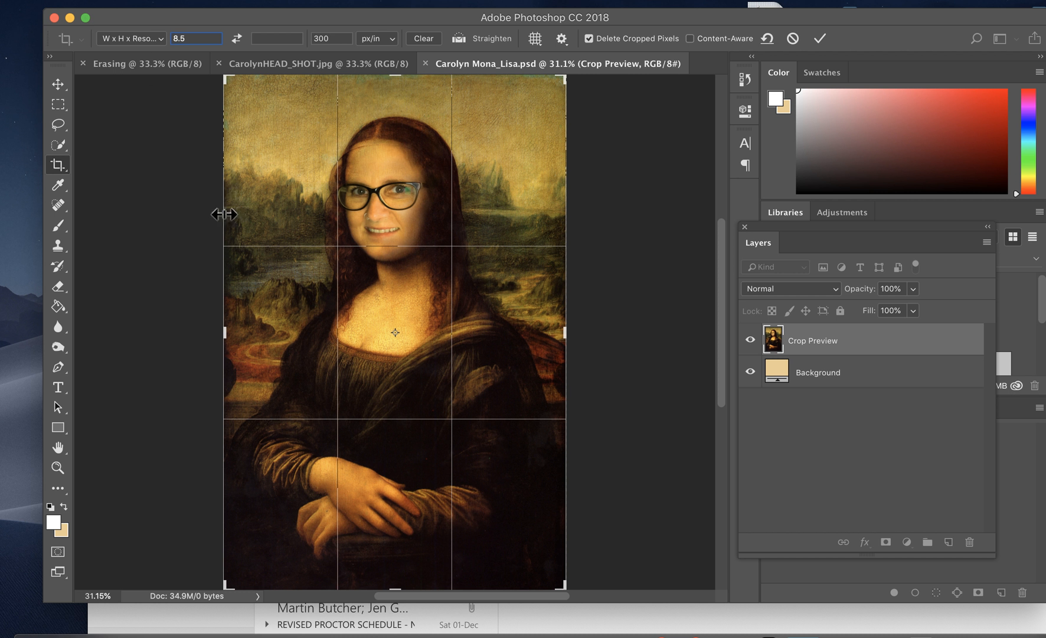
pyautogui.moveTo(575, 251)
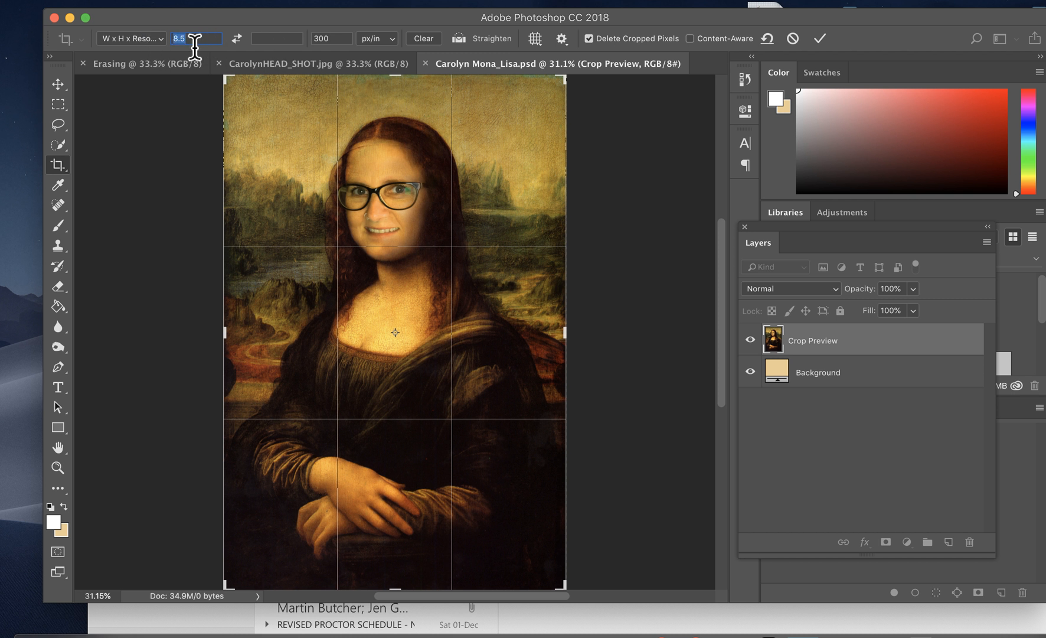
pyautogui.moveTo(271, 38)
pyautogui.write('11')
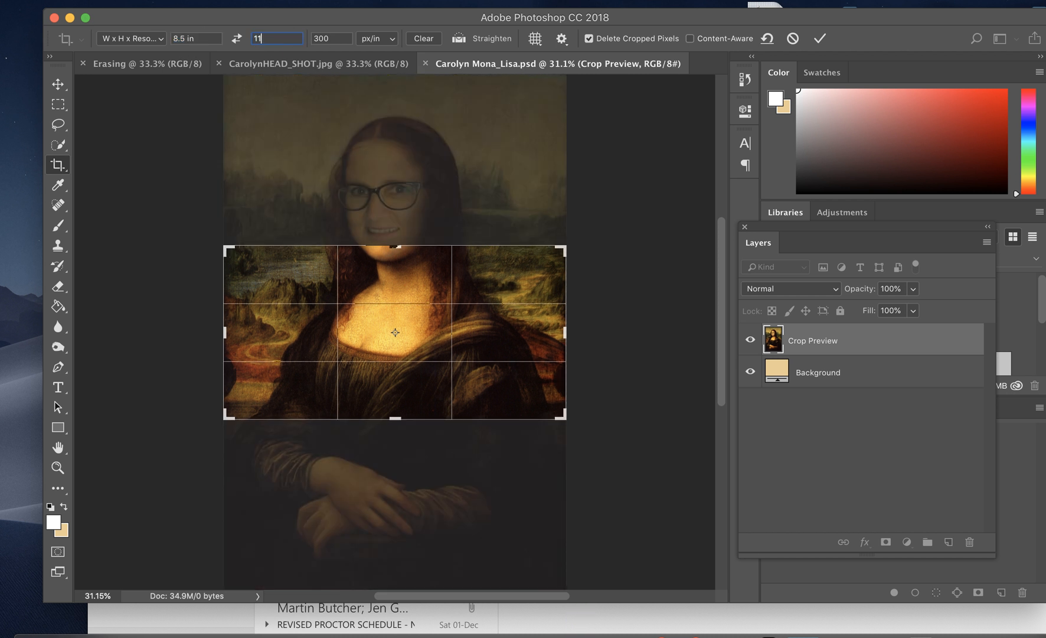
pyautogui.moveTo(350, 38)
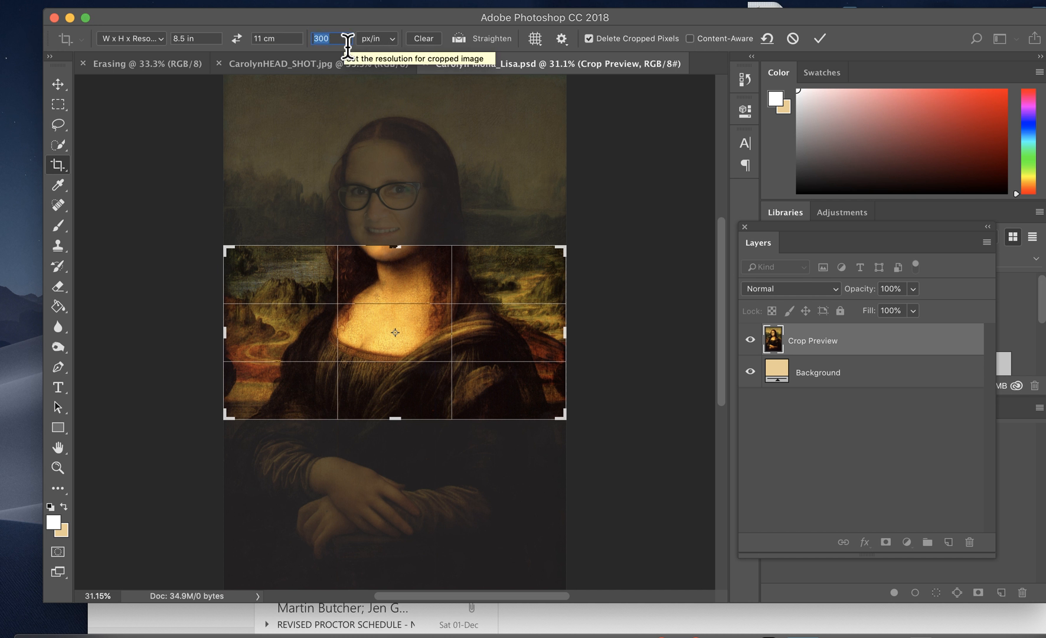
pyautogui.moveTo(194, 64)
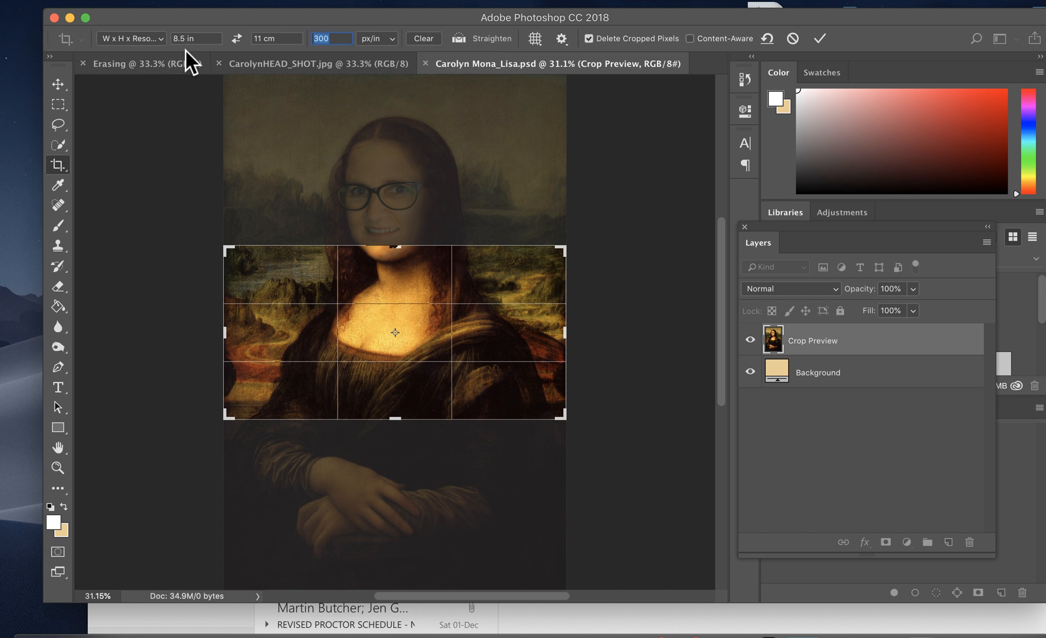
pyautogui.click(132, 38)
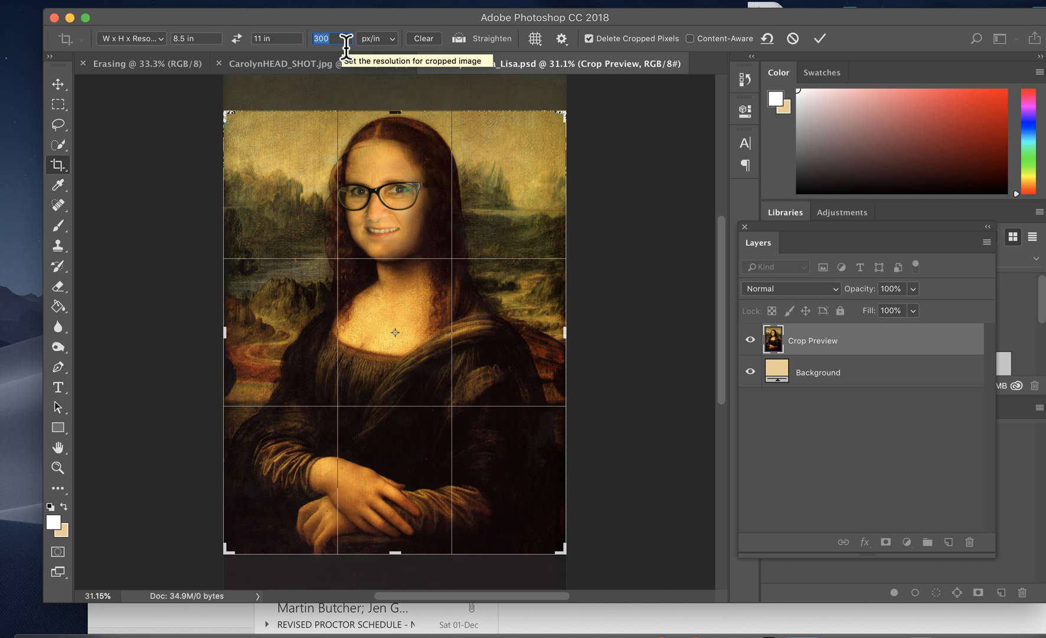
pyautogui.moveTo(344, 47)
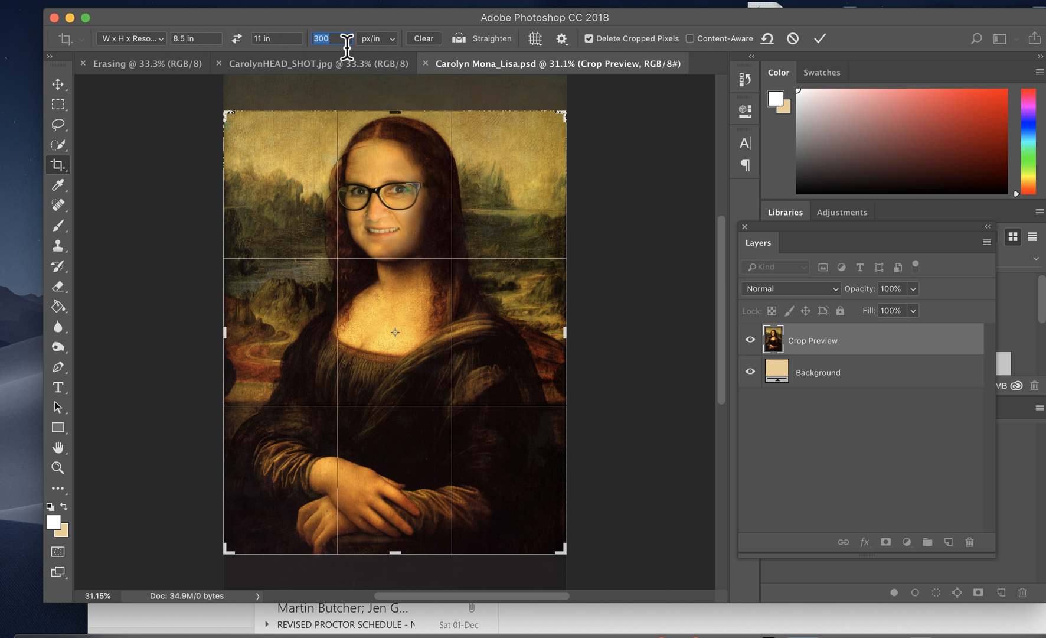
pyautogui.moveTo(395, 206)
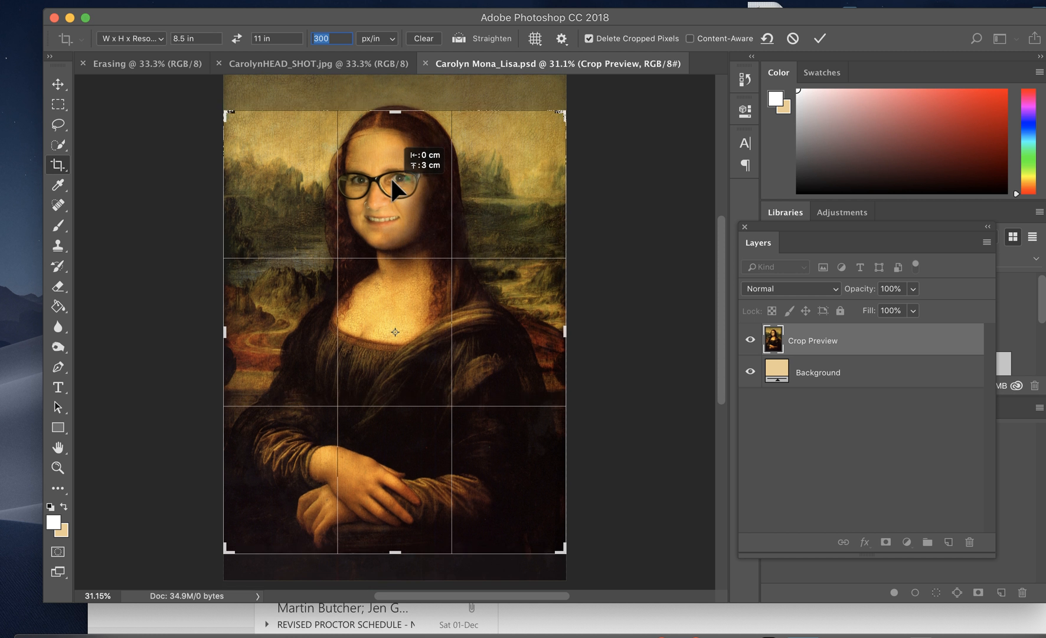
pyautogui.moveTo(394, 228)
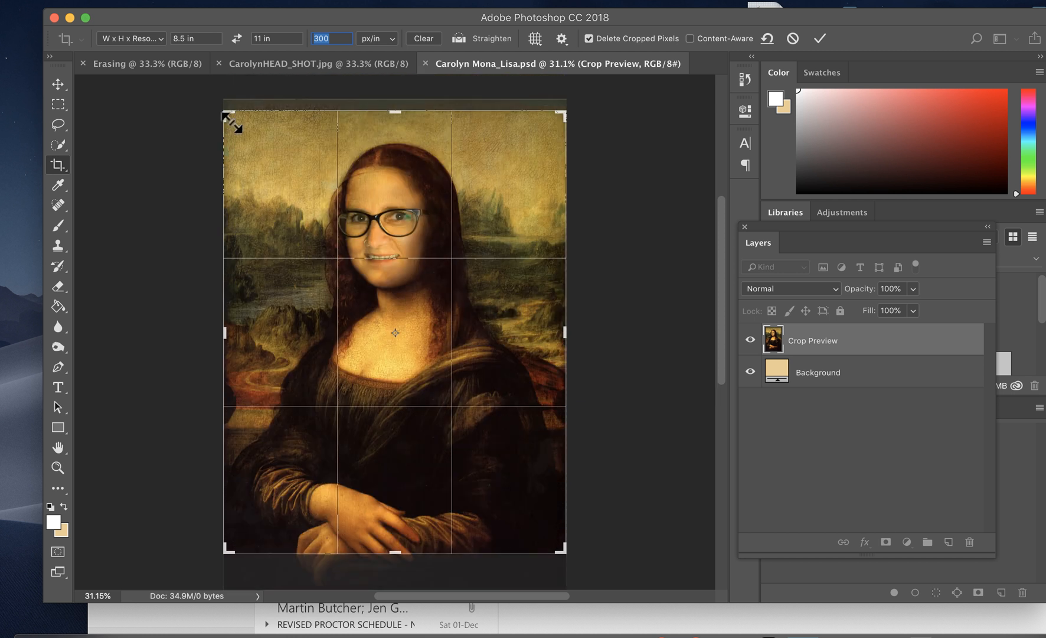
# Drag the crop boundary wider so it extends past the painting's left and right sides.
pyautogui.moveTo(225, 117); pyautogui.dragTo(214, 111)
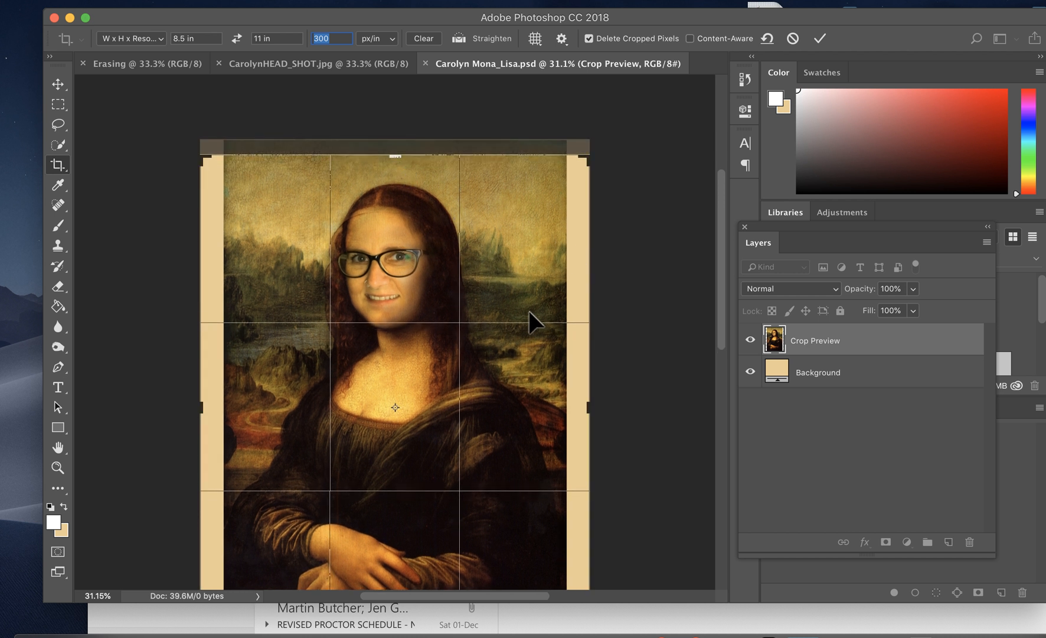
pyautogui.moveTo(61, 502)
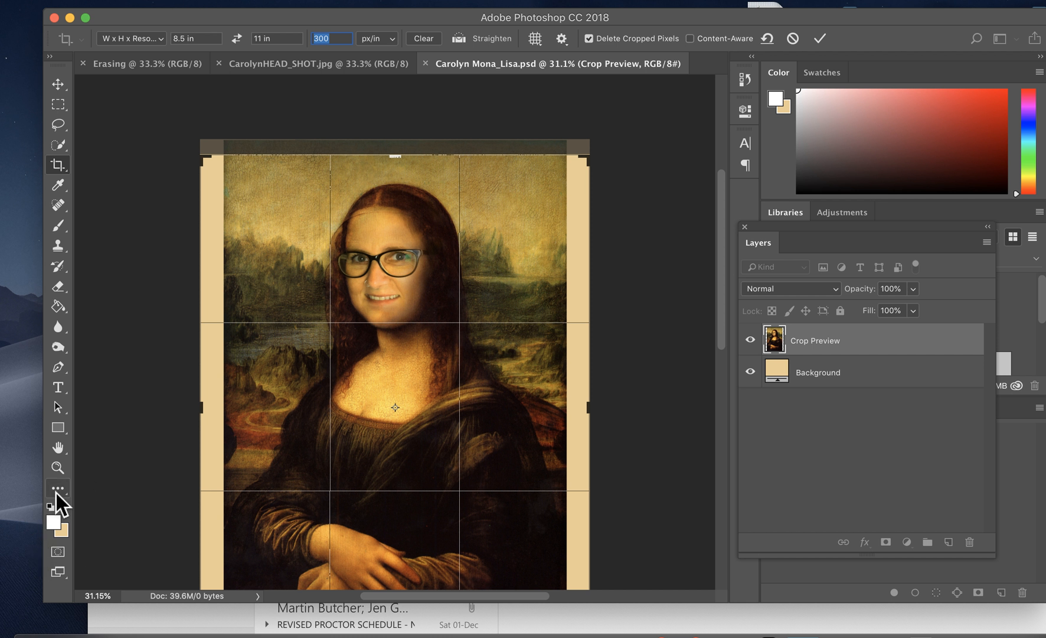
pyautogui.moveTo(517, 409)
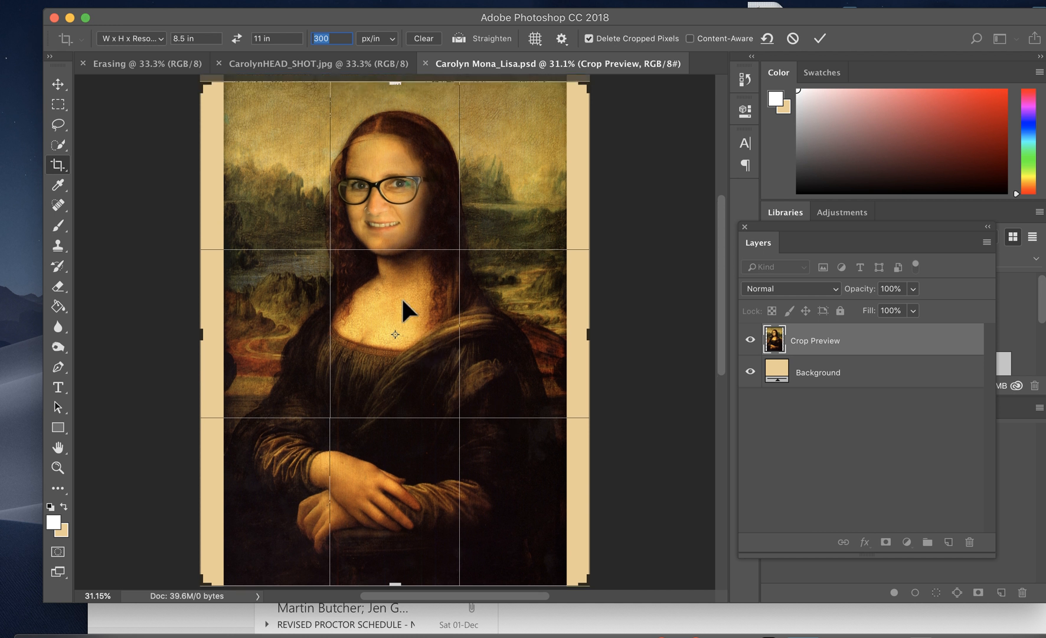
pyautogui.moveTo(414, 337)
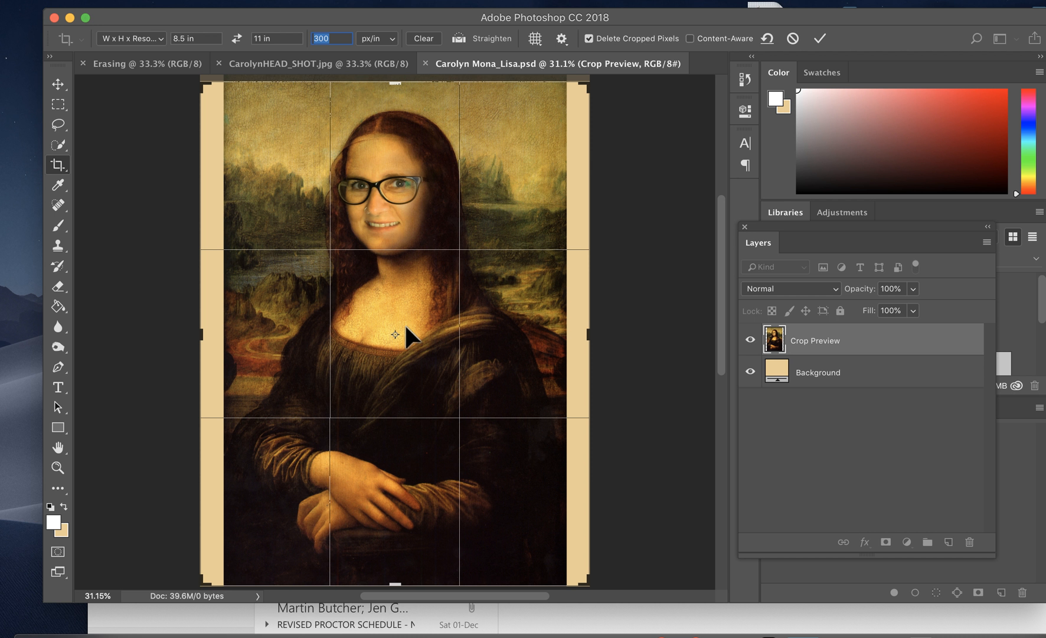
pyautogui.moveTo(519, 324)
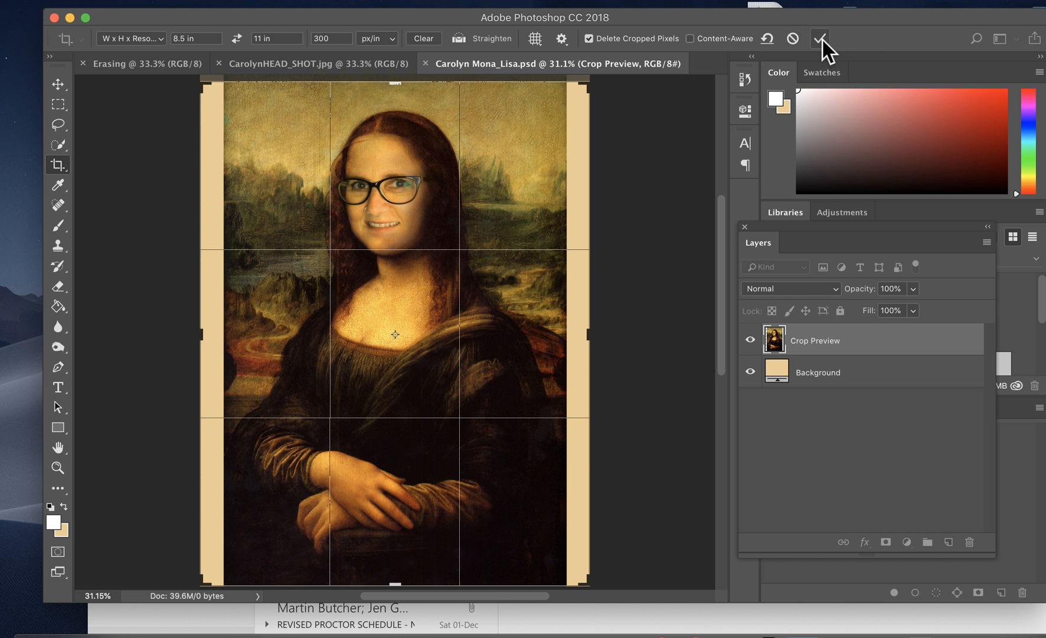
pyautogui.moveTo(819, 38)
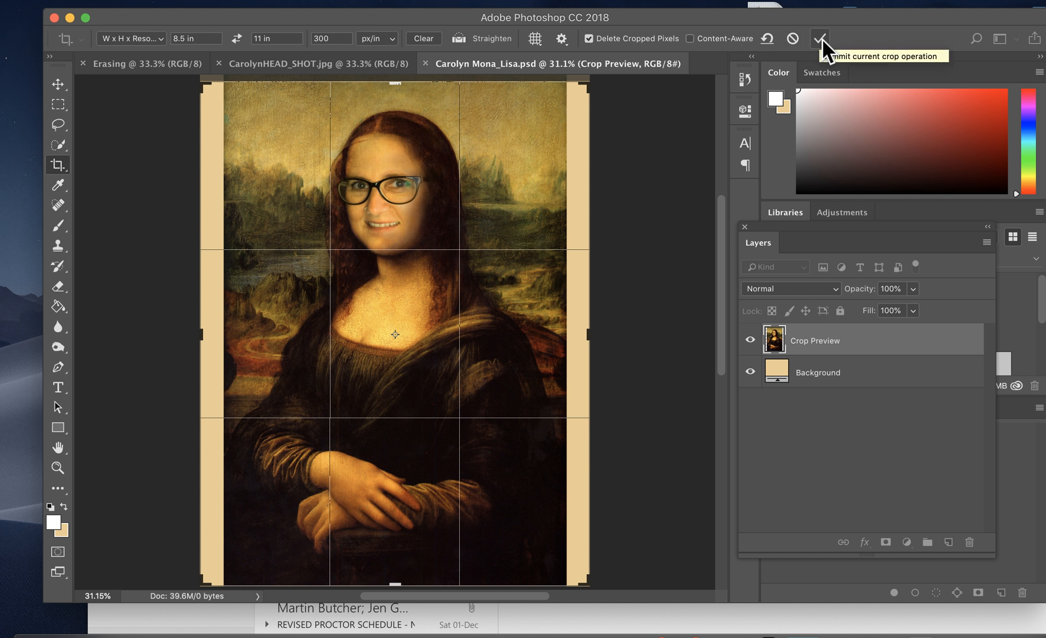
pyautogui.moveTo(395, 313)
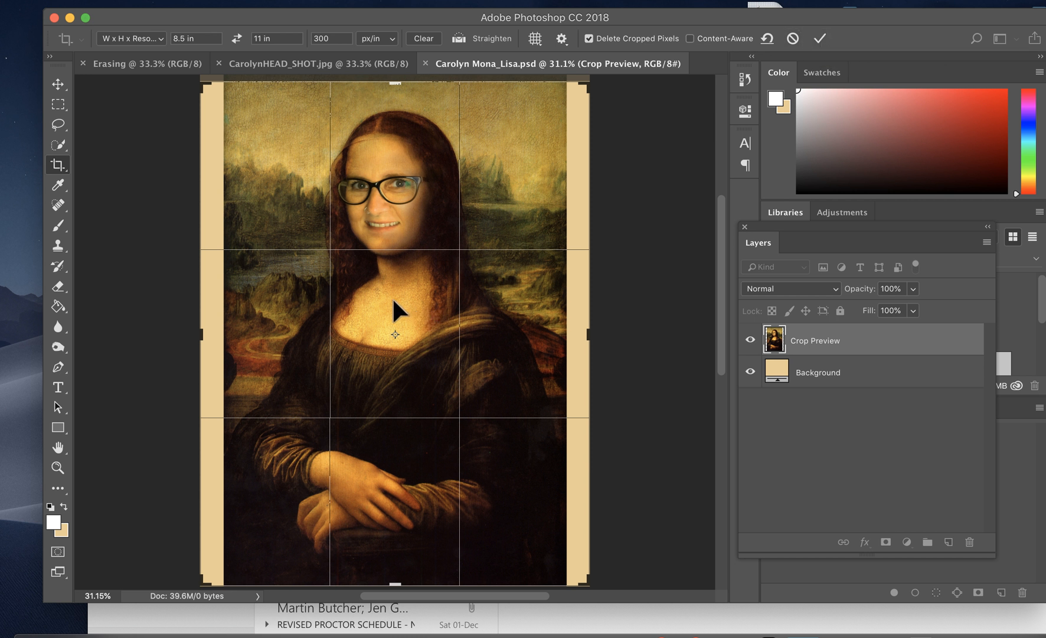
# Commit the 8.5 by 11 inch crop, leaving beige strips on both sides.
pyautogui.click(820, 37)
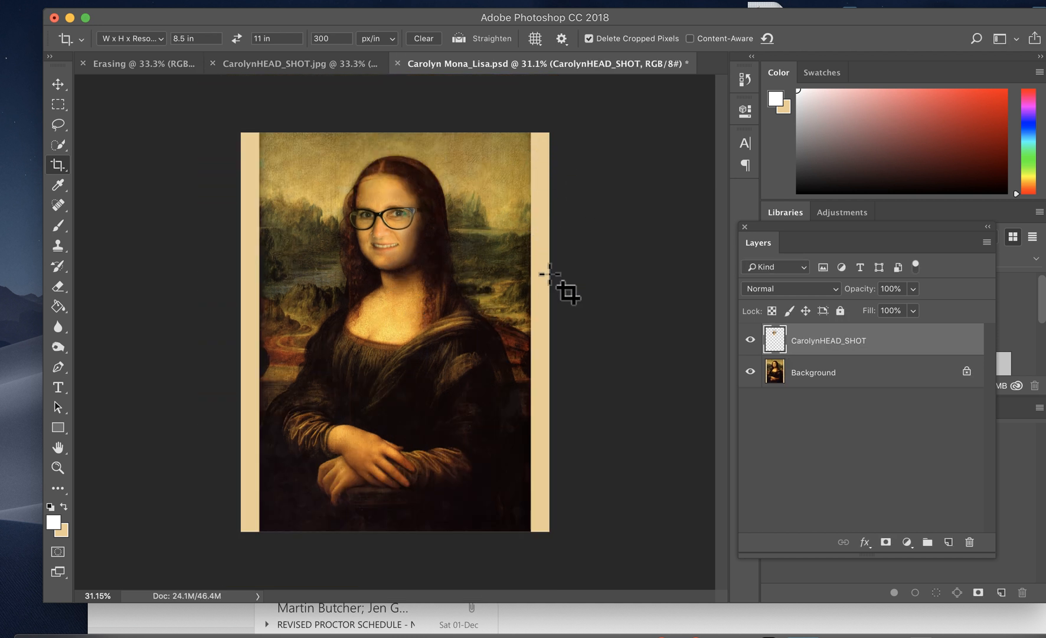
pyautogui.moveTo(571, 448)
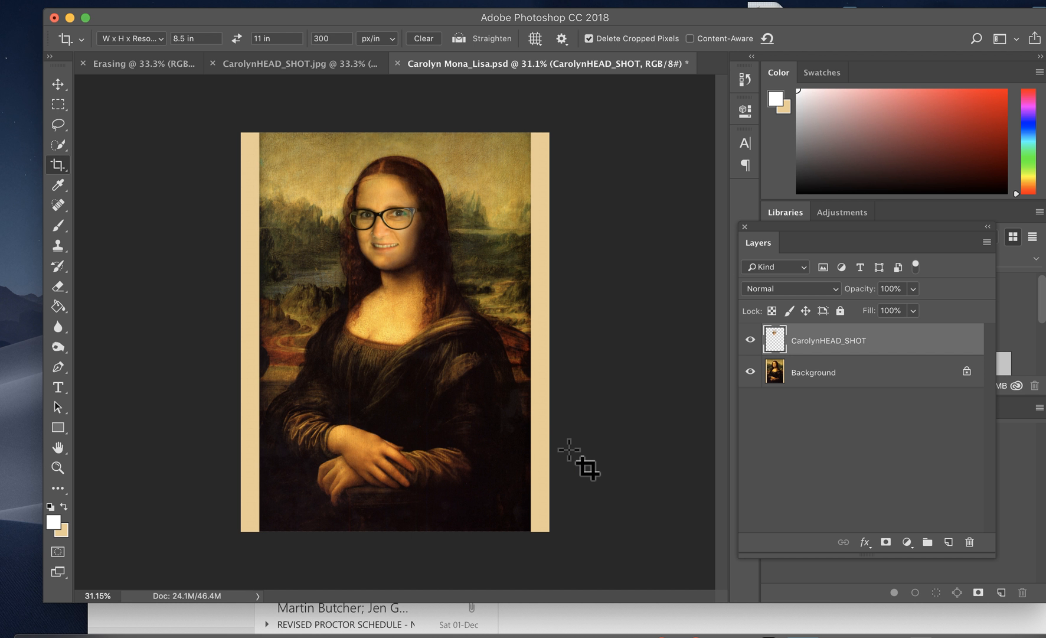
pyautogui.moveTo(169, 185)
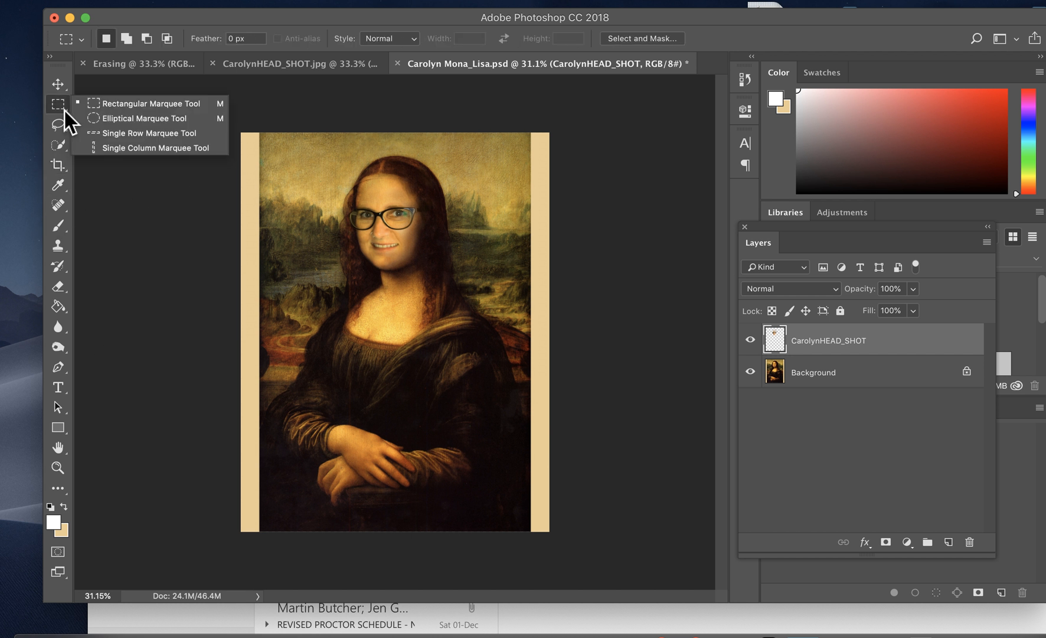
pyautogui.moveTo(66, 119)
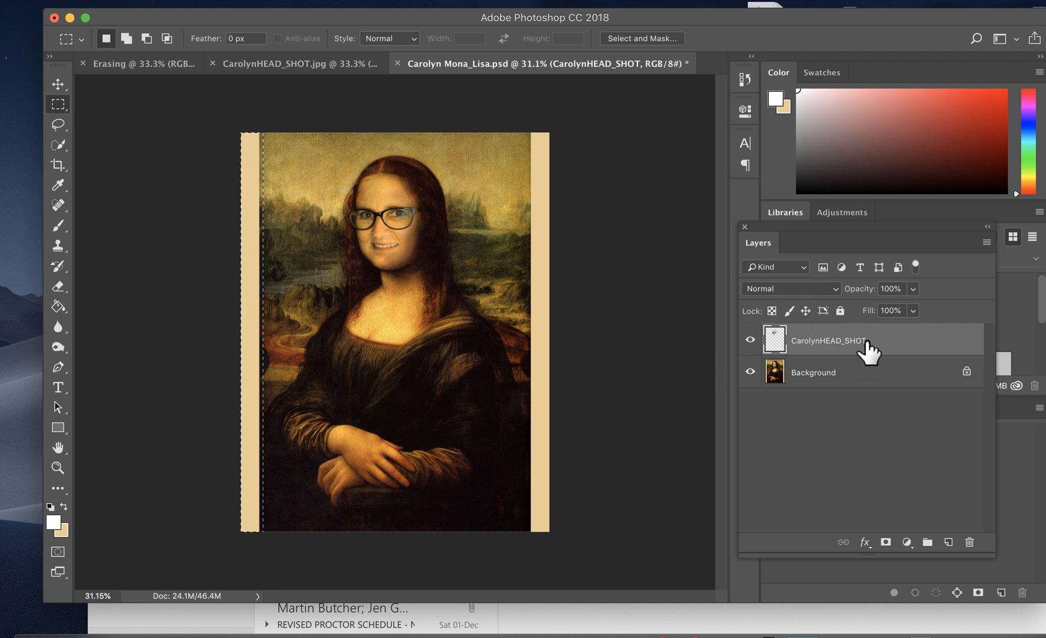
pyautogui.moveTo(878, 351)
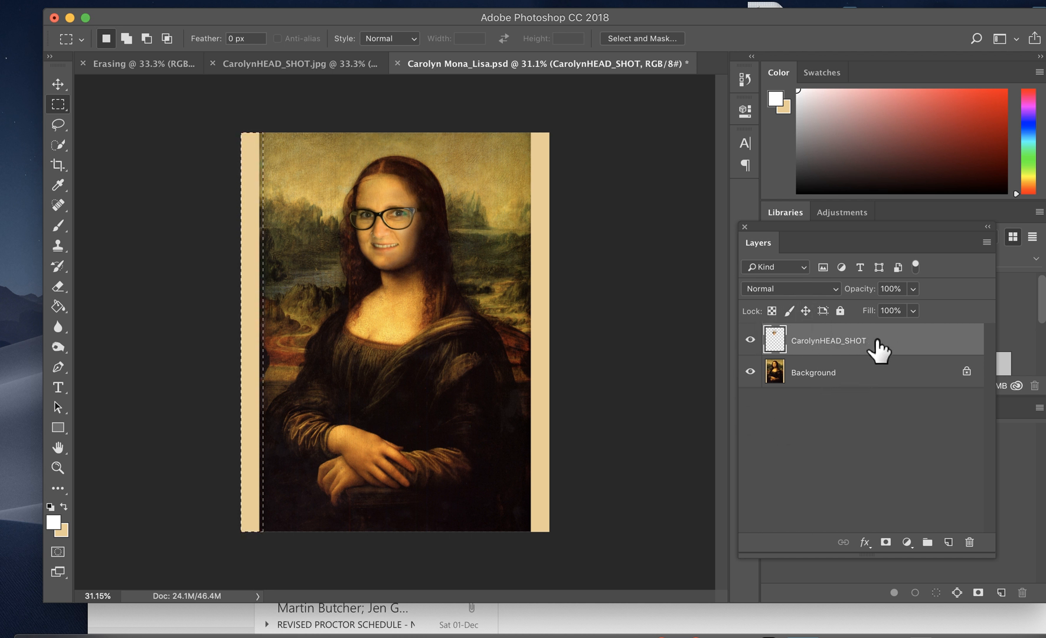
pyautogui.moveTo(787, 346)
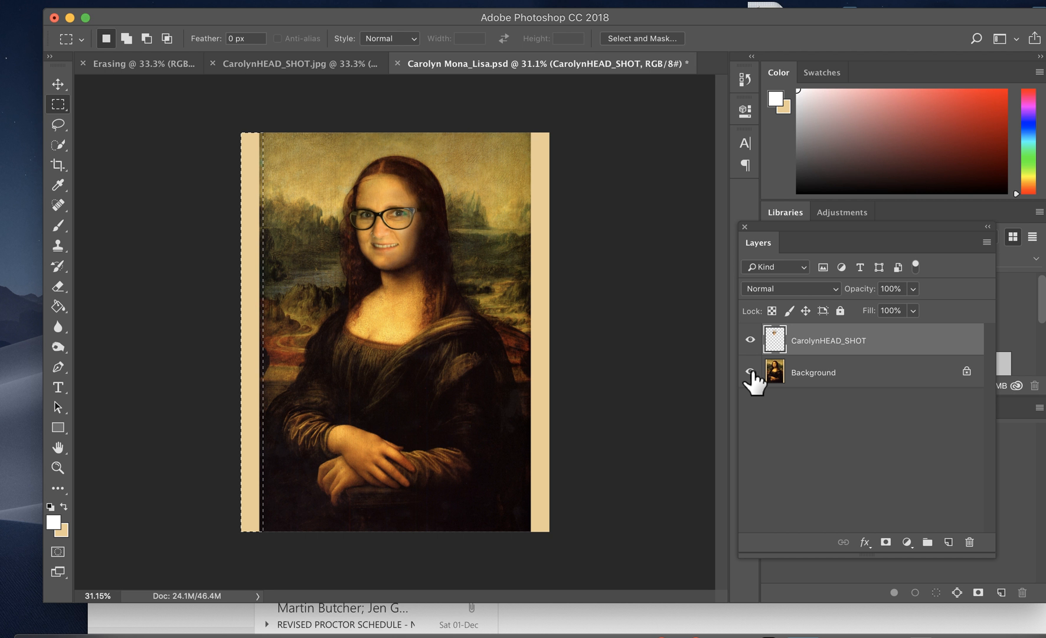
pyautogui.click(749, 372)
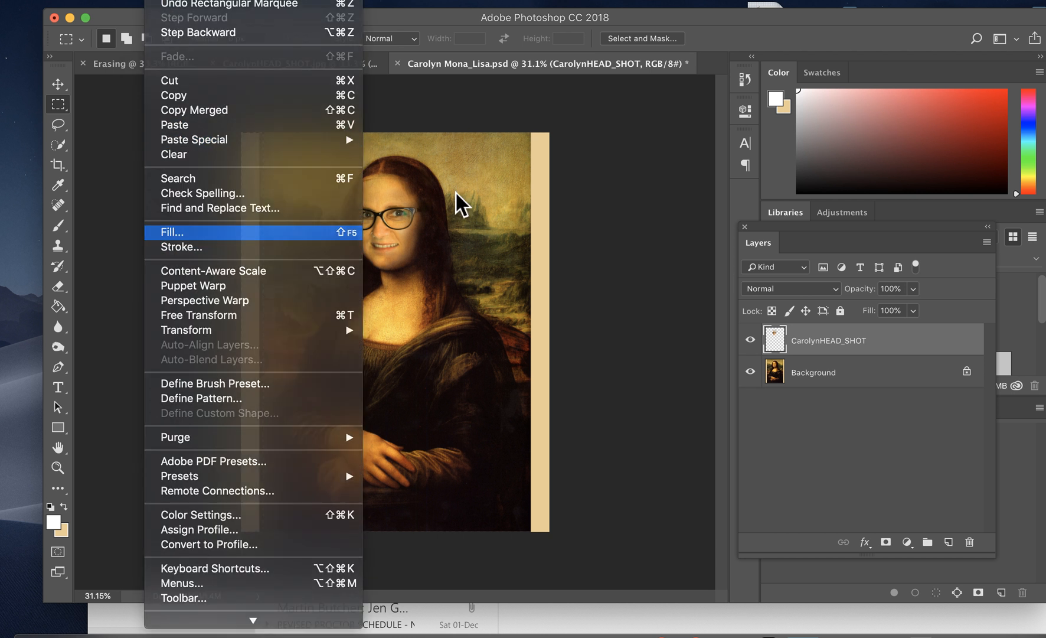
pyautogui.click(172, 232)
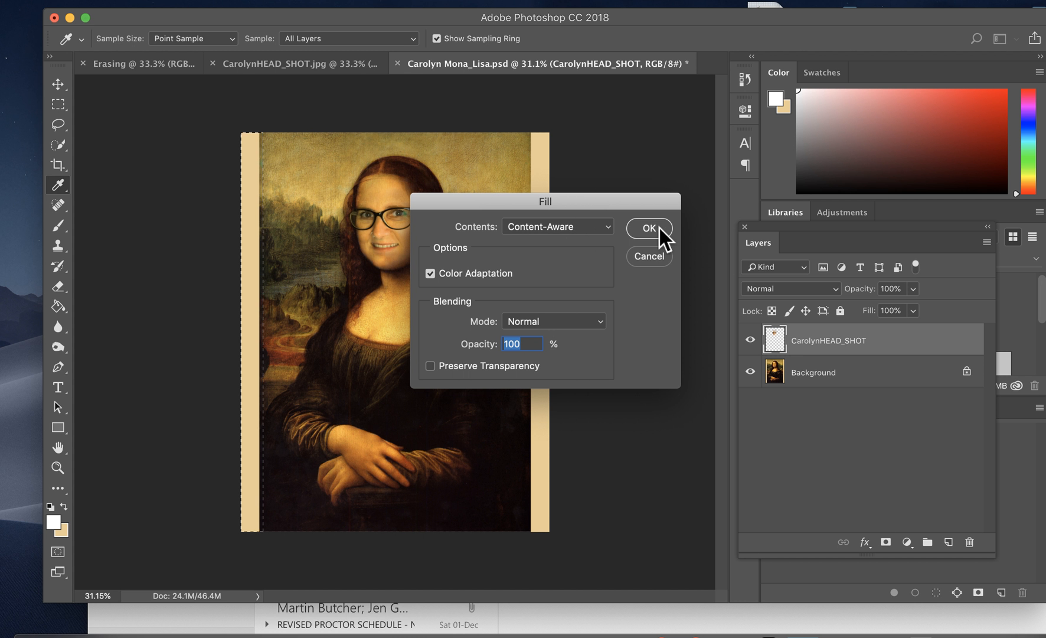
pyautogui.click(647, 227)
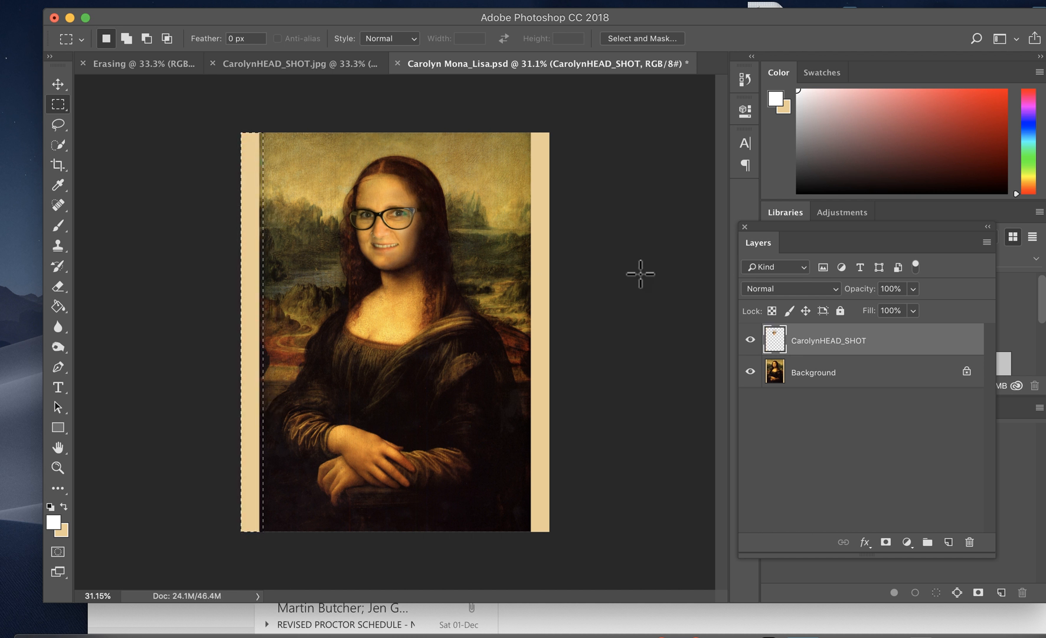
# Content-aware fill the left beige strip on the Background layer via Edit > Fill.
pyautogui.click(812, 371)
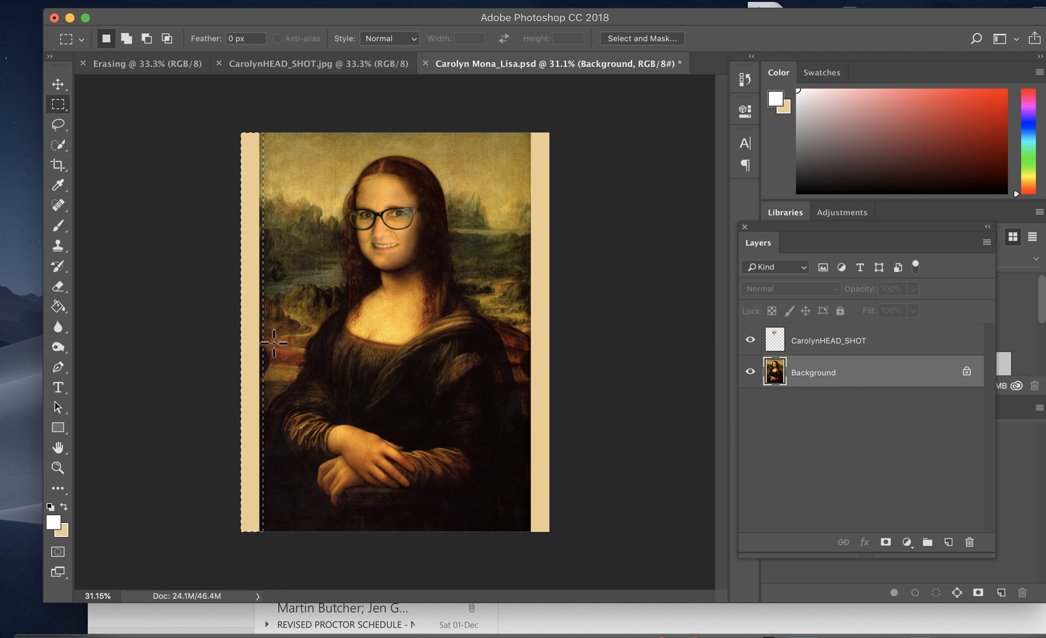
pyautogui.moveTo(288, 357)
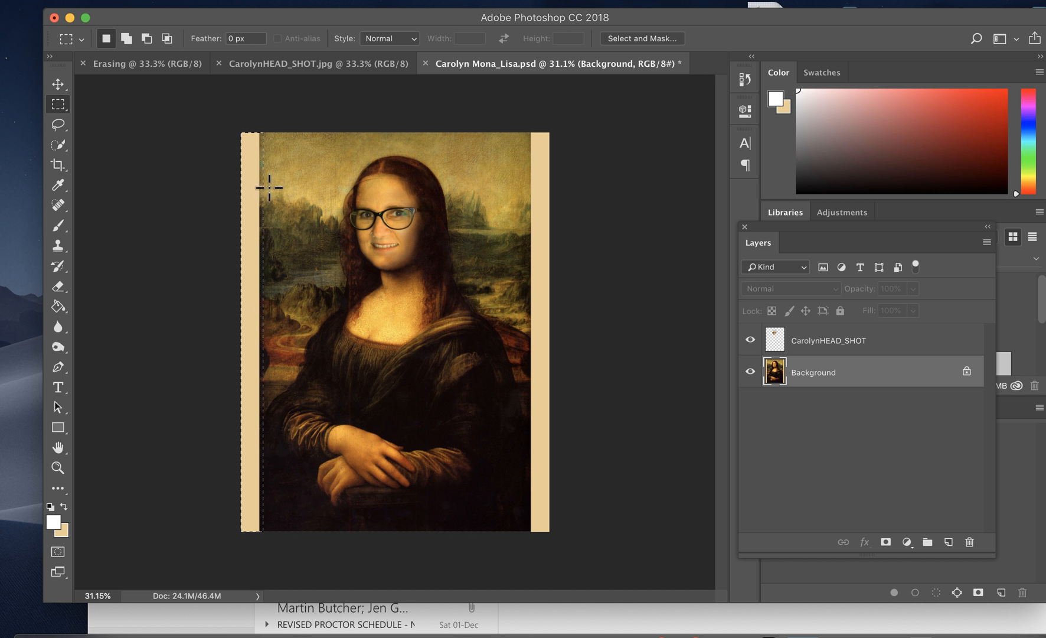
pyautogui.moveTo(250, 269)
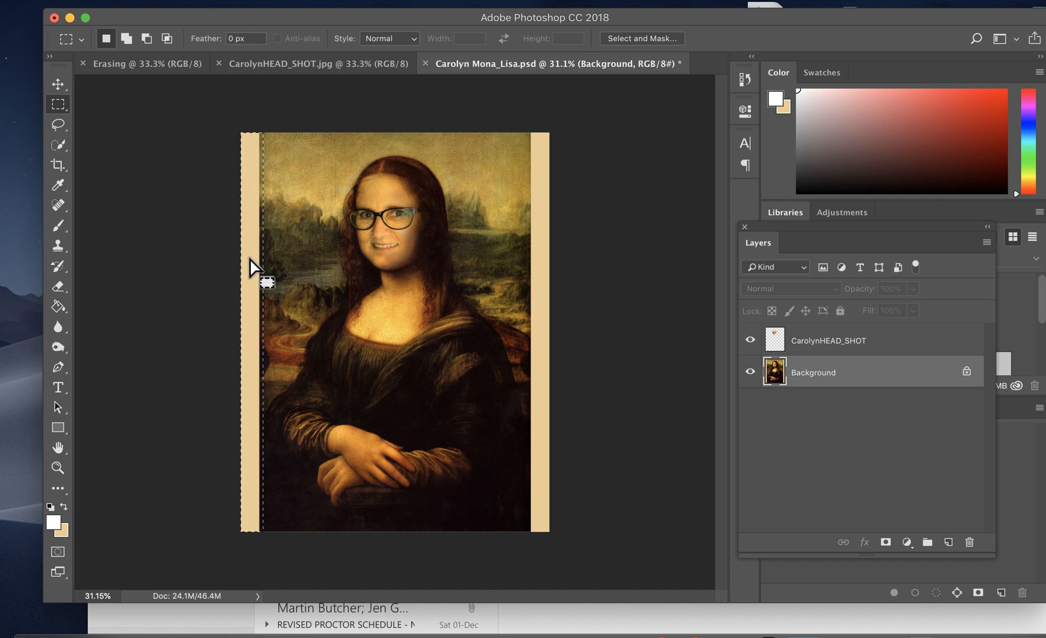
pyautogui.moveTo(180, 12)
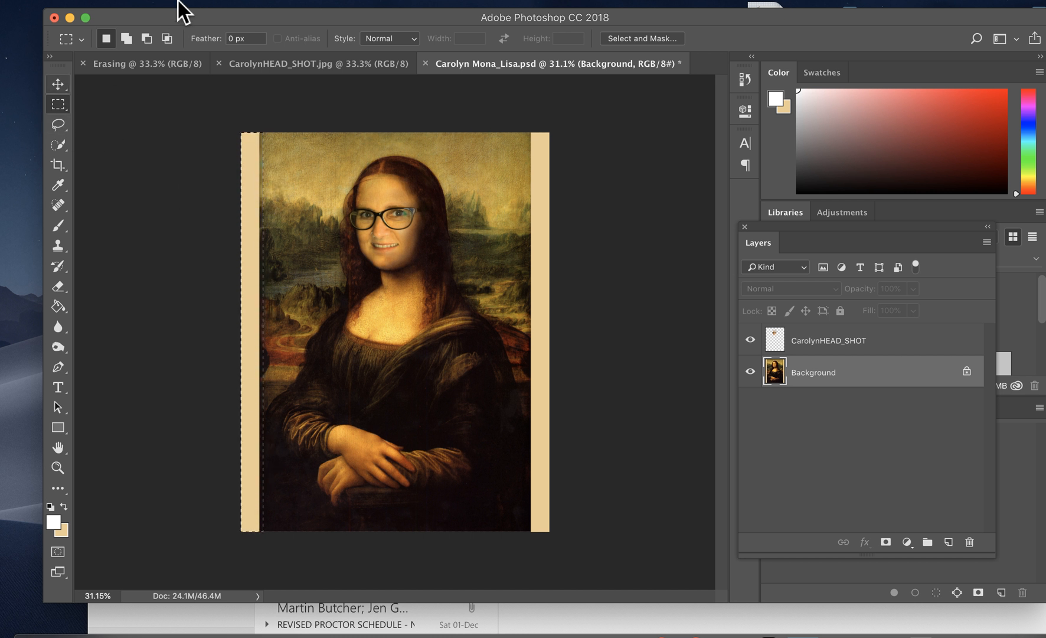
pyautogui.click(200, 5)
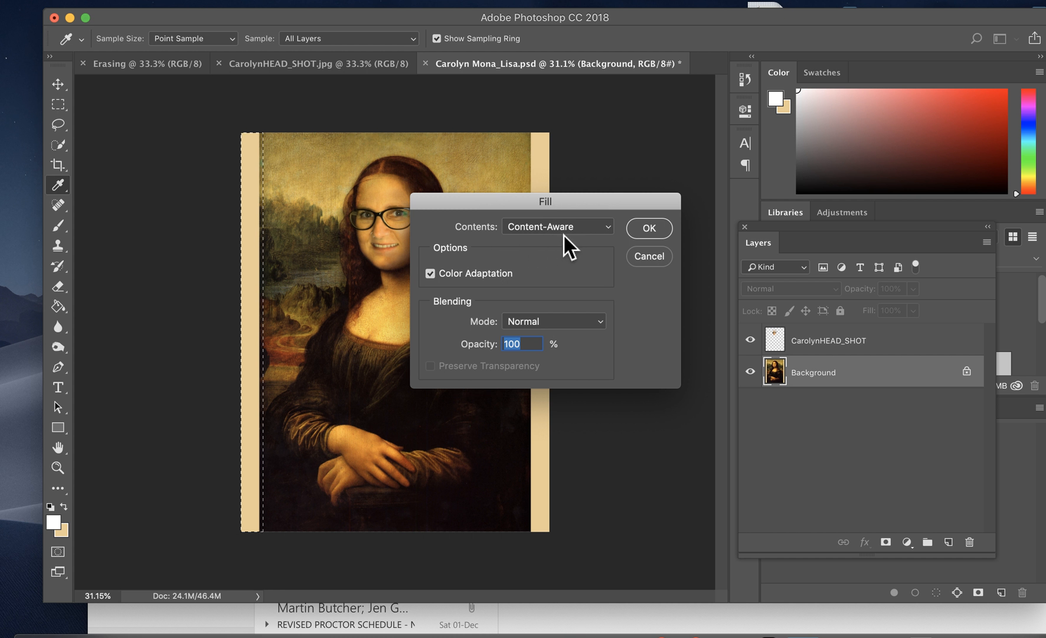
pyautogui.moveTo(274, 308)
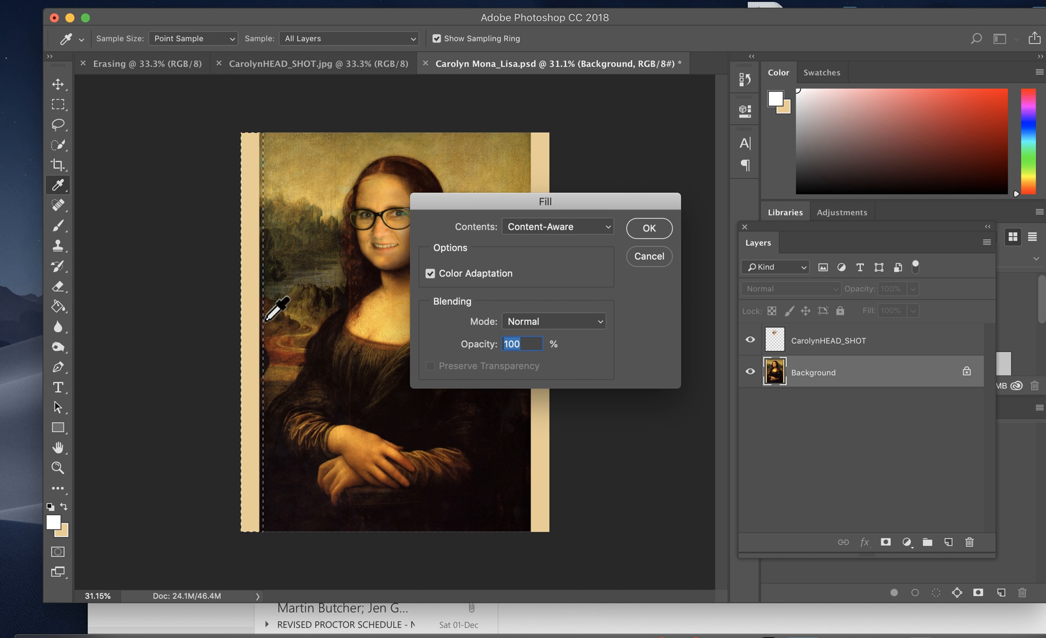
pyautogui.moveTo(272, 313)
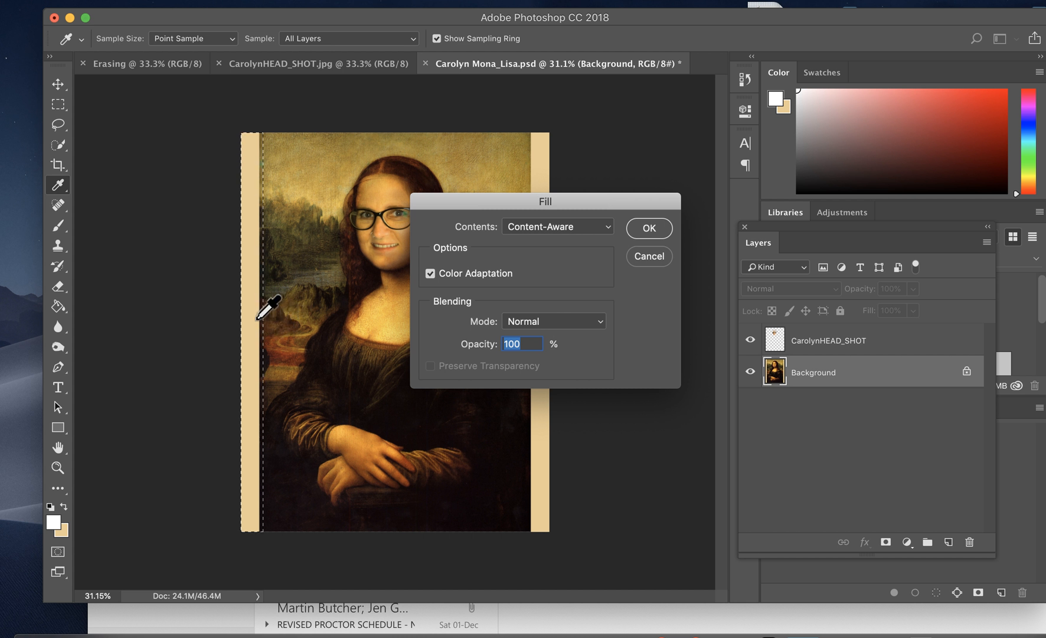
pyautogui.moveTo(281, 309)
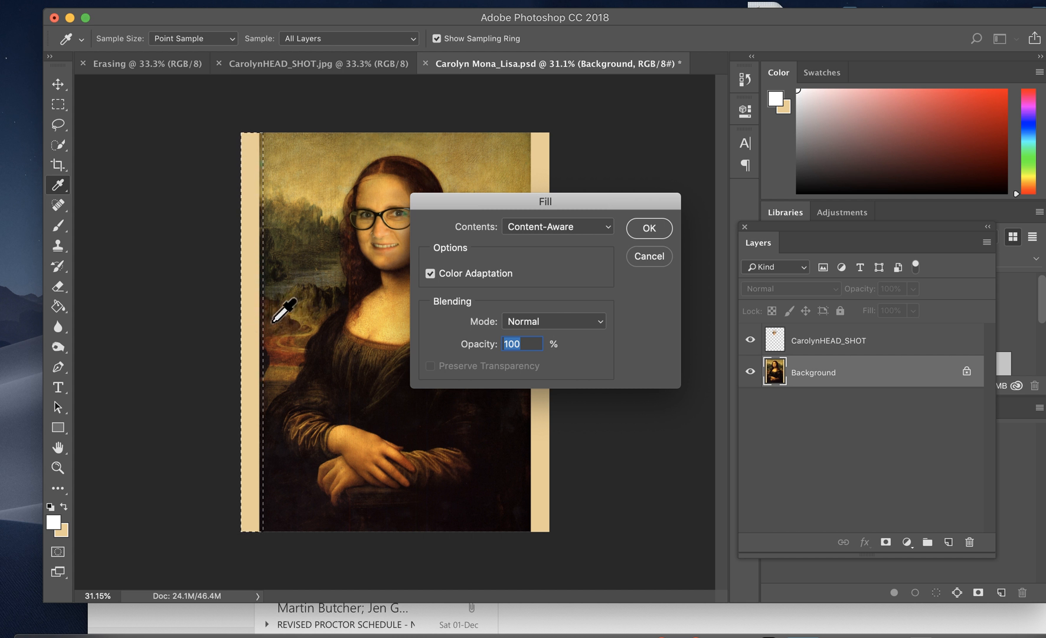
pyautogui.moveTo(612, 272)
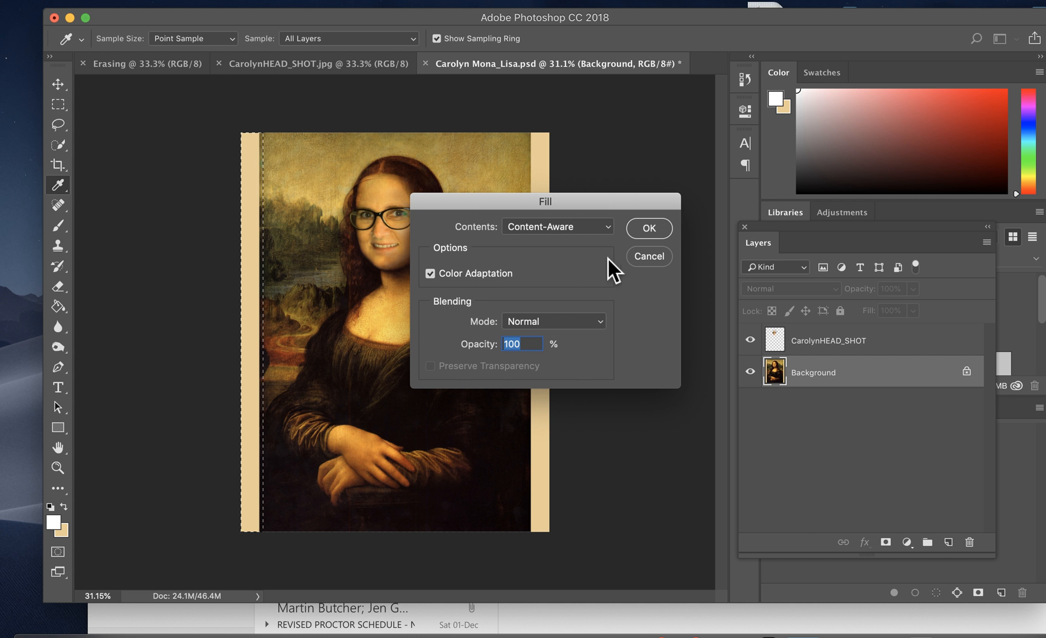
pyautogui.click(647, 228)
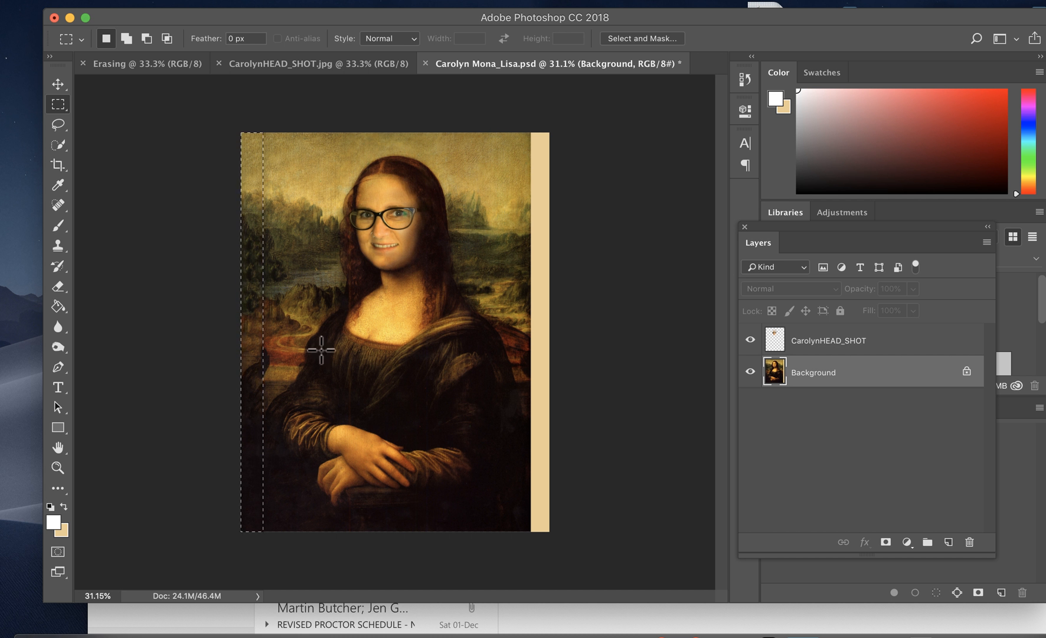
pyautogui.moveTo(257, 364)
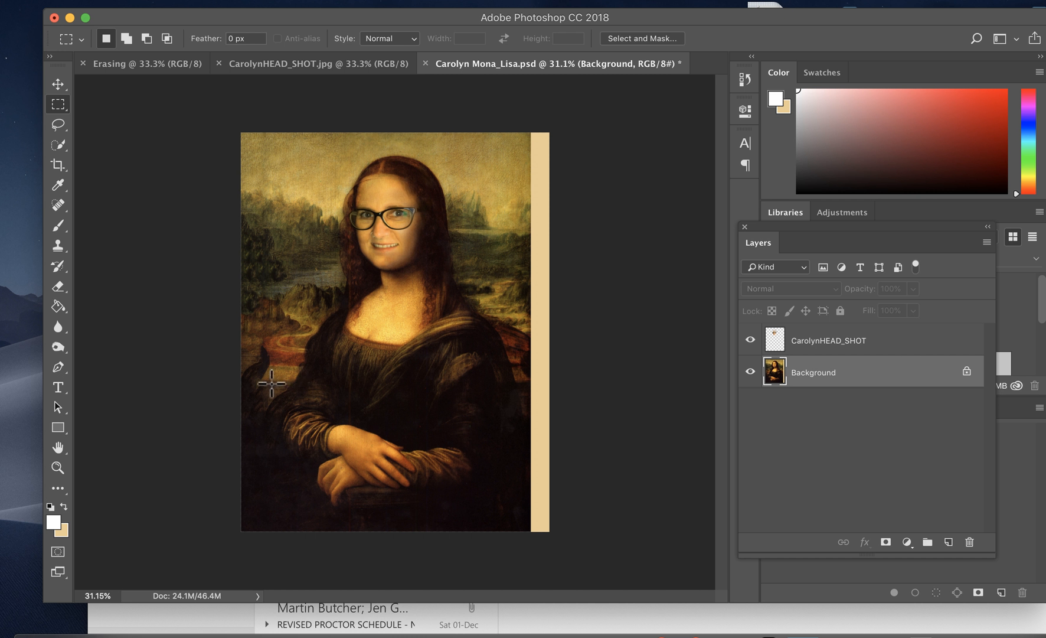
pyautogui.moveTo(316, 338)
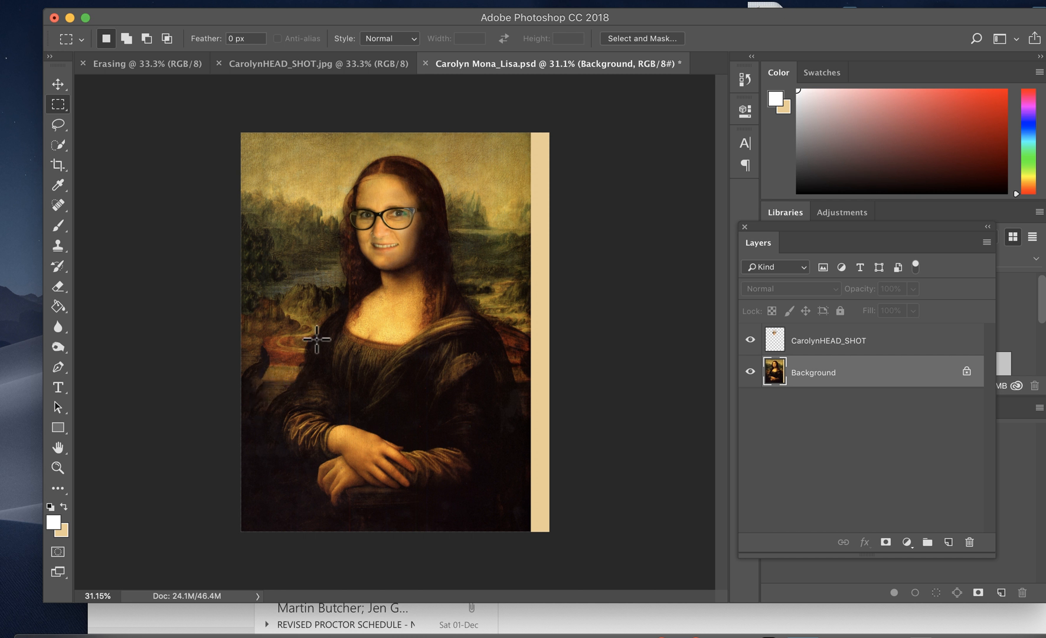
pyautogui.moveTo(290, 273)
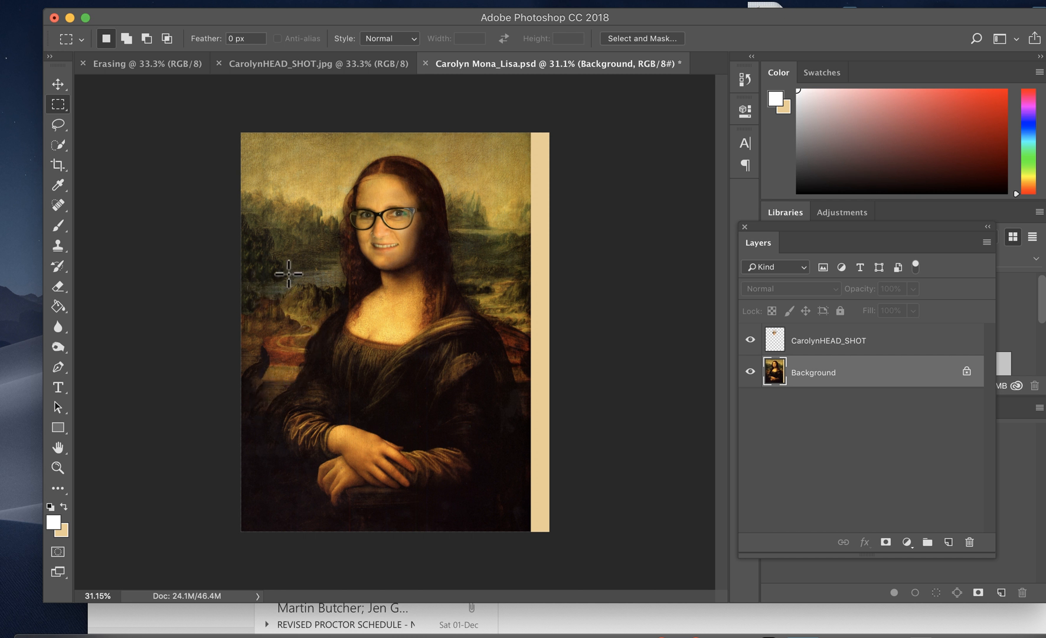
pyautogui.moveTo(256, 389)
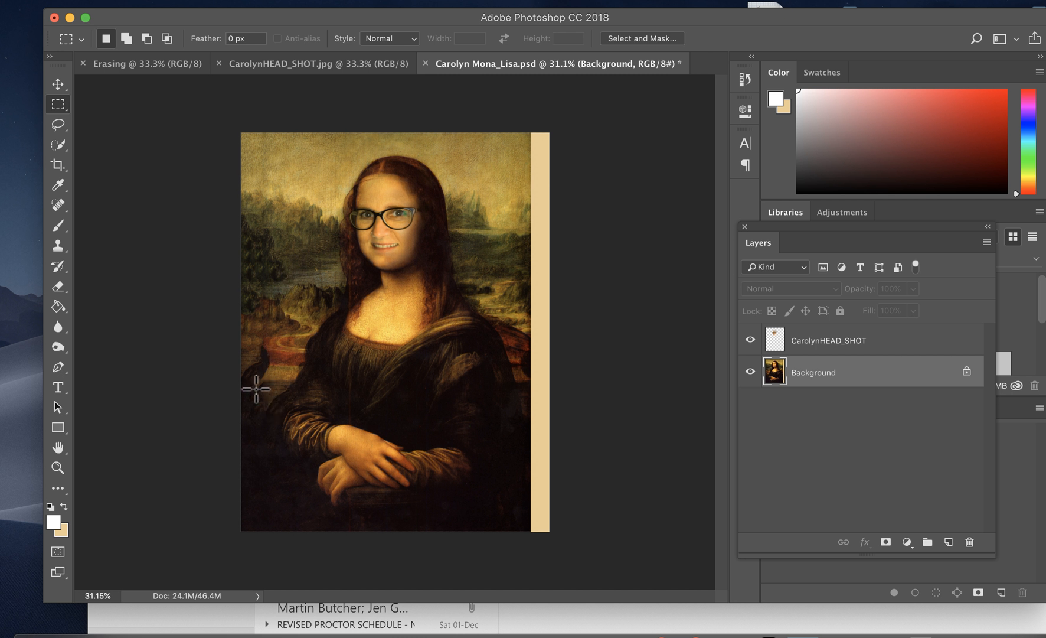
pyautogui.moveTo(540, 229)
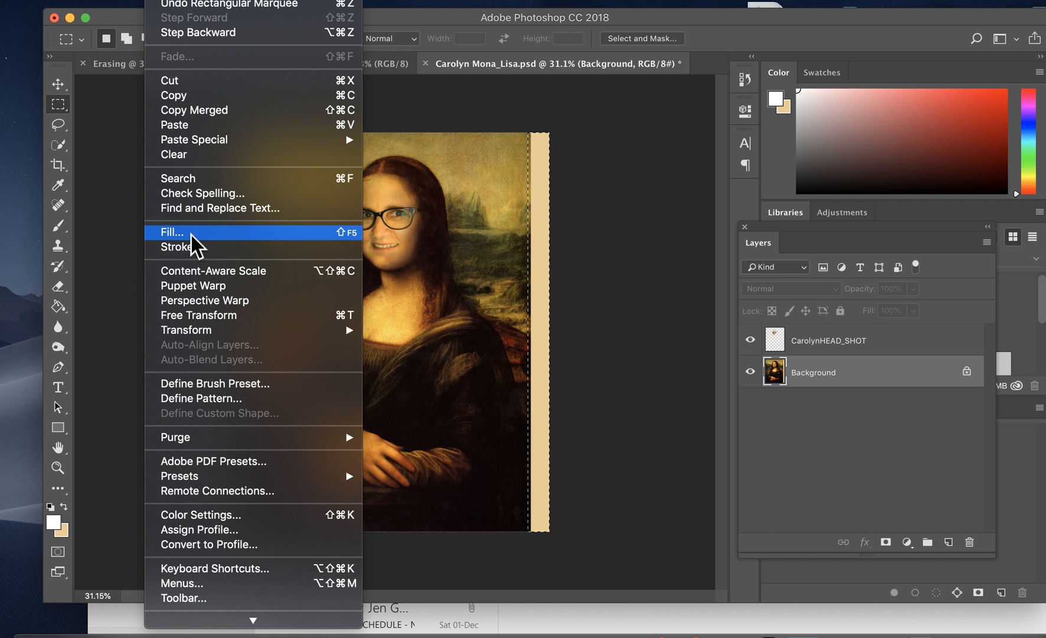
# Apply Content-Aware Fill with Color Adaptation to the right beige strip.
pyautogui.click(173, 233)
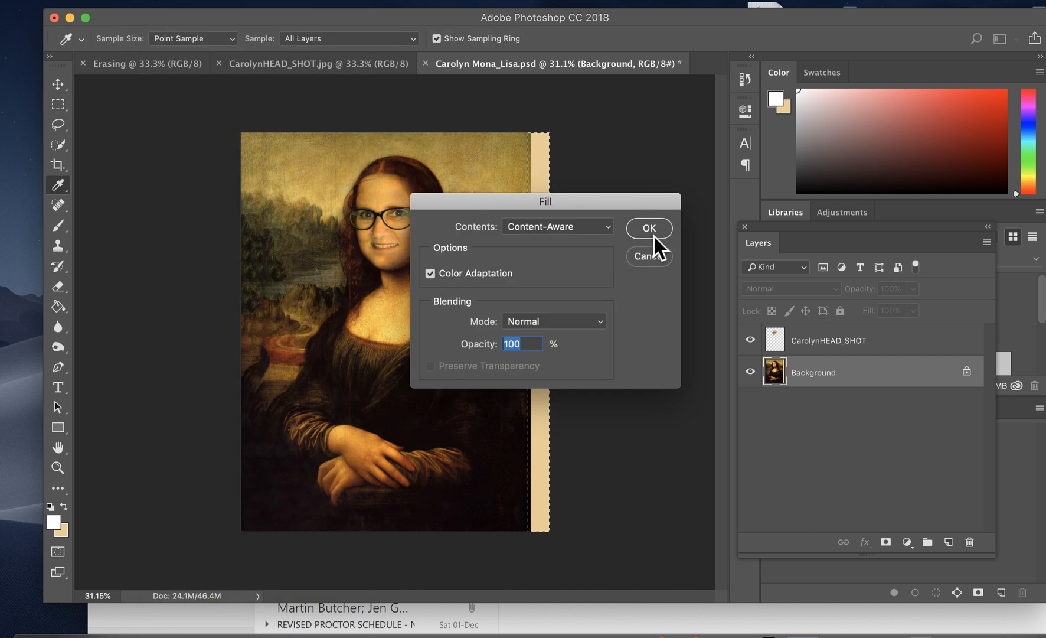
pyautogui.click(648, 227)
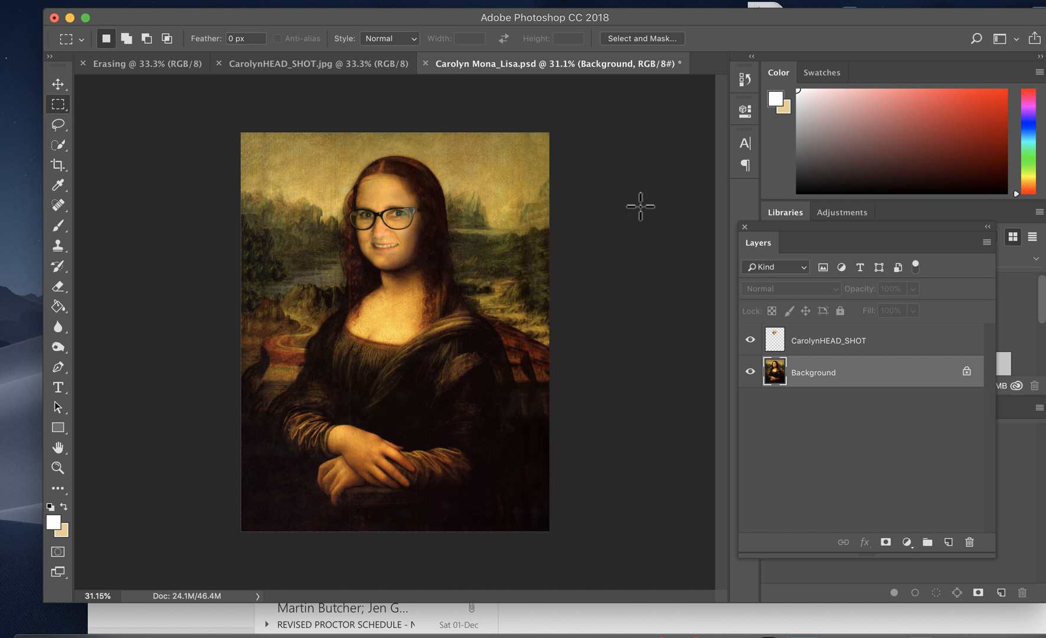
pyautogui.moveTo(568, 388)
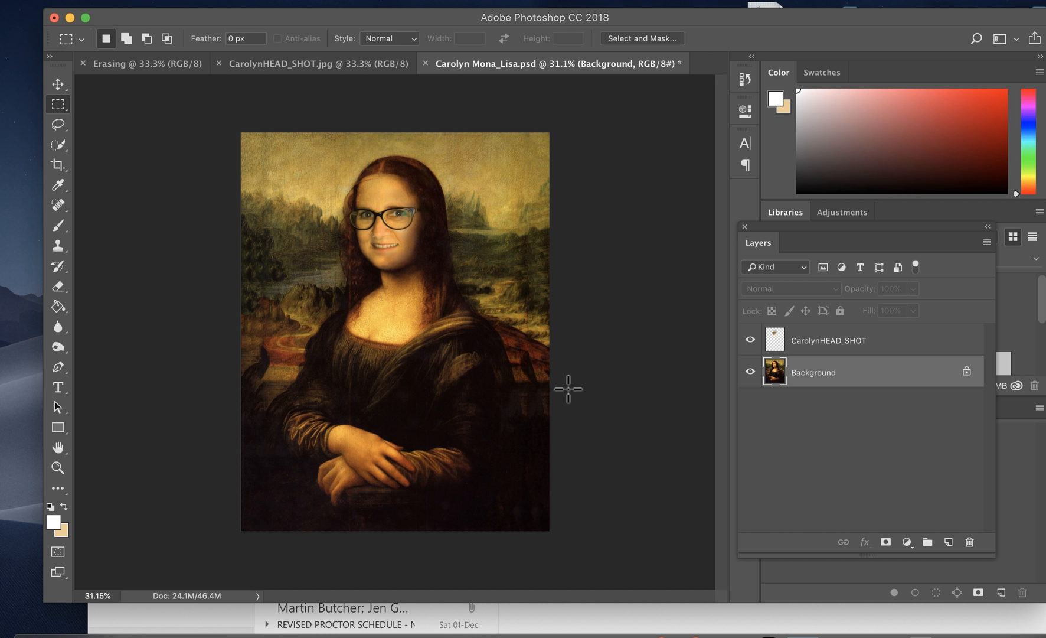
pyautogui.moveTo(566, 366)
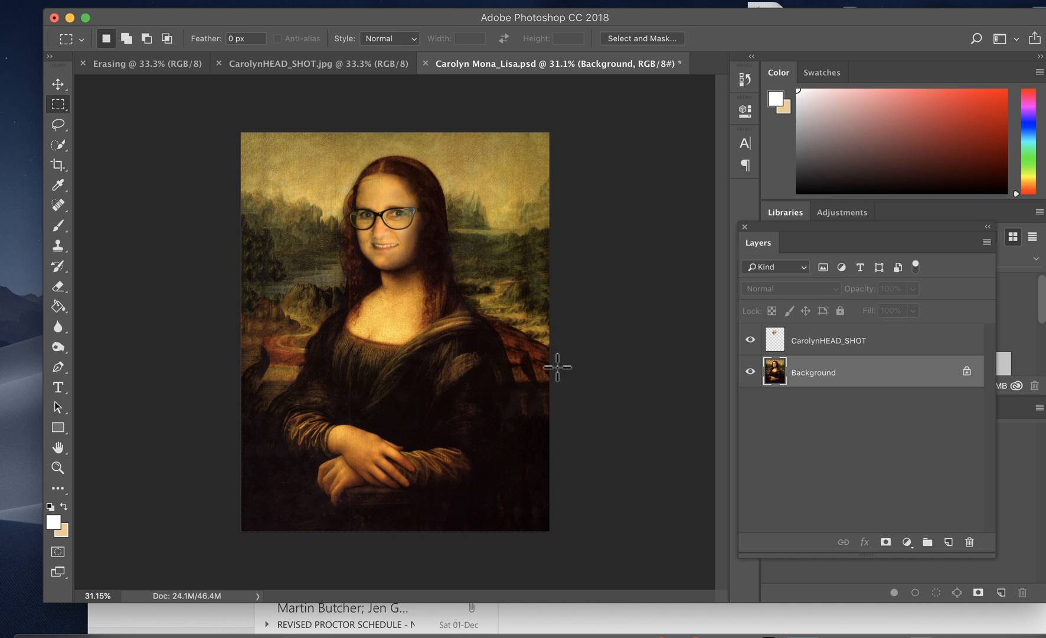
pyautogui.moveTo(498, 323)
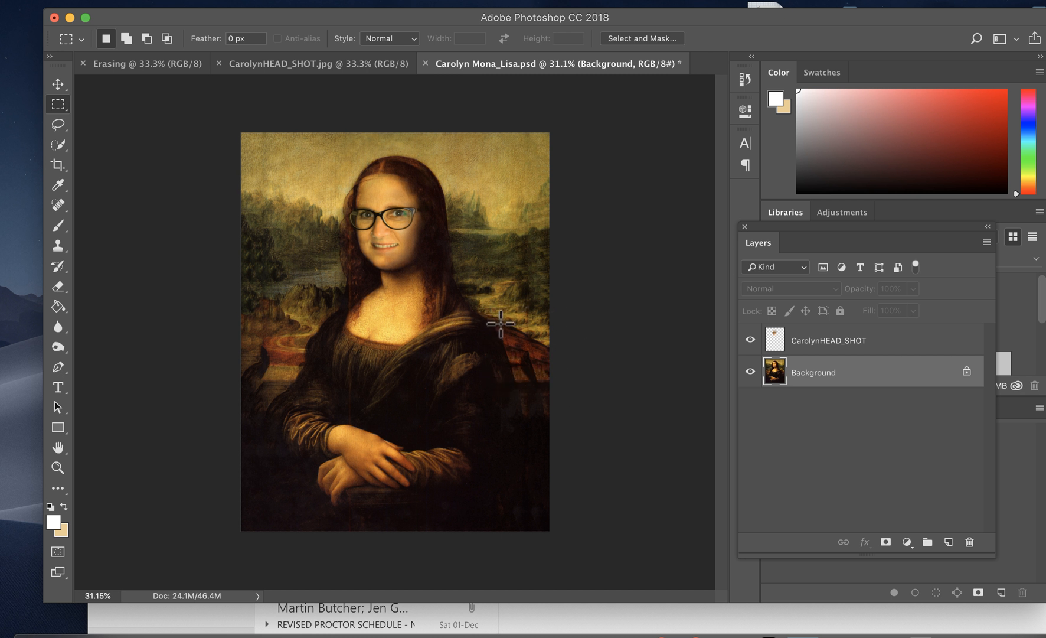
pyautogui.moveTo(563, 360)
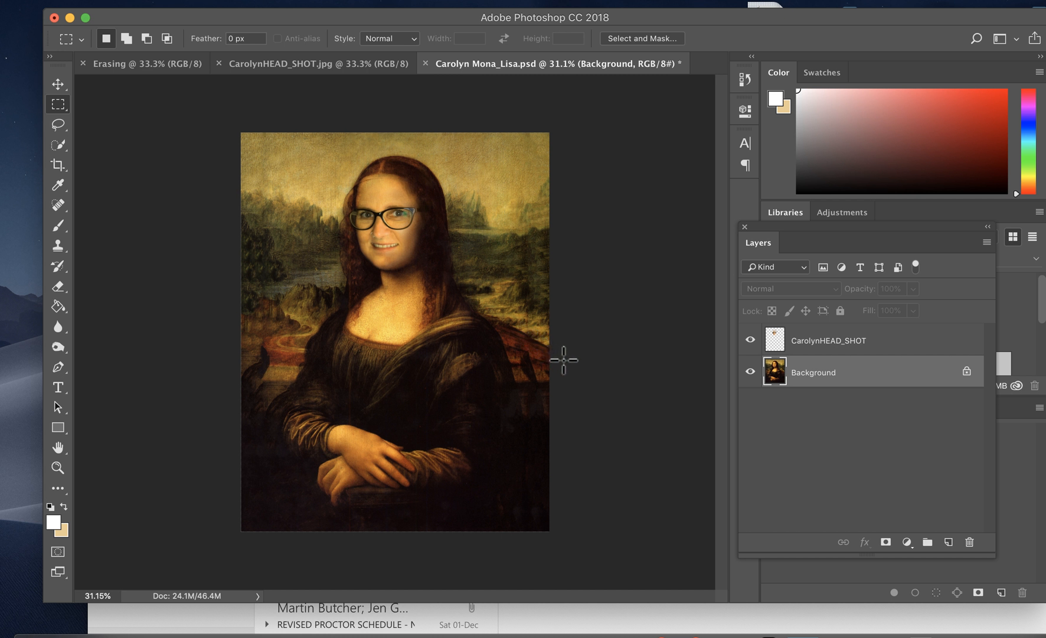
pyautogui.moveTo(553, 355)
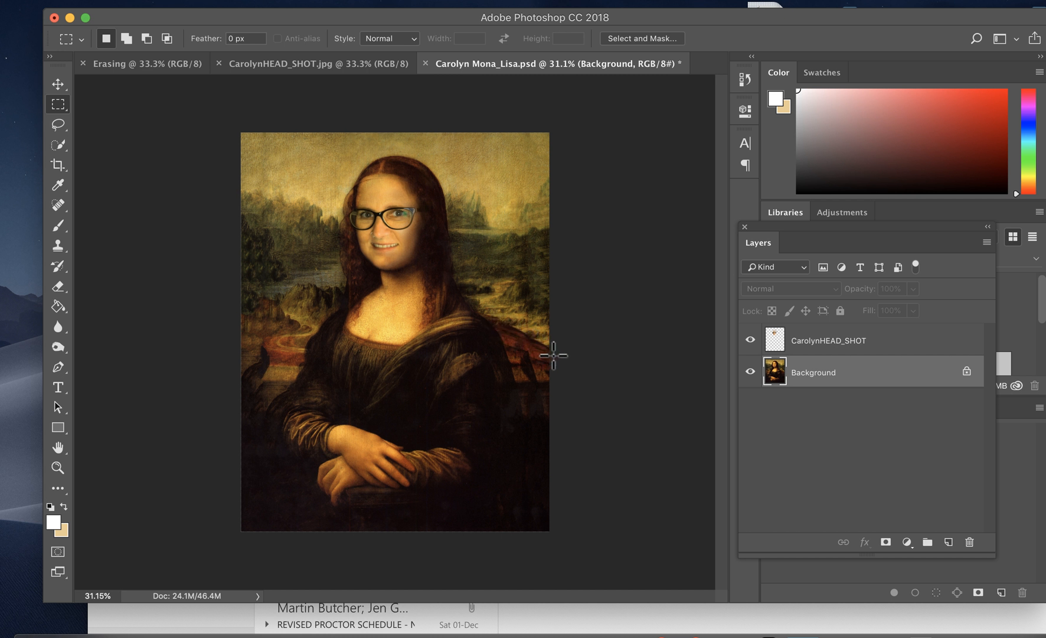
pyautogui.moveTo(559, 386)
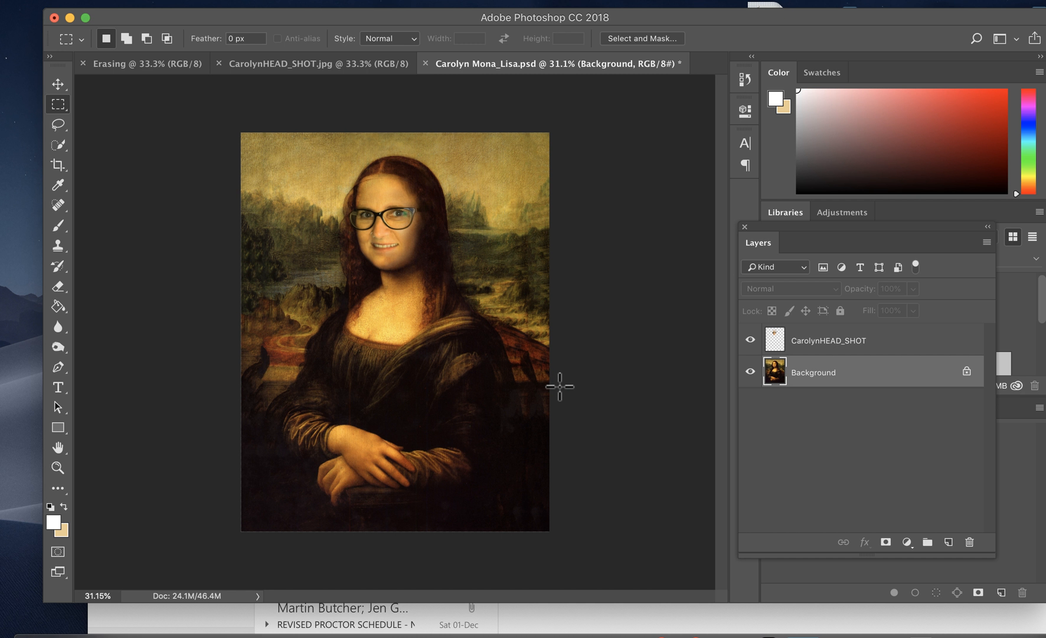
pyautogui.moveTo(561, 347)
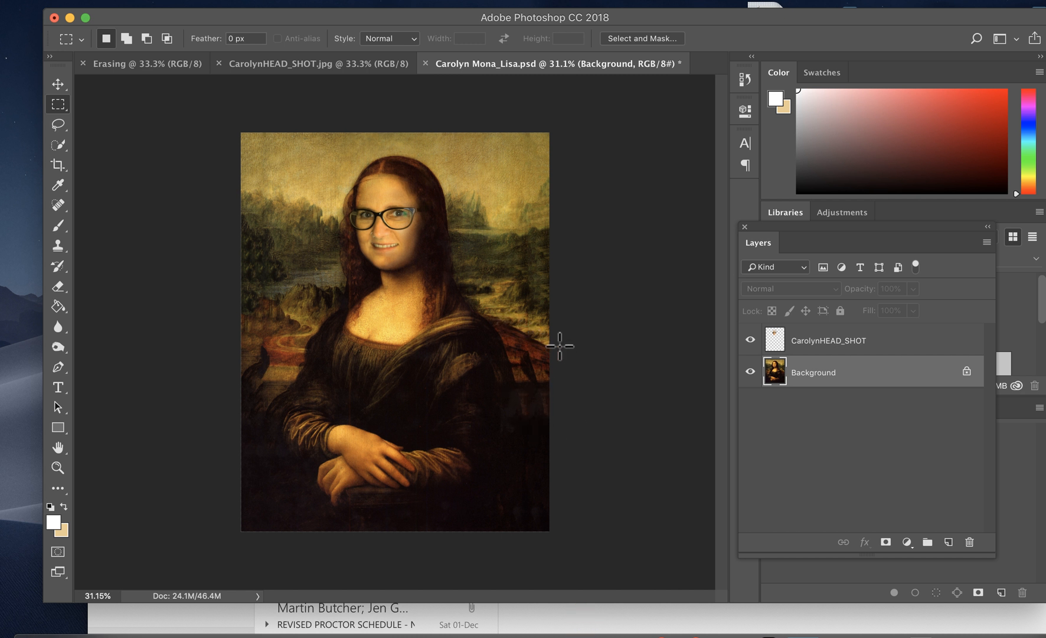
pyautogui.moveTo(537, 273)
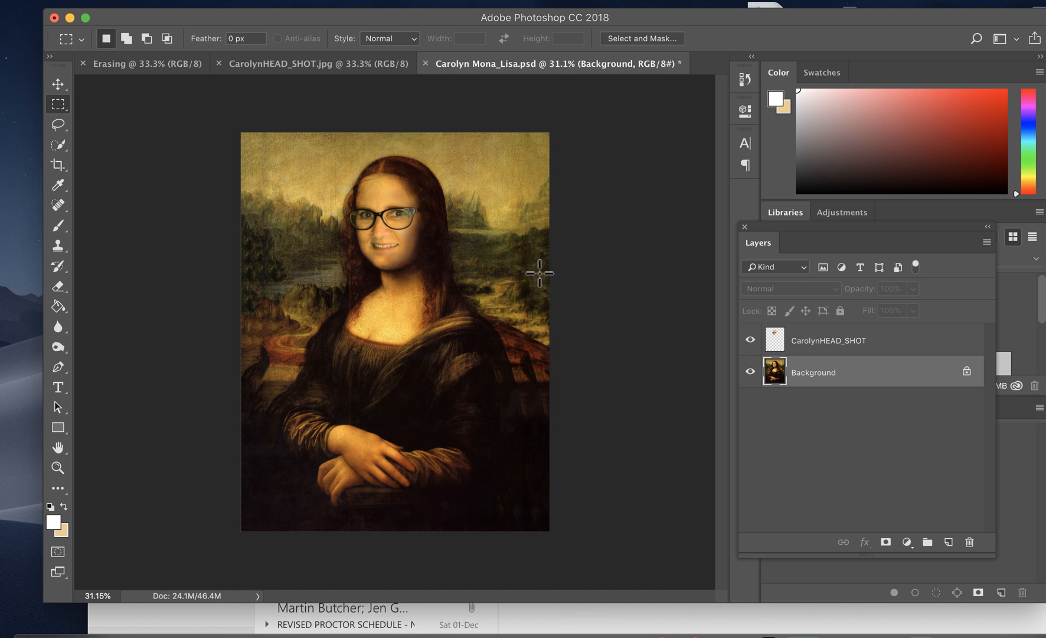
pyautogui.moveTo(539, 315)
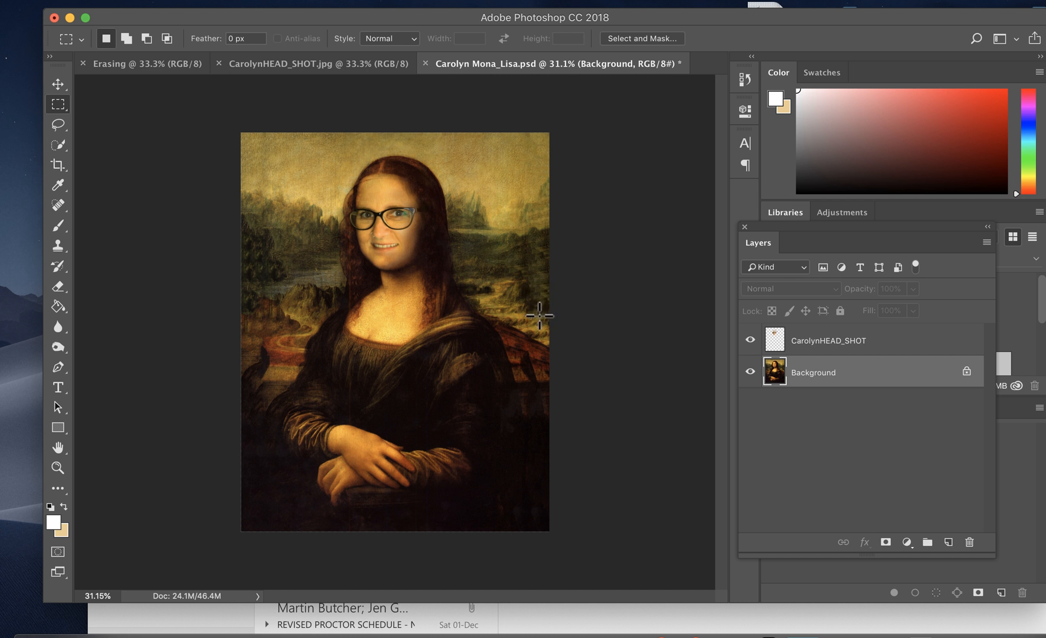
pyautogui.moveTo(539, 319)
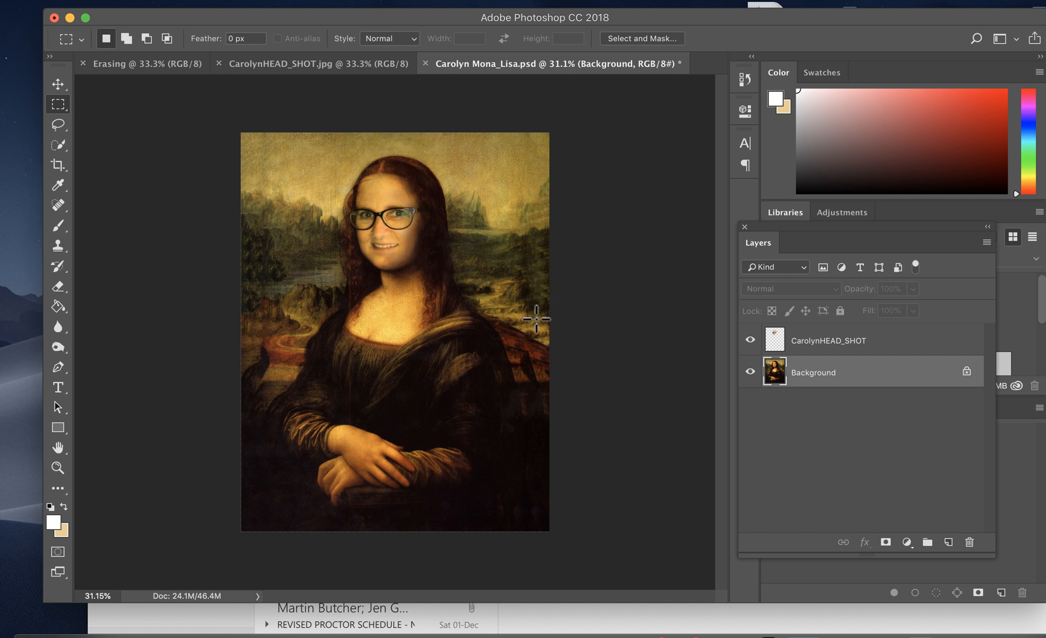
pyautogui.moveTo(556, 293)
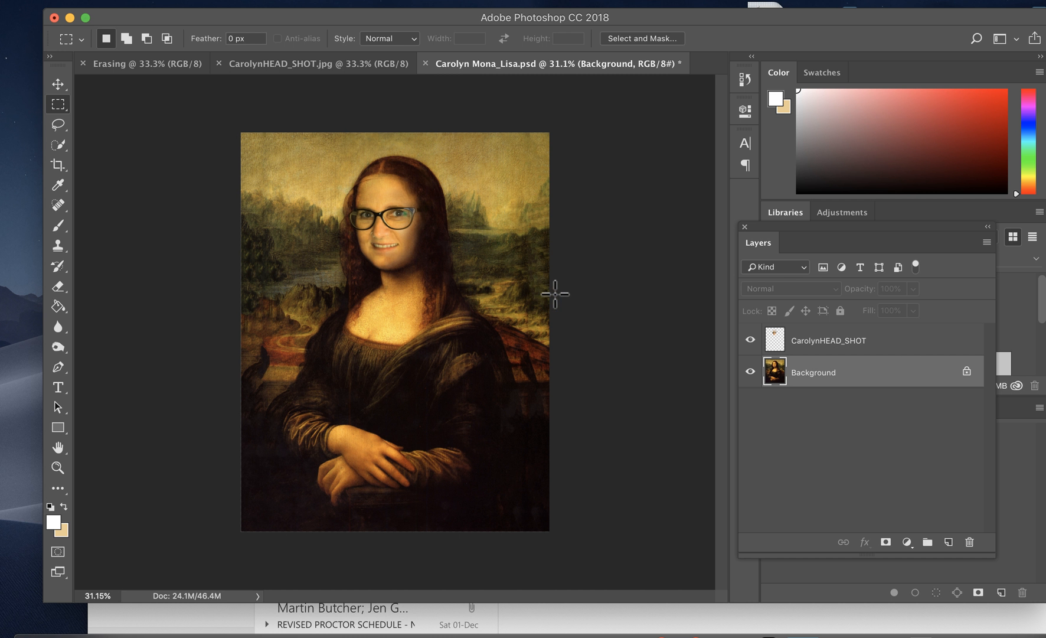
pyautogui.moveTo(271, 247)
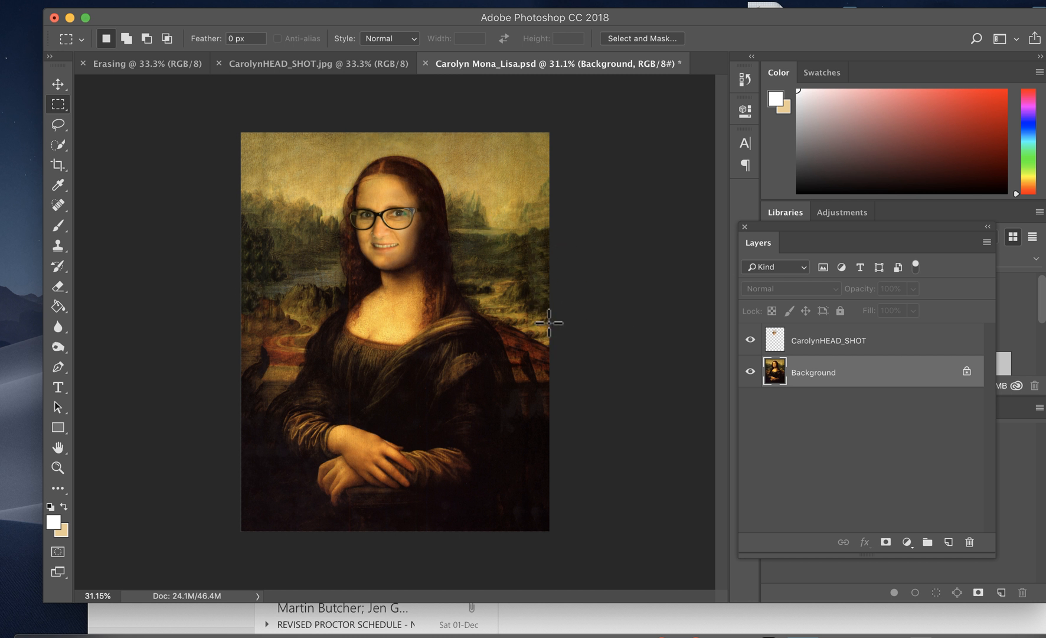
pyautogui.moveTo(252, 422)
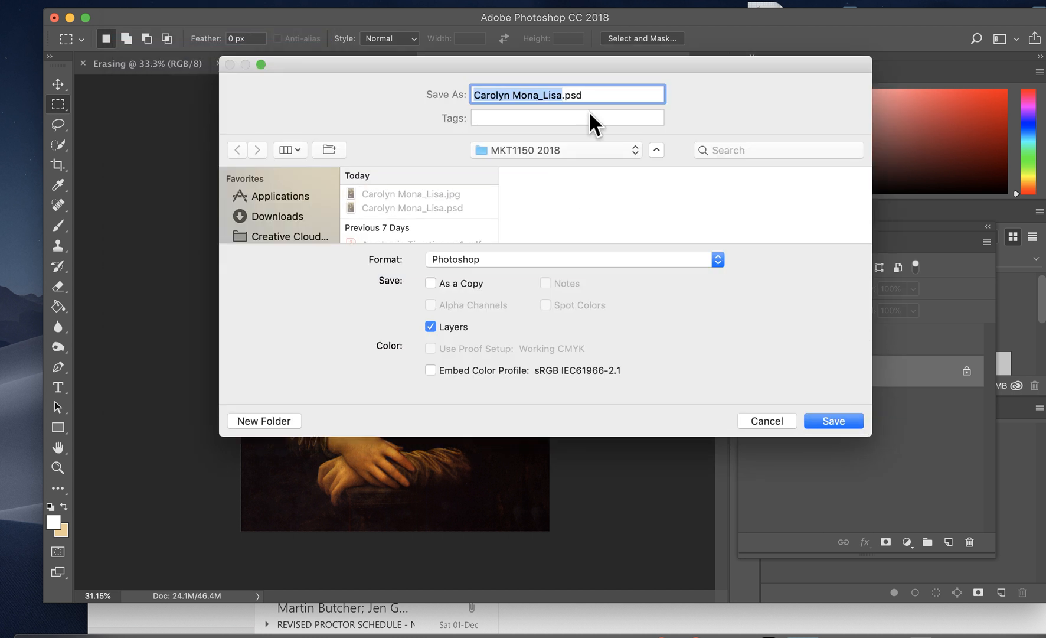
pyautogui.moveTo(531, 267)
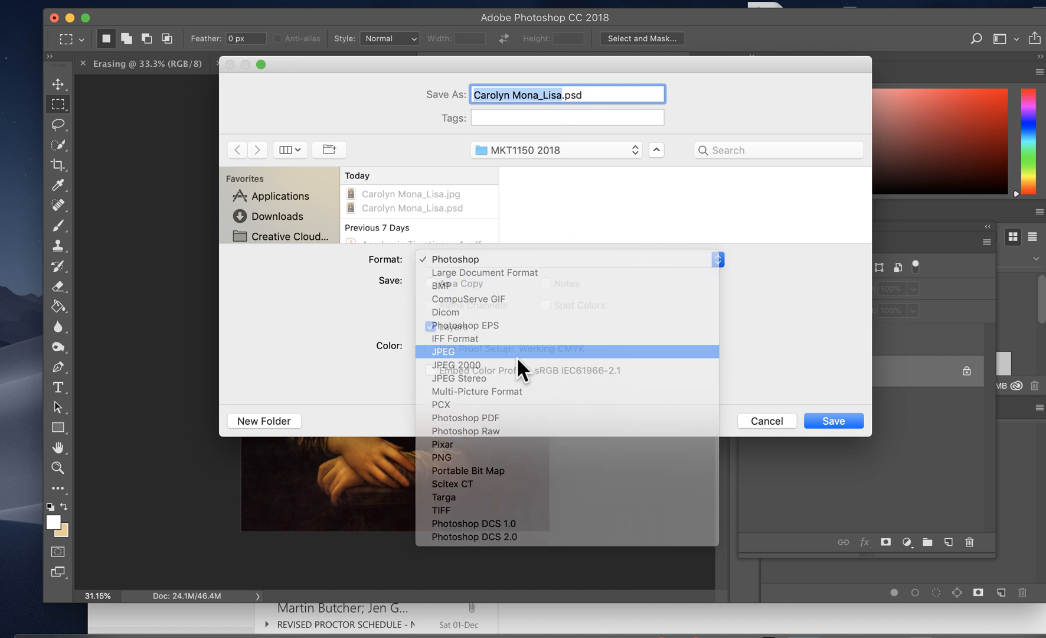
# Save as JPEG named 'Carolyn Mona_Lisa cropped'.
pyautogui.click(442, 352)
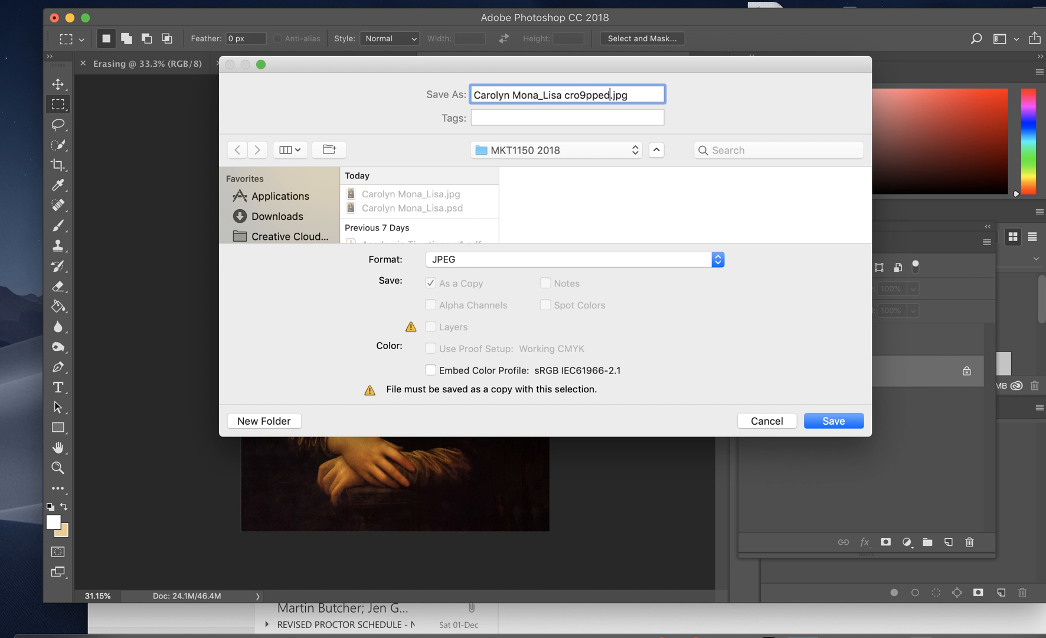
pyautogui.write('crop')
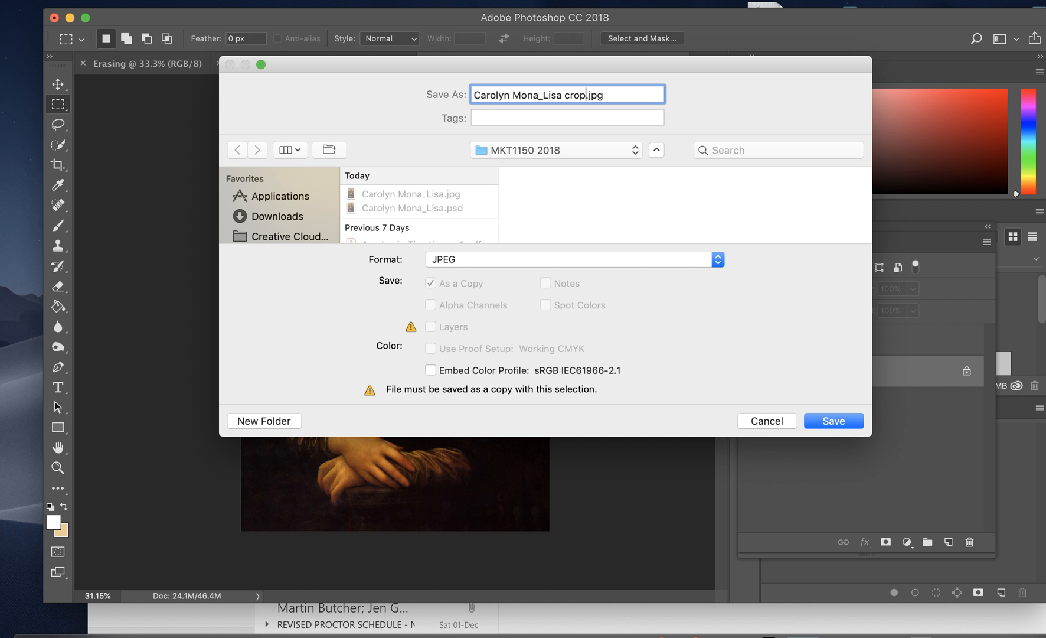
pyautogui.write('ped')
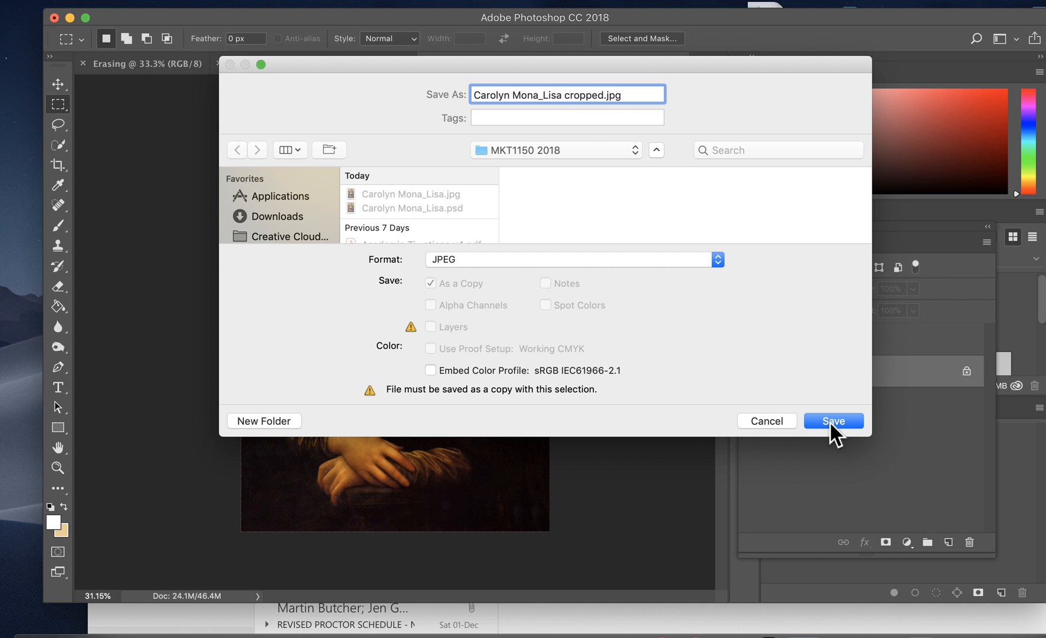
pyautogui.click(833, 421)
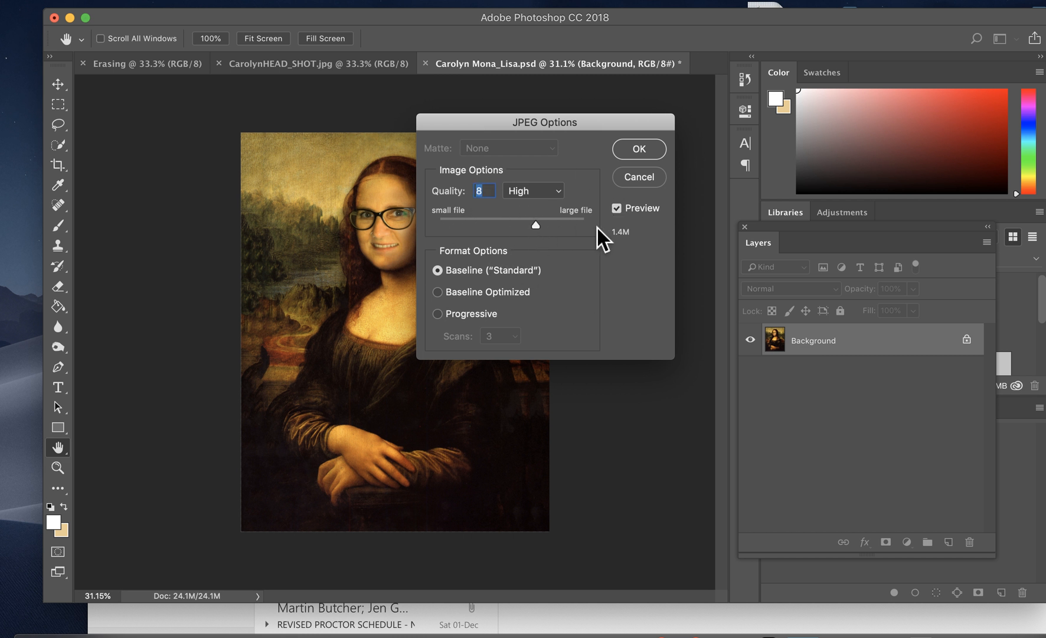
pyautogui.moveTo(607, 230)
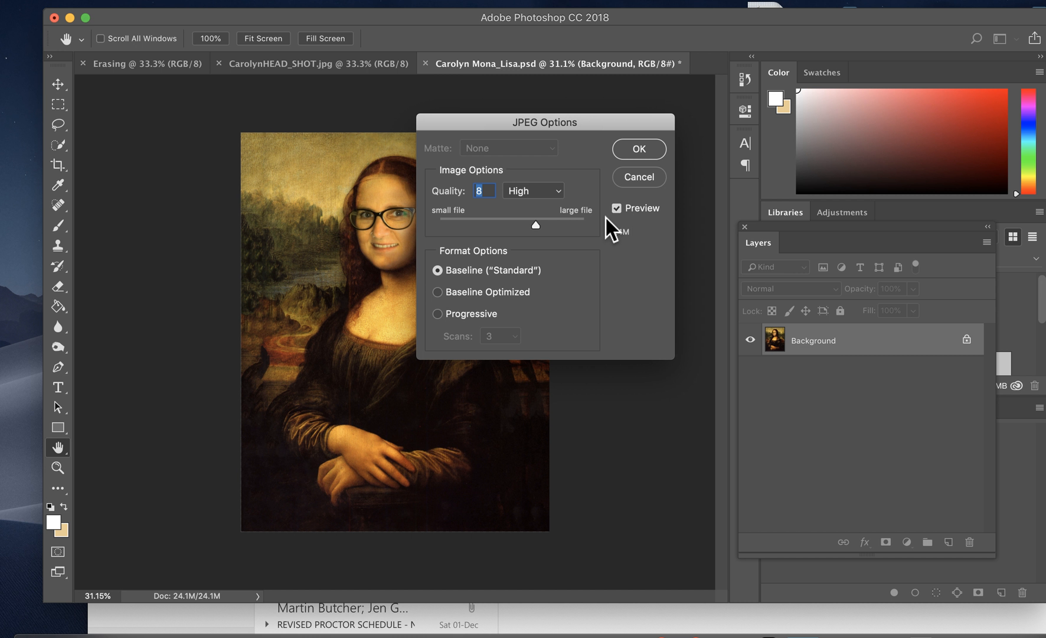
pyautogui.moveTo(637, 149)
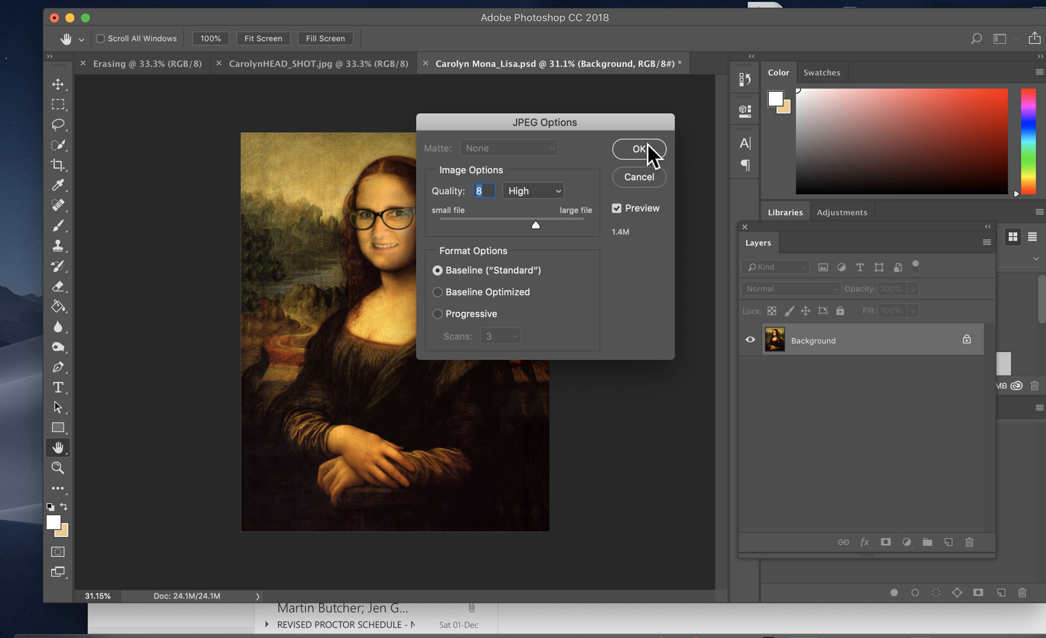
# Accept JPEG Options at Quality 8 (High), Baseline Standard.
pyautogui.click(638, 148)
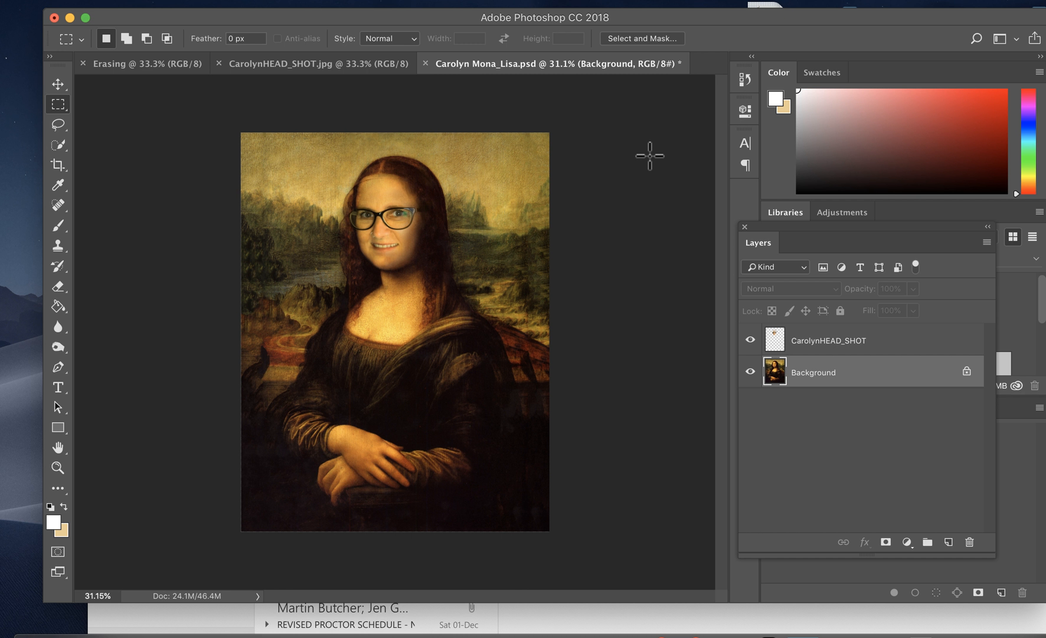
pyautogui.moveTo(593, 248)
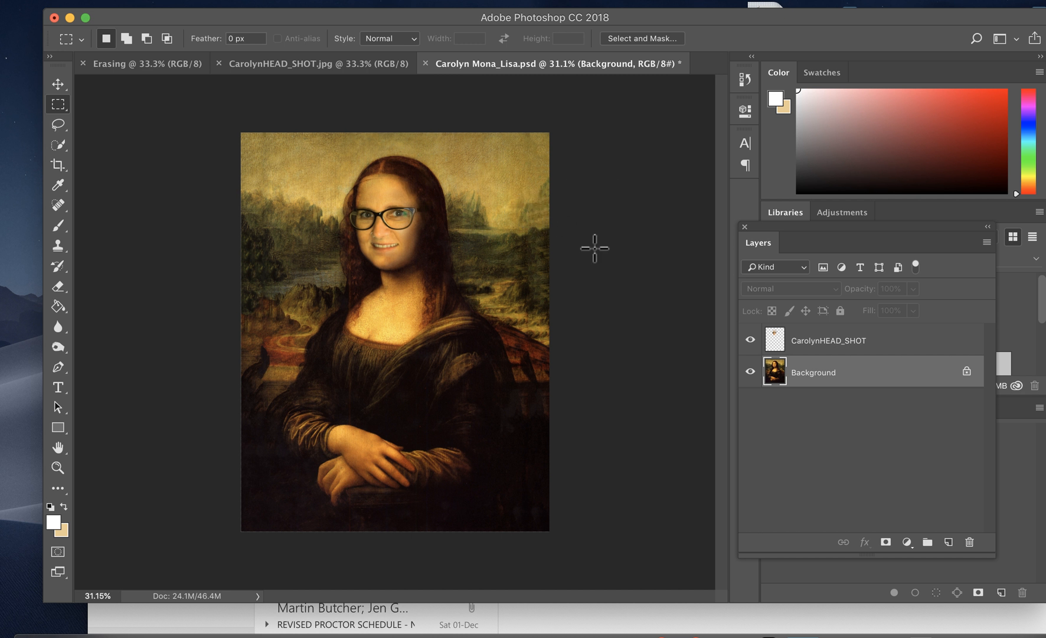